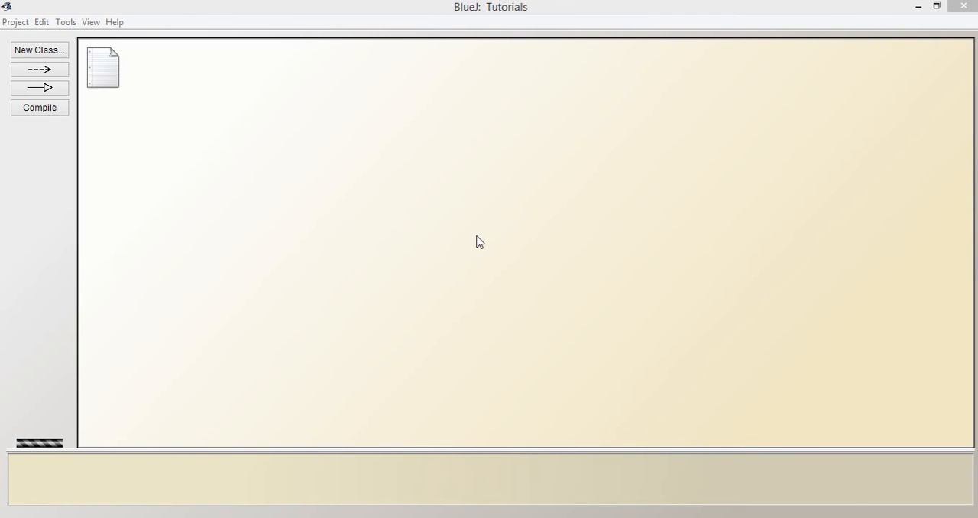
mouse_move(354, 217)
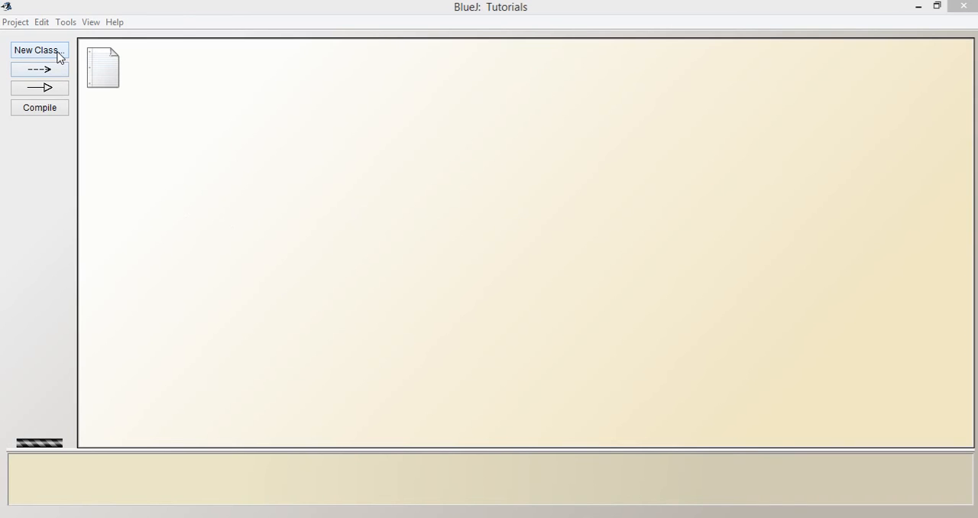
Create a new class named Calculator of type Class in the Tutorials project
left_click(39, 50)
type("Calculator")
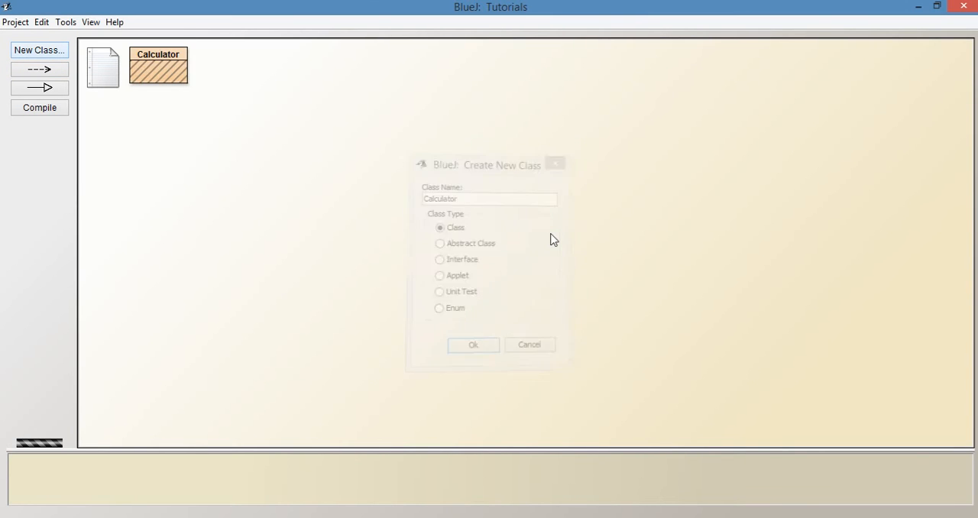
left_click(473, 345)
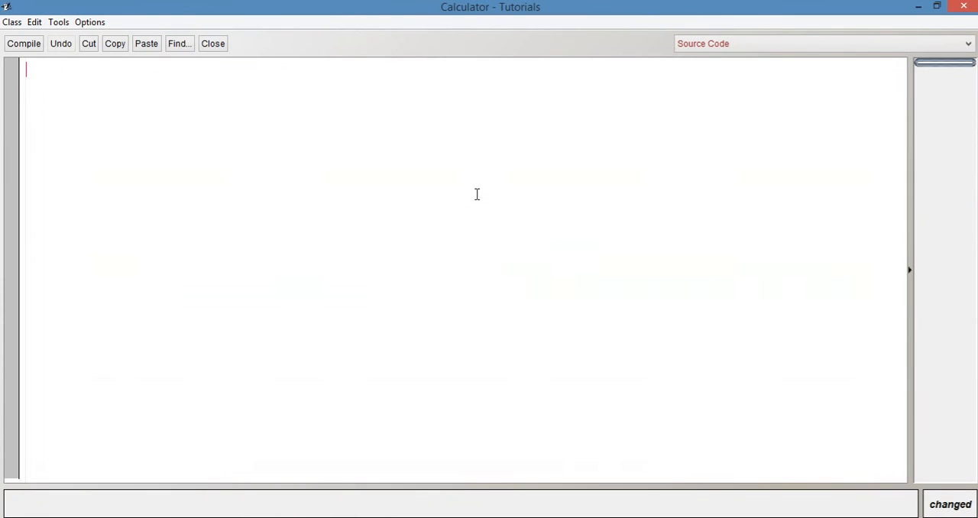
Write the public class Calculator declaration with an empty public Calculator() constructor
type("public cla")
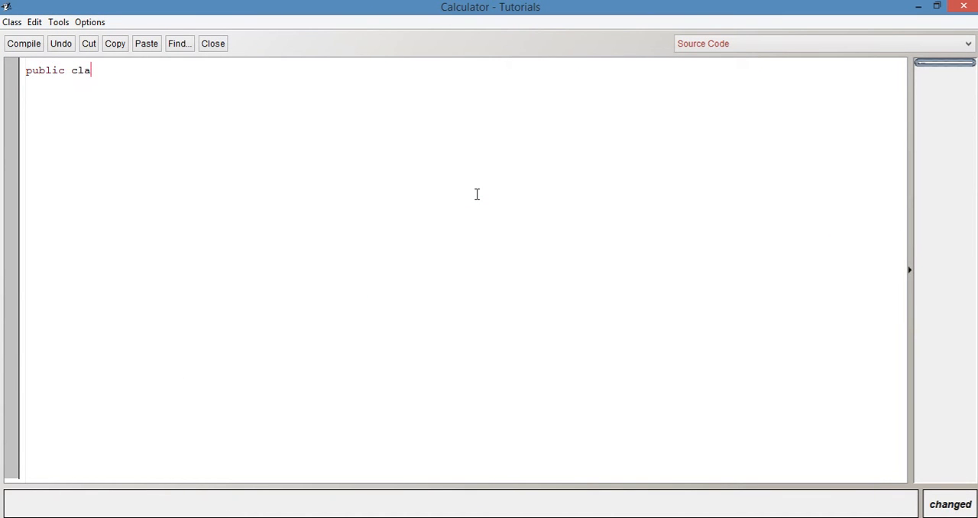
type("ss Calcu")
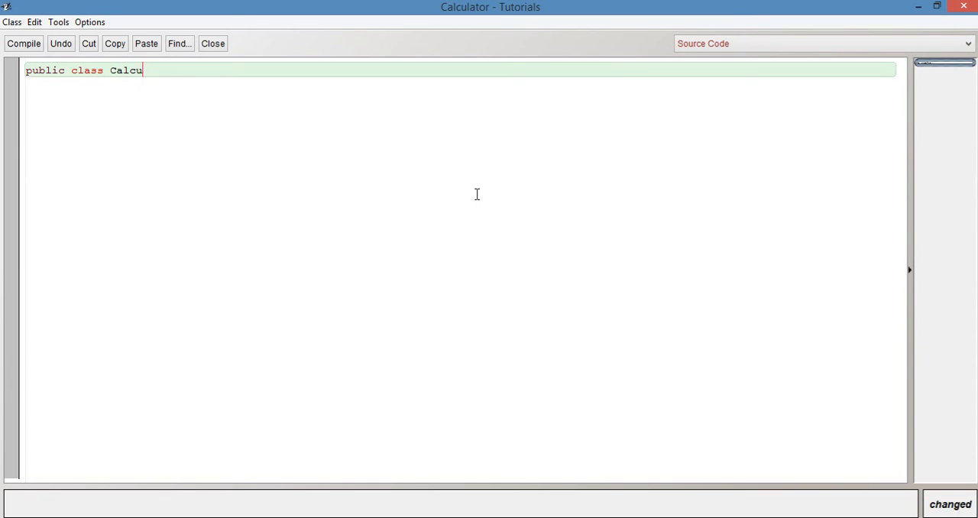
type("lator {")
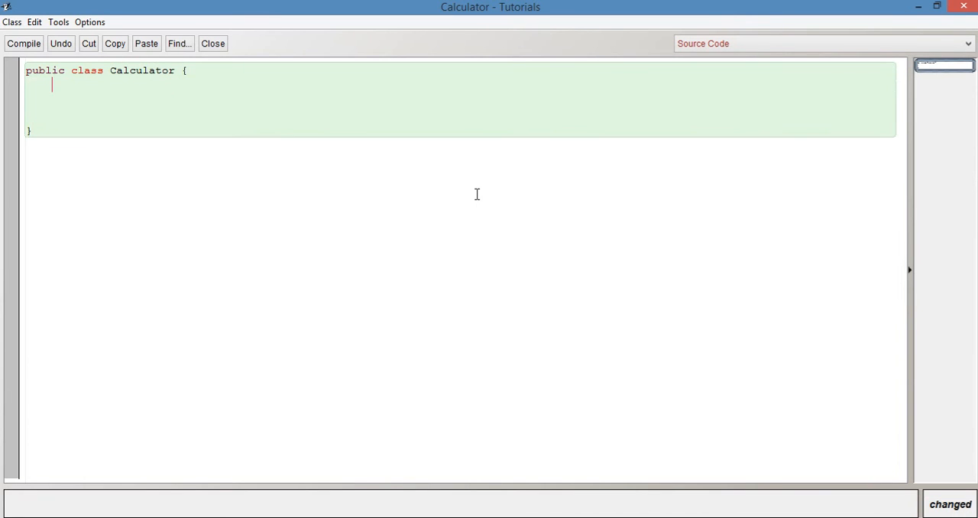
type("public C")
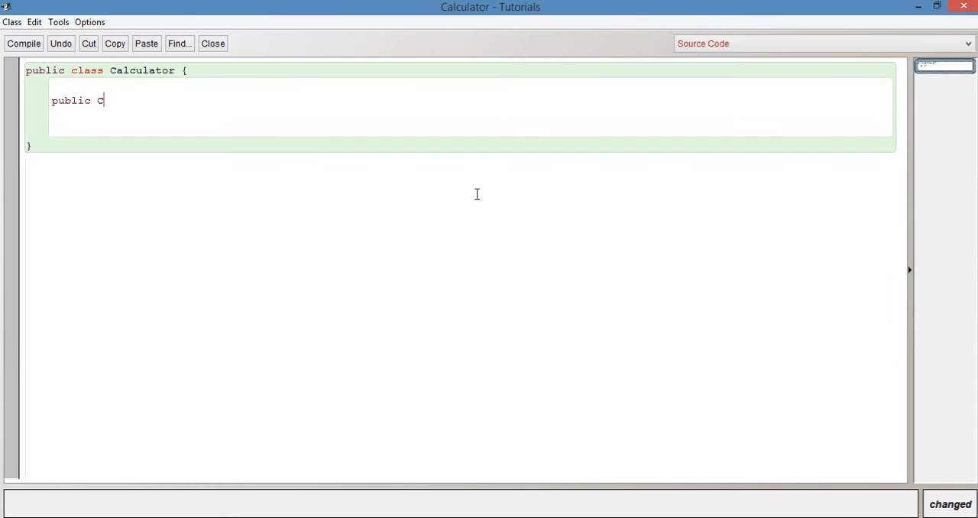
type("alculator()")
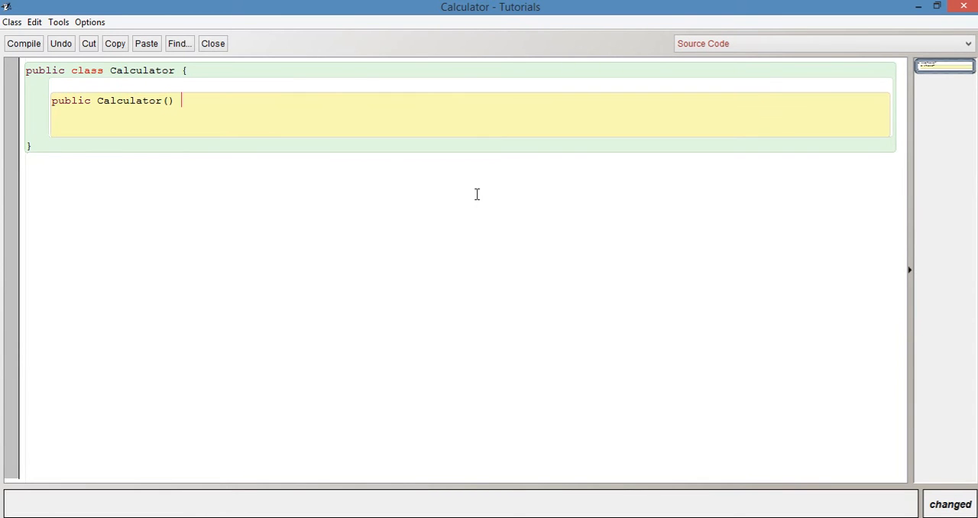
type("{")
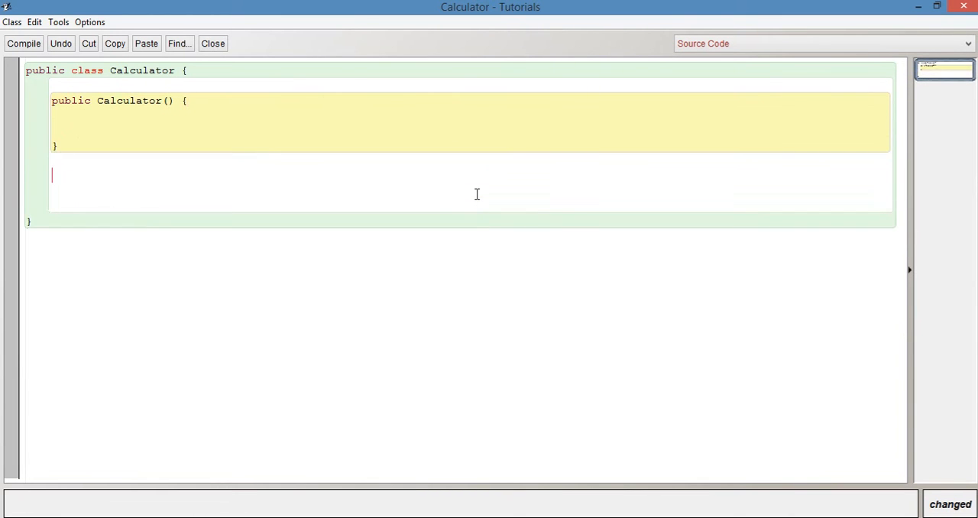
Add empty public int getTotal() and public void calculate() method stubs
type("public")
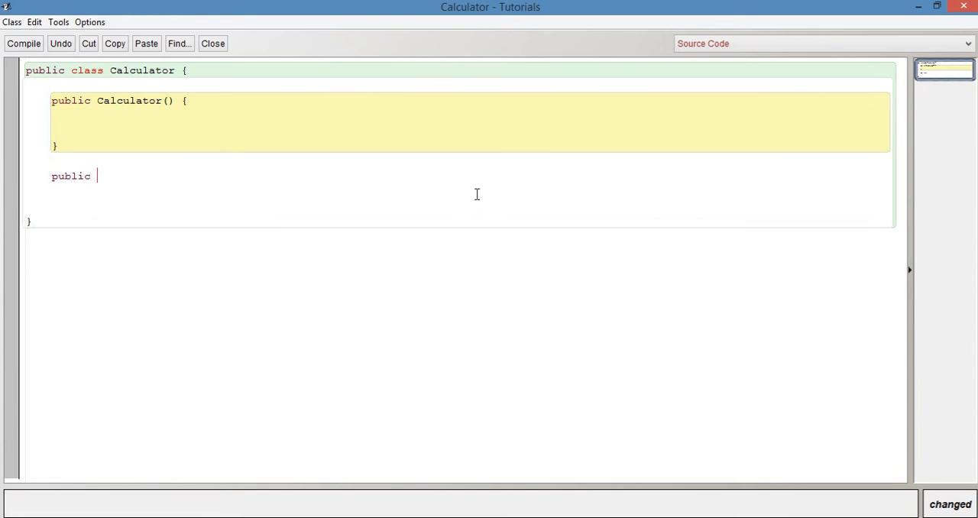
type("int getTo")
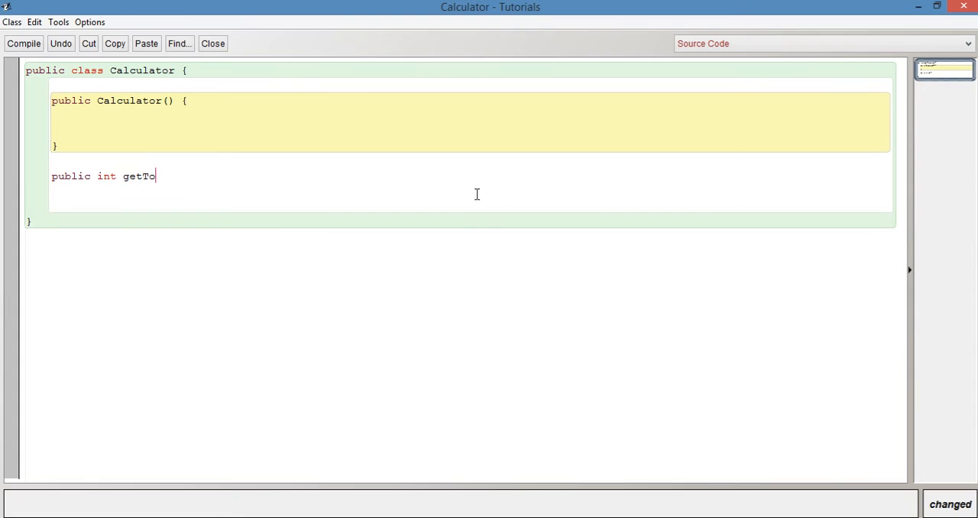
type("tal() {")
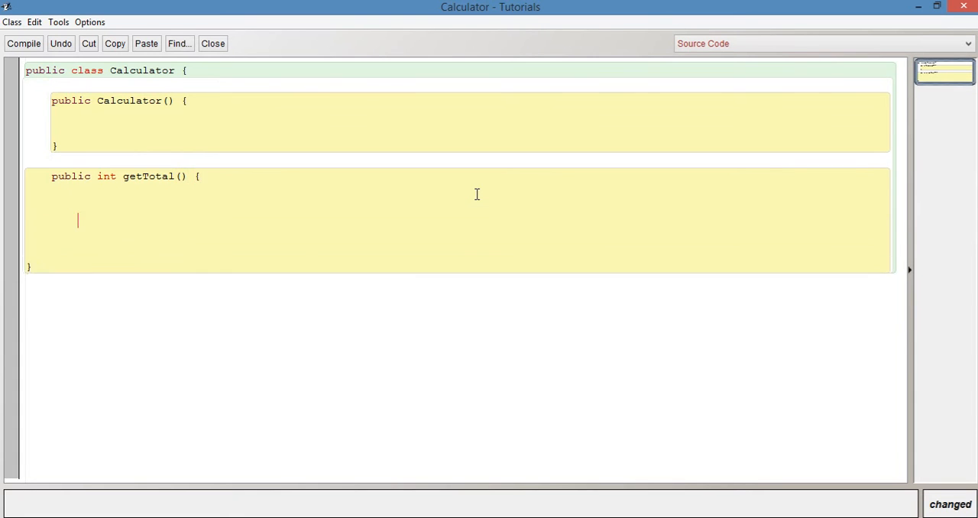
type("public void")
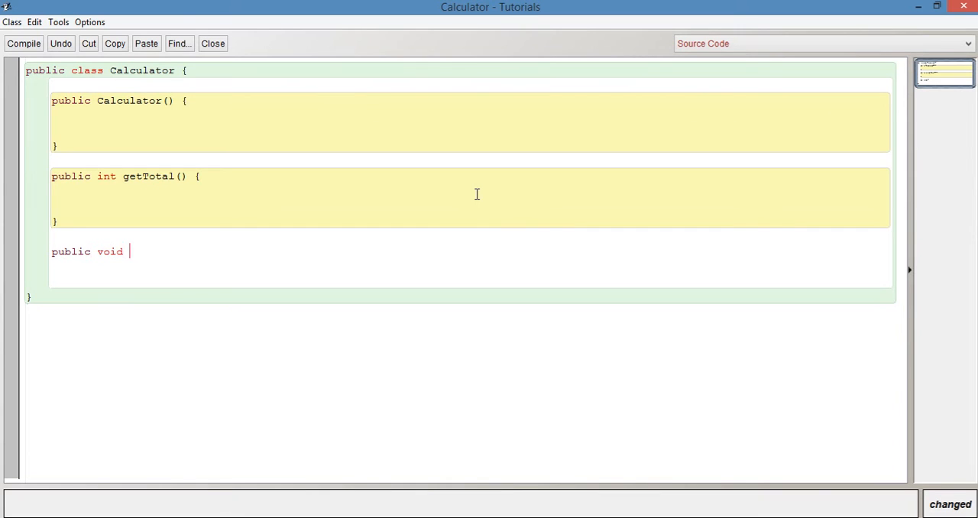
type("calculate(")
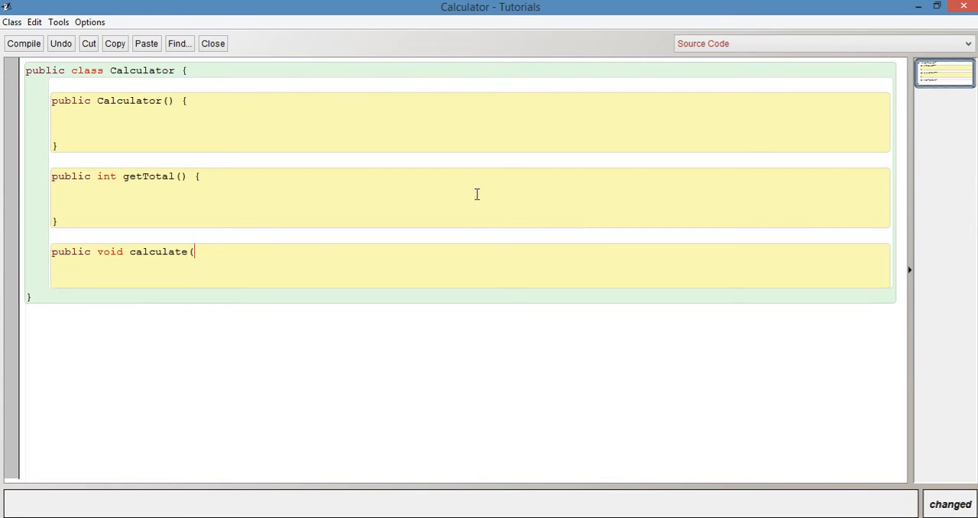
type(") {")
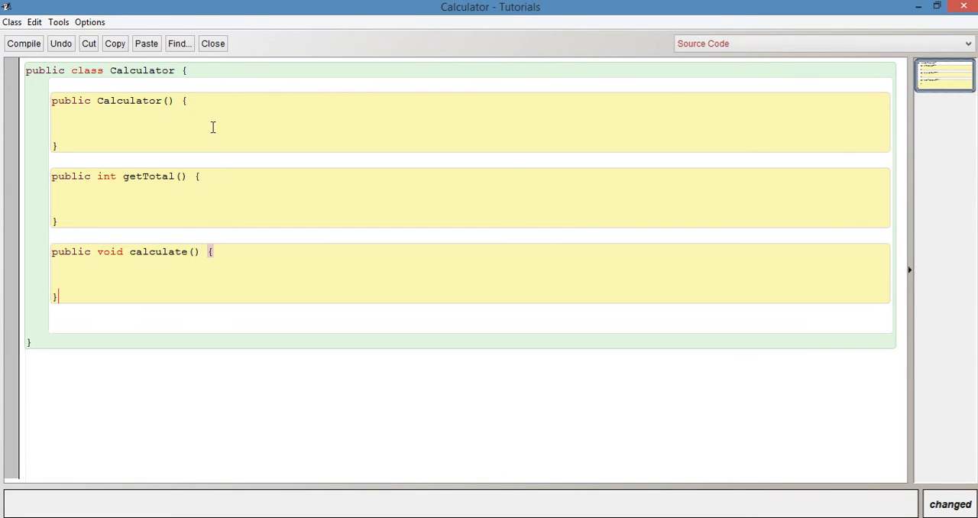
mouse_move(125, 182)
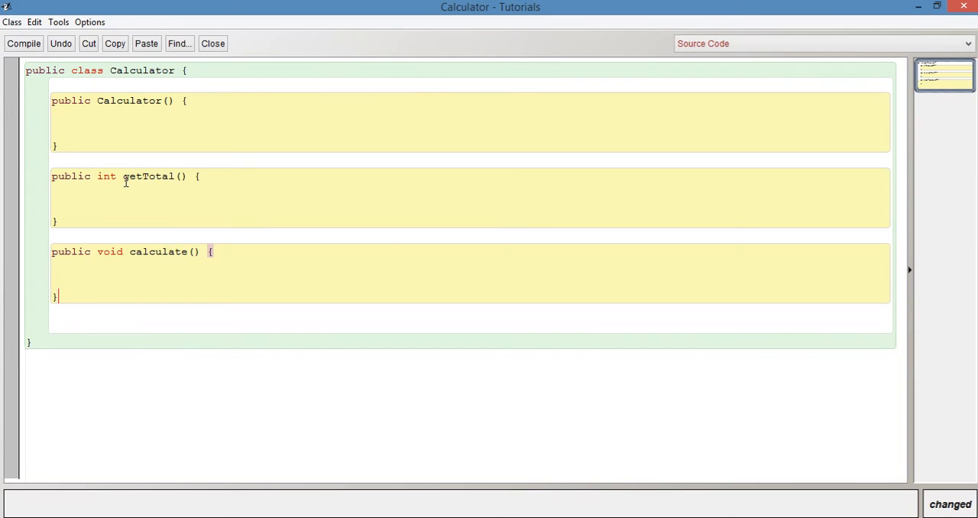
Highlight the getTotal method name in the Calculator editor
double_click(148, 175)
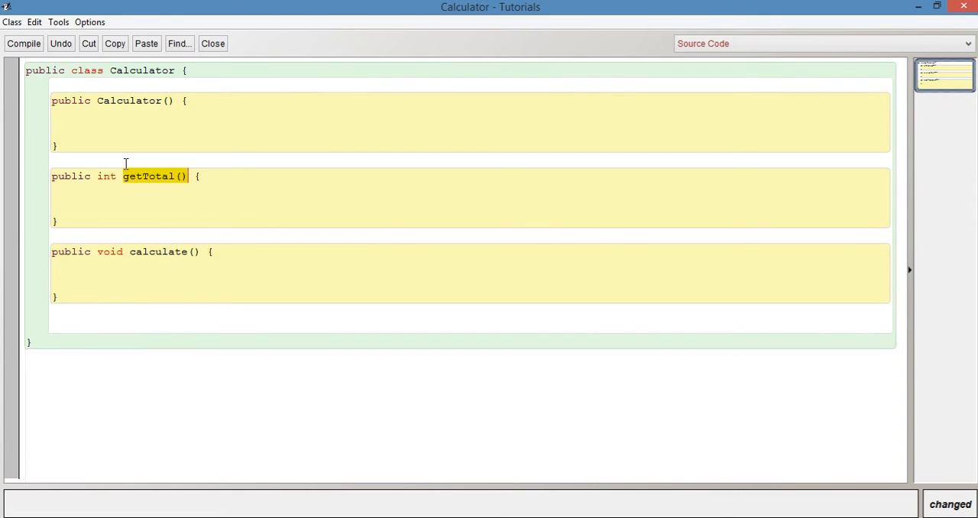
mouse_move(142, 199)
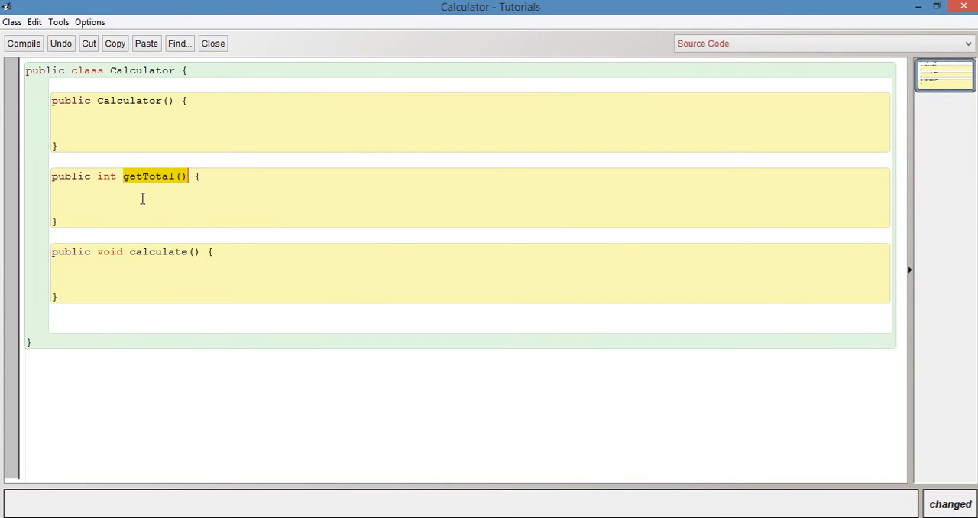
mouse_move(137, 262)
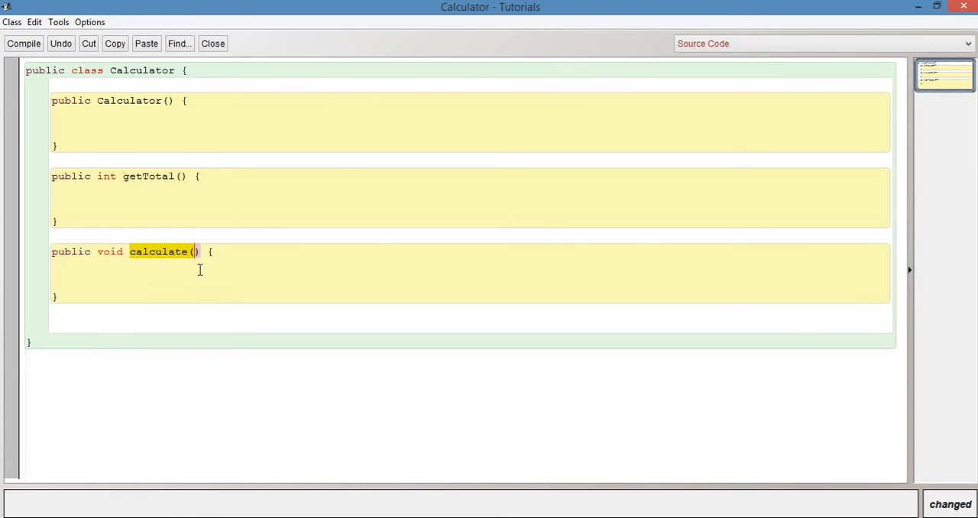
mouse_move(189, 279)
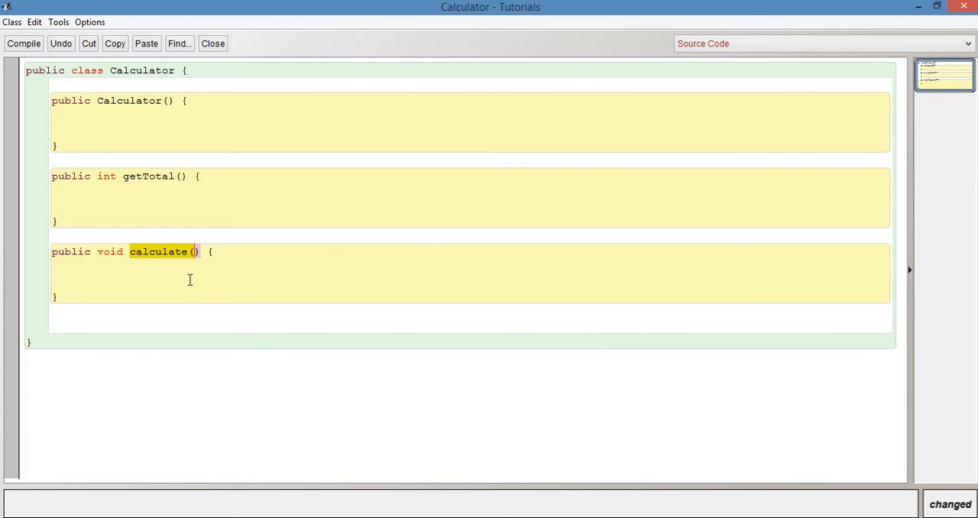
mouse_move(128, 100)
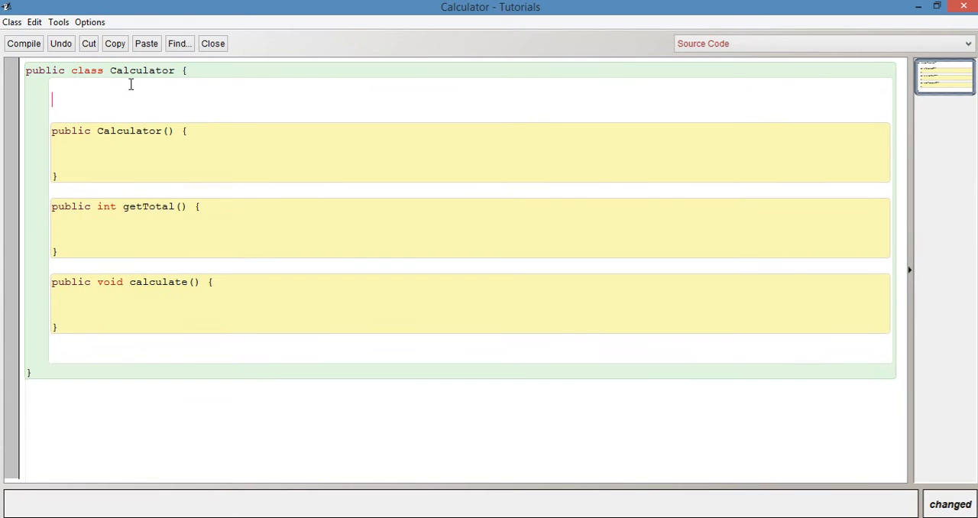
Declare a private int total field and initialize total = 0 in the constructor
type("private")
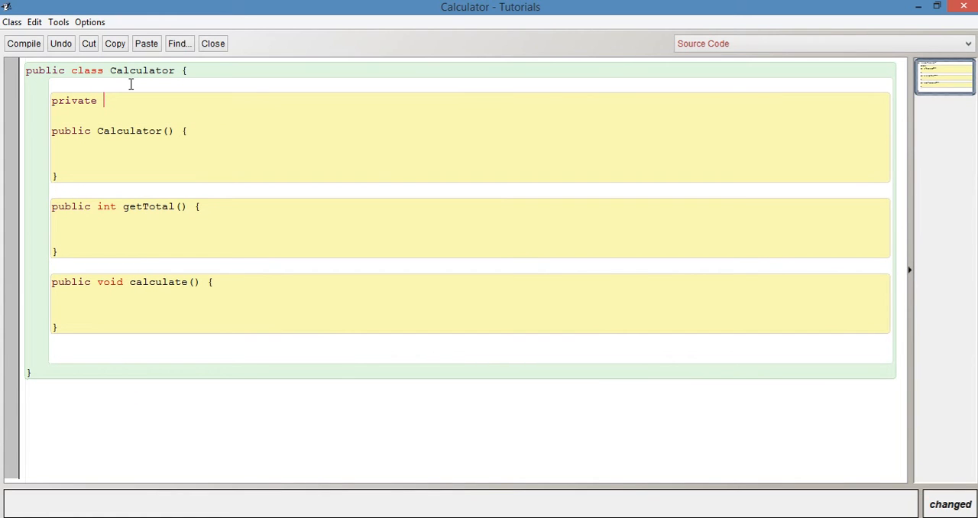
type("int")
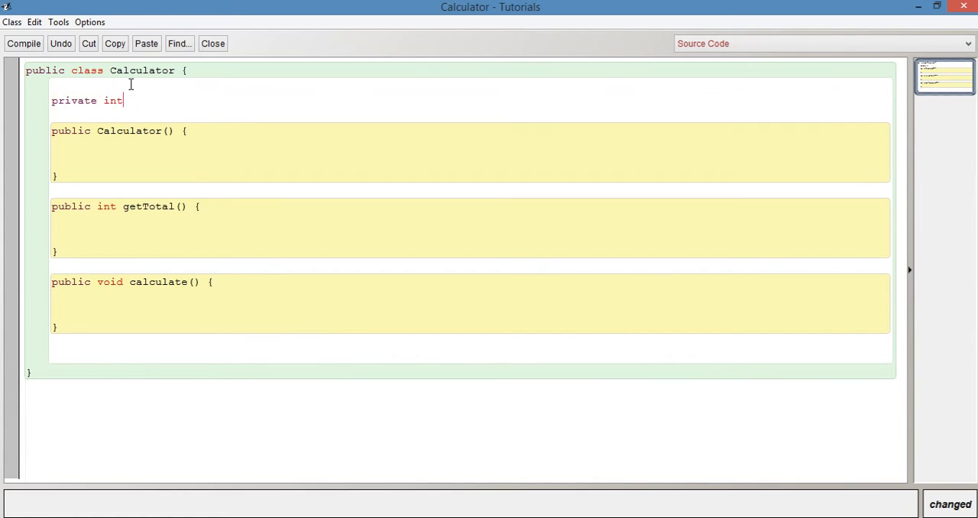
type("total")
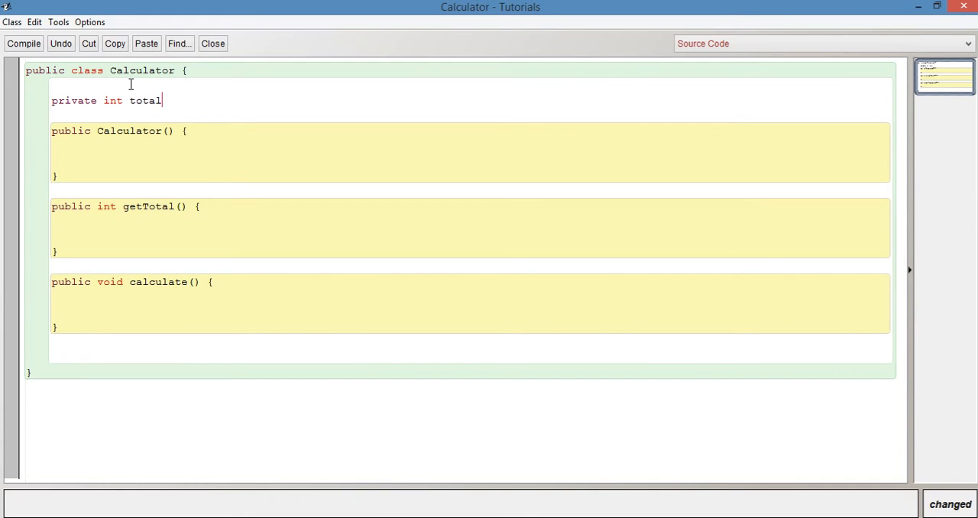
type(";")
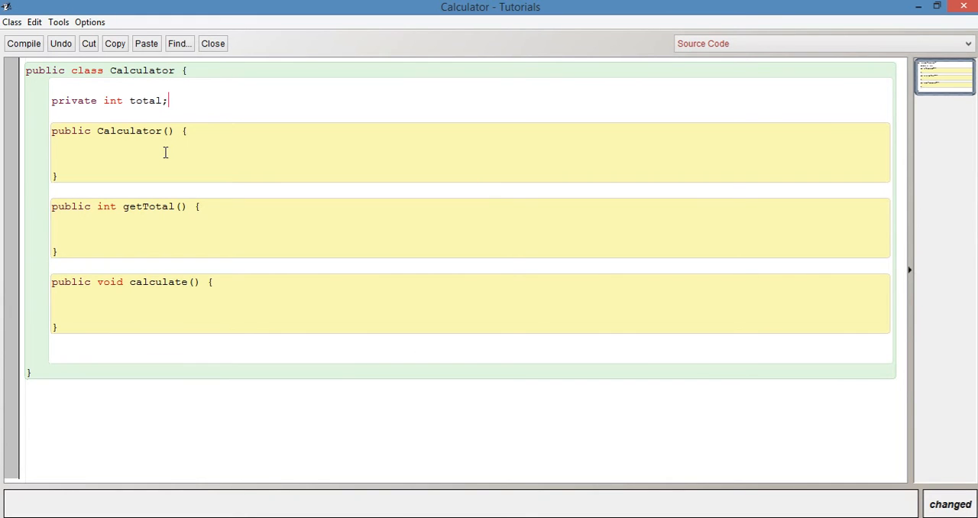
type("total")
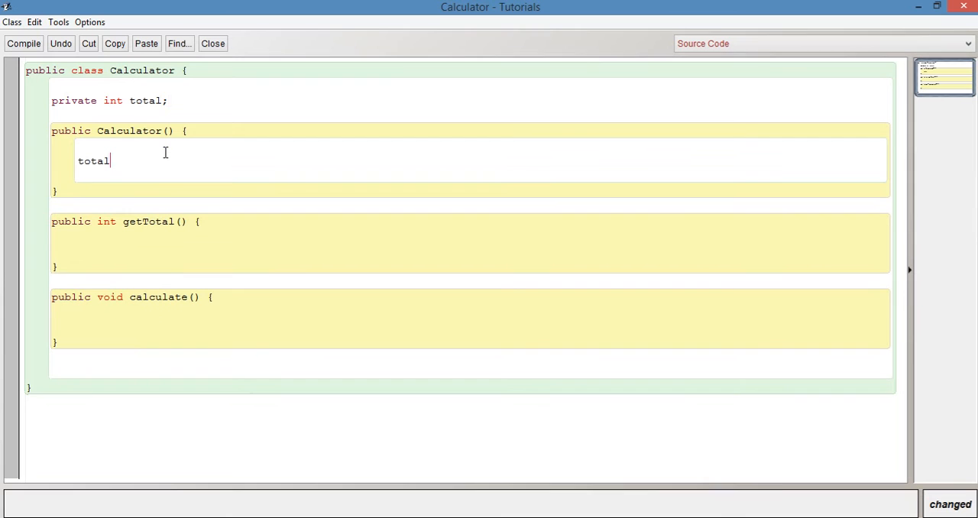
type("= 0;")
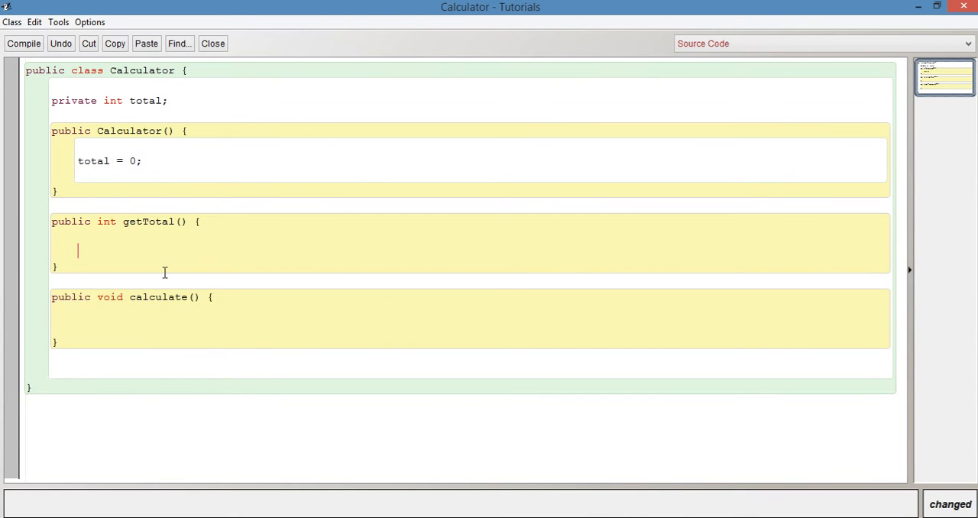
Make getTotal return total and calculate assign total = 5 * 10
type("ret")
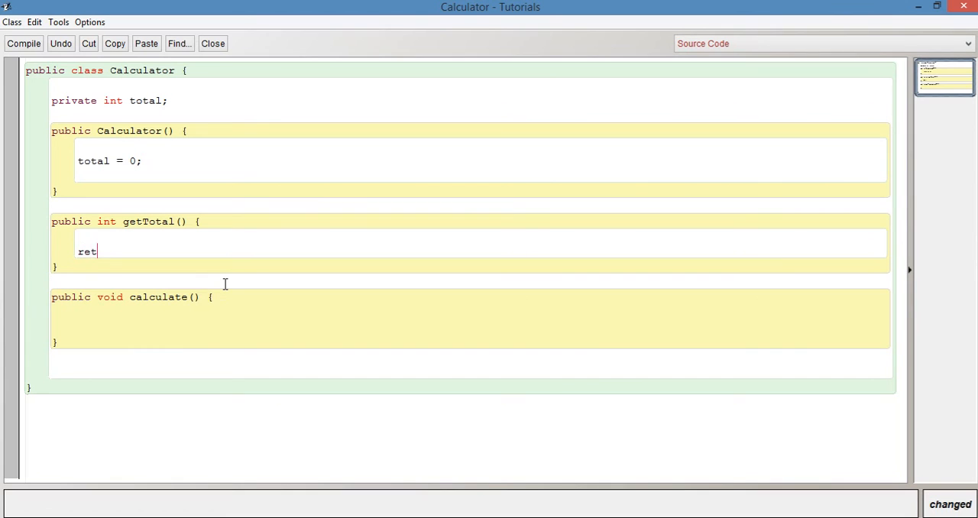
type("urn total")
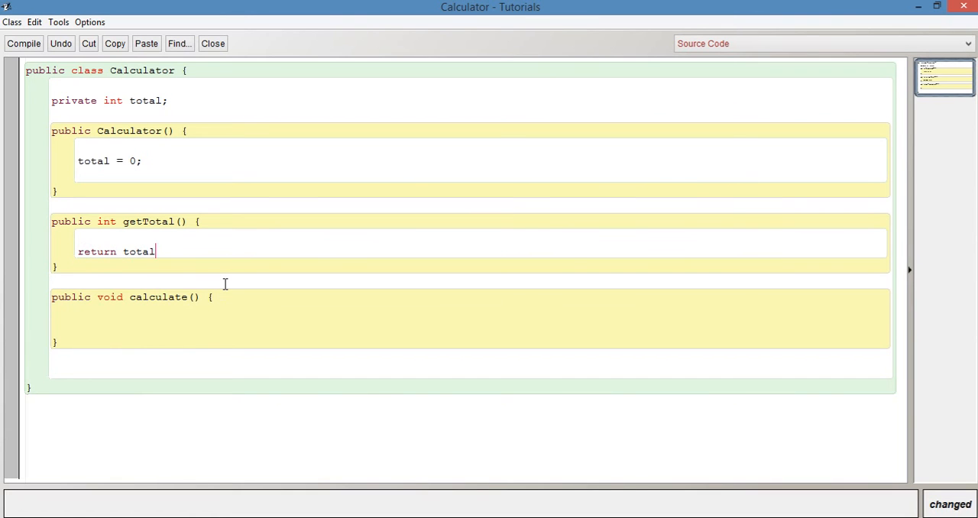
type(";")
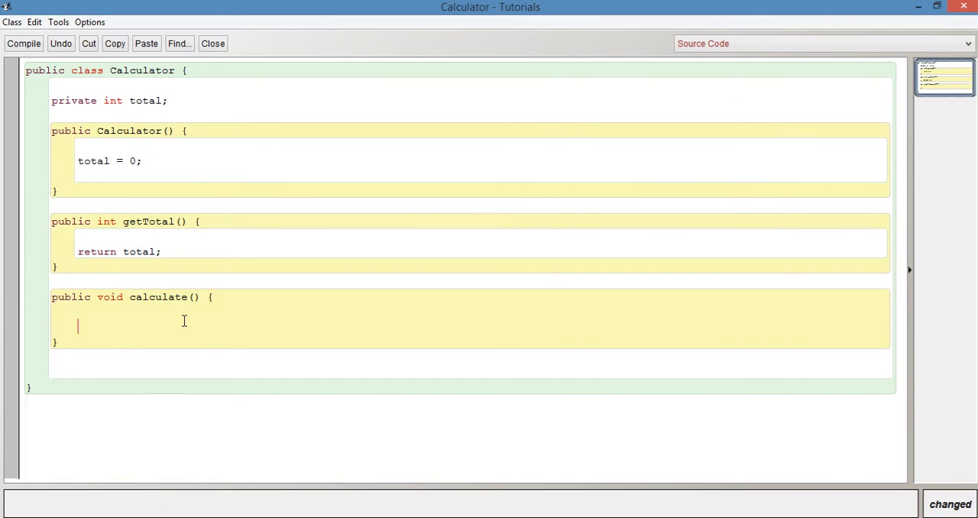
type("total =")
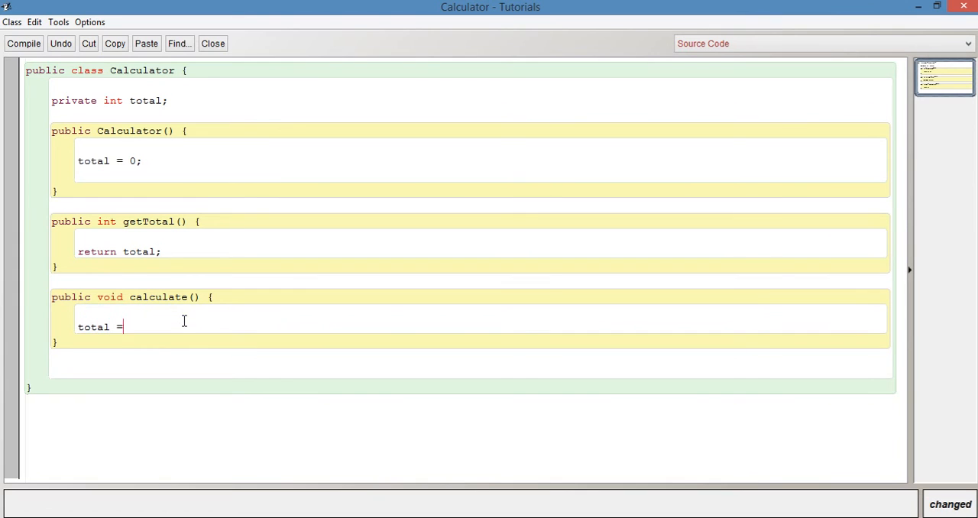
type("5")
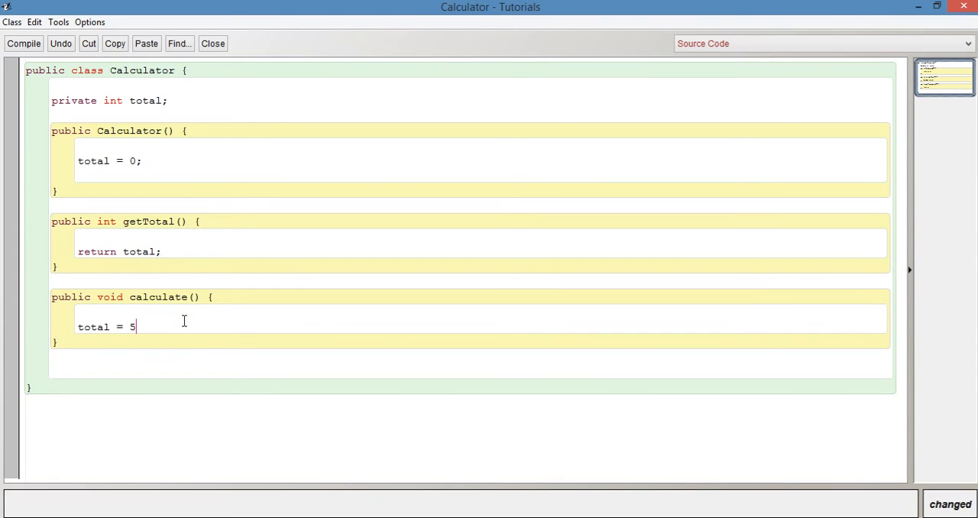
type("* 1")
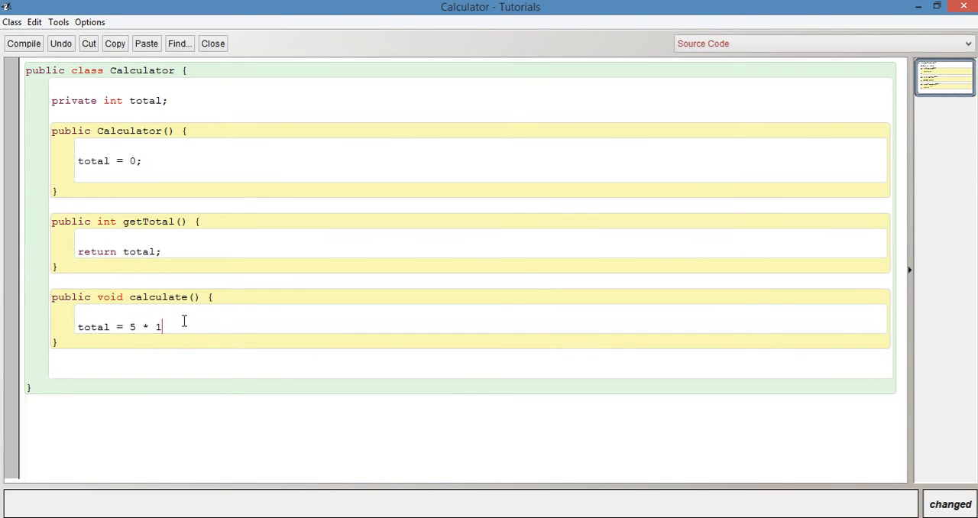
type("0;")
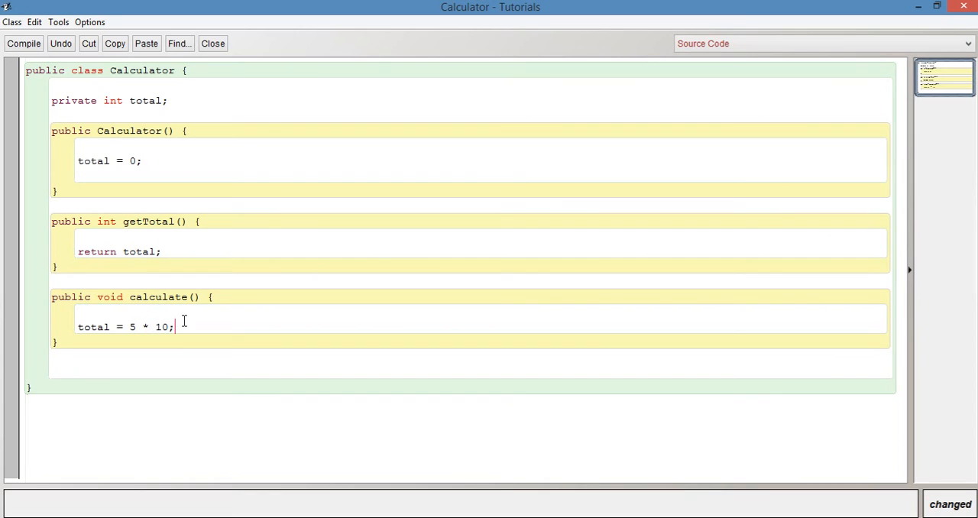
mouse_move(190, 250)
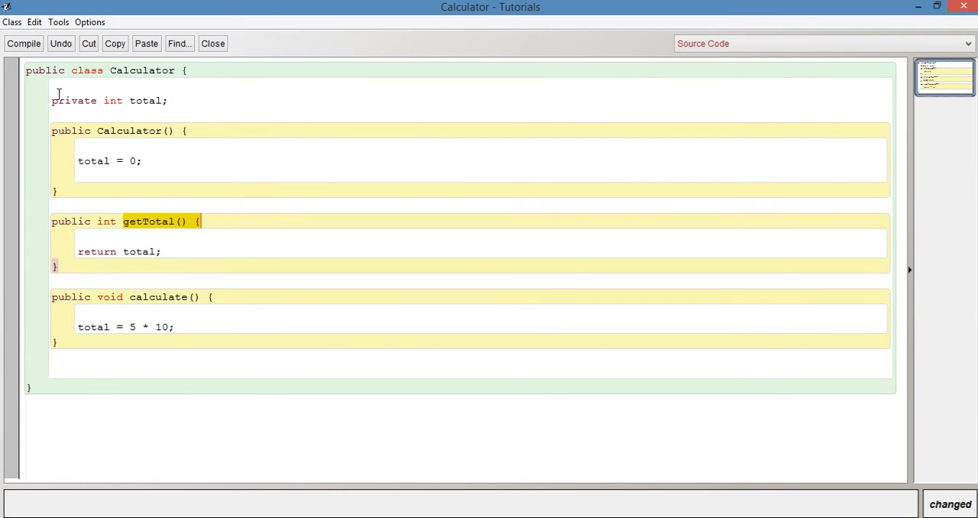
mouse_move(159, 160)
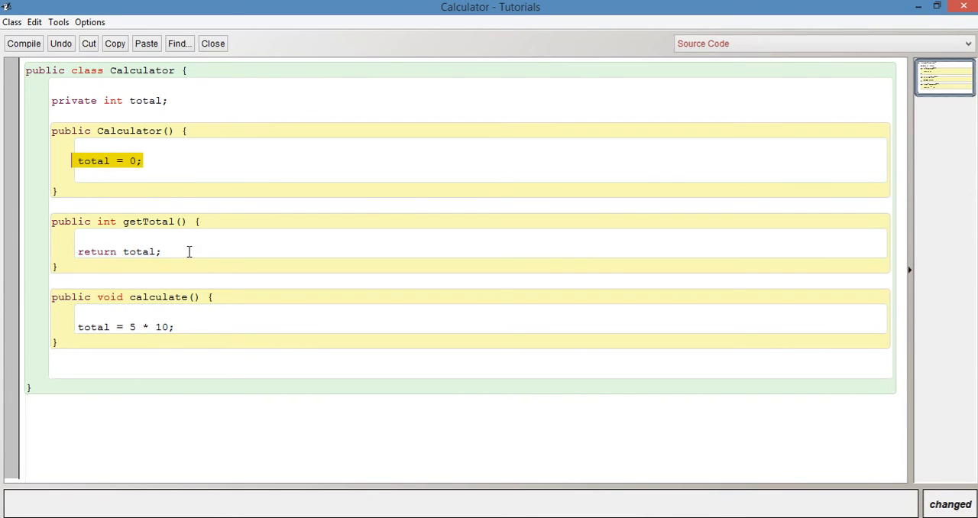
double_click(138, 251)
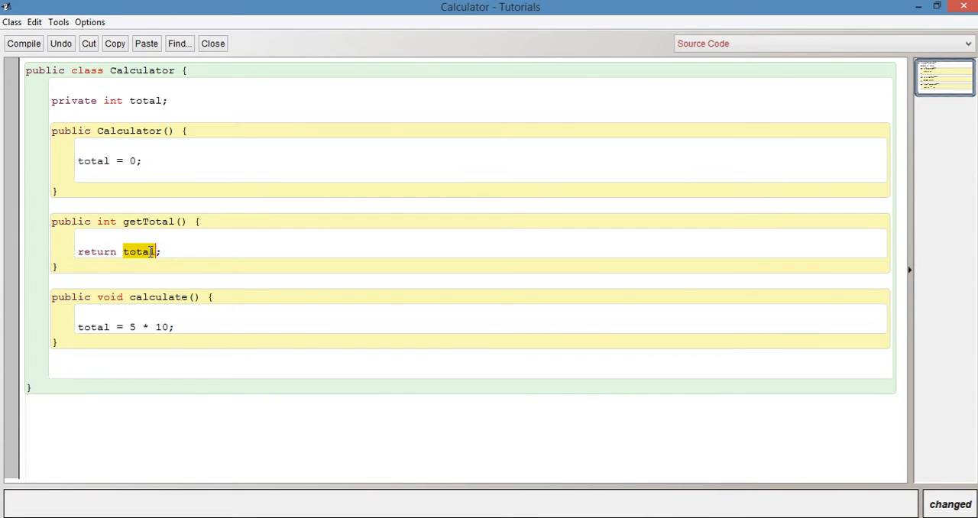
mouse_move(202, 174)
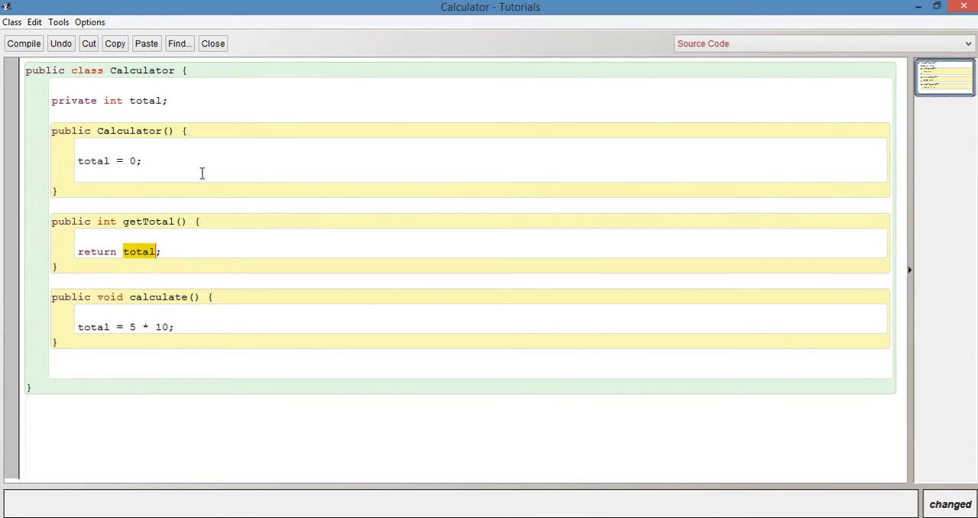
mouse_move(194, 308)
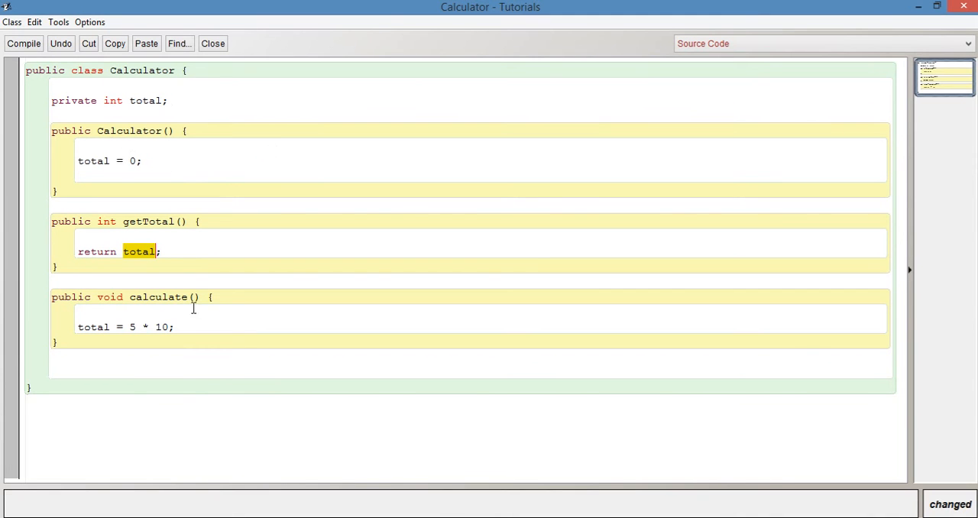
left_click(174, 327)
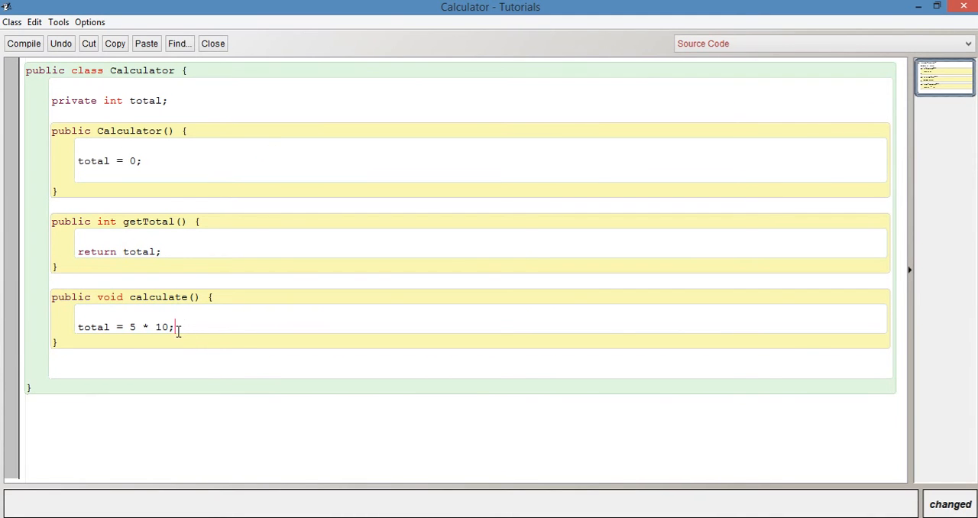
left_click(130, 327)
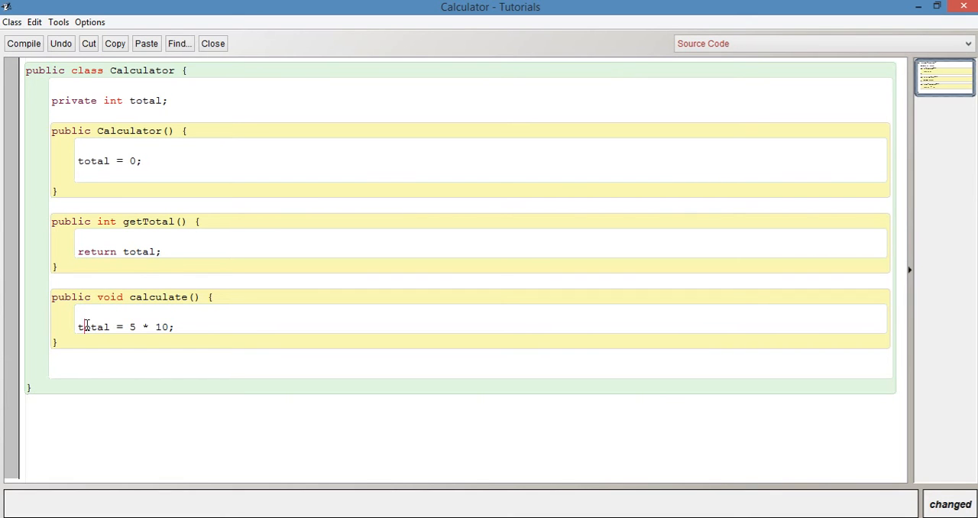
double_click(93, 326)
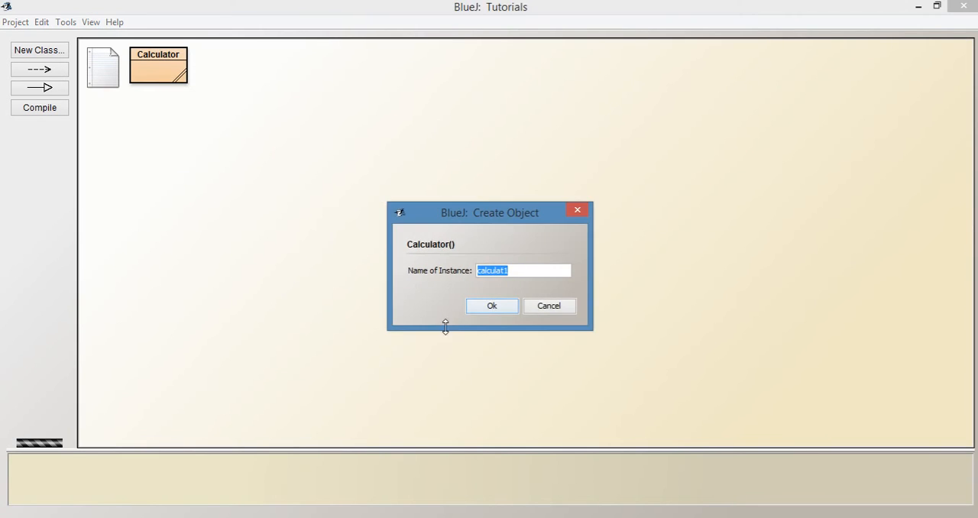
Create the calculat1 object and run getTotal, which returns 0
left_click(491, 306)
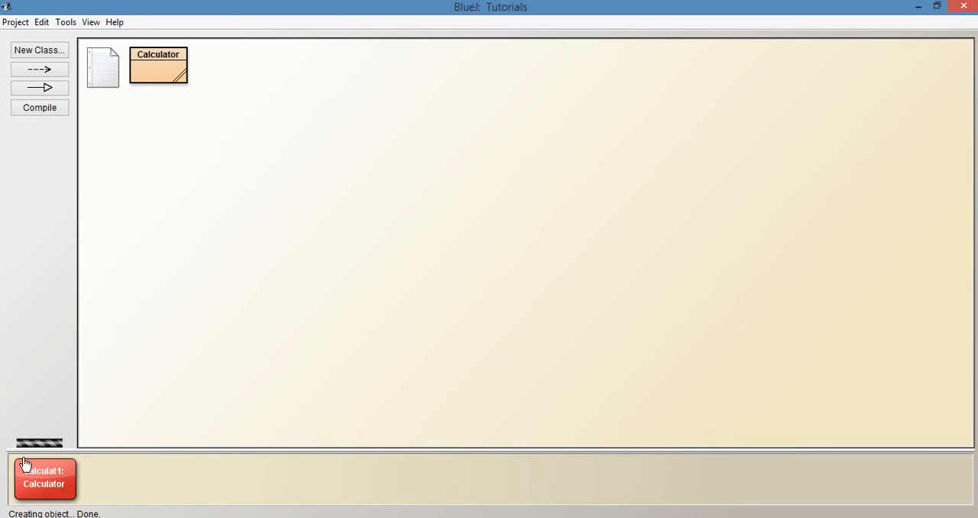
right_click(44, 478)
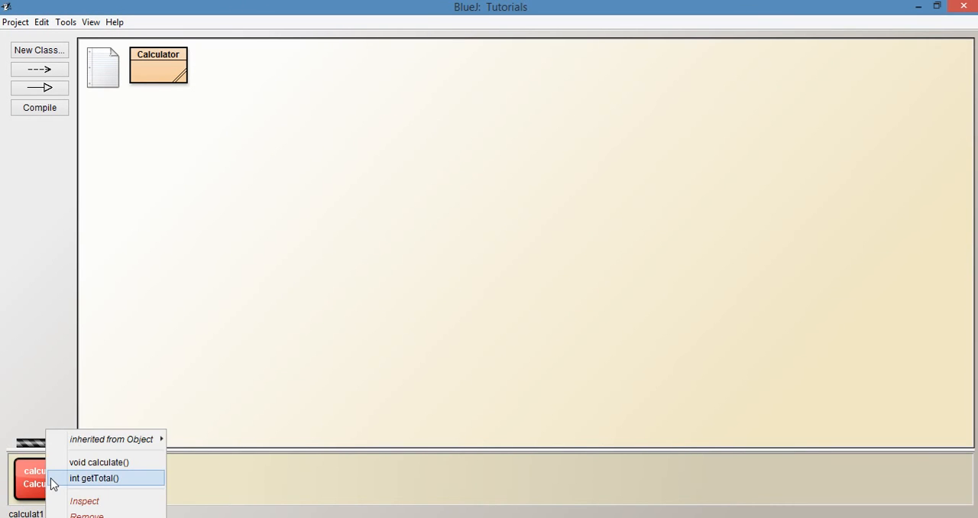
mouse_move(127, 483)
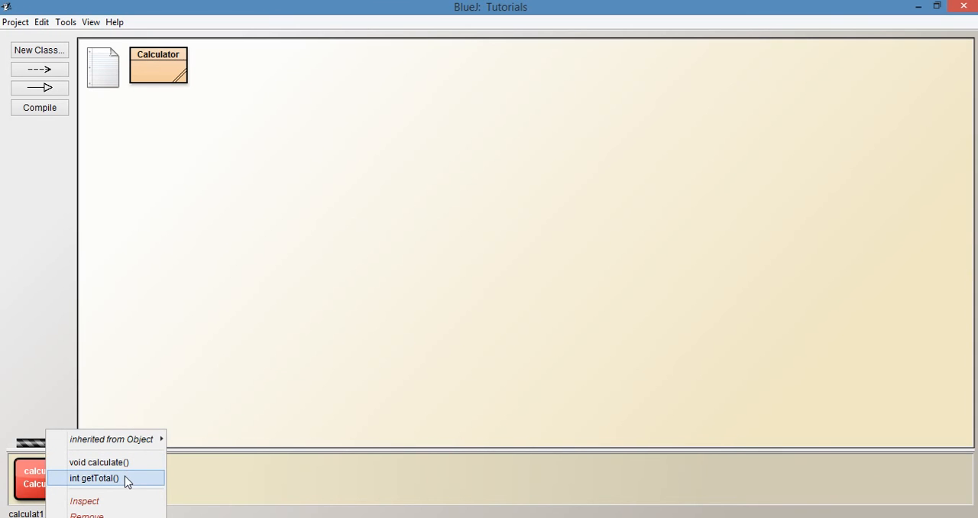
left_click(94, 478)
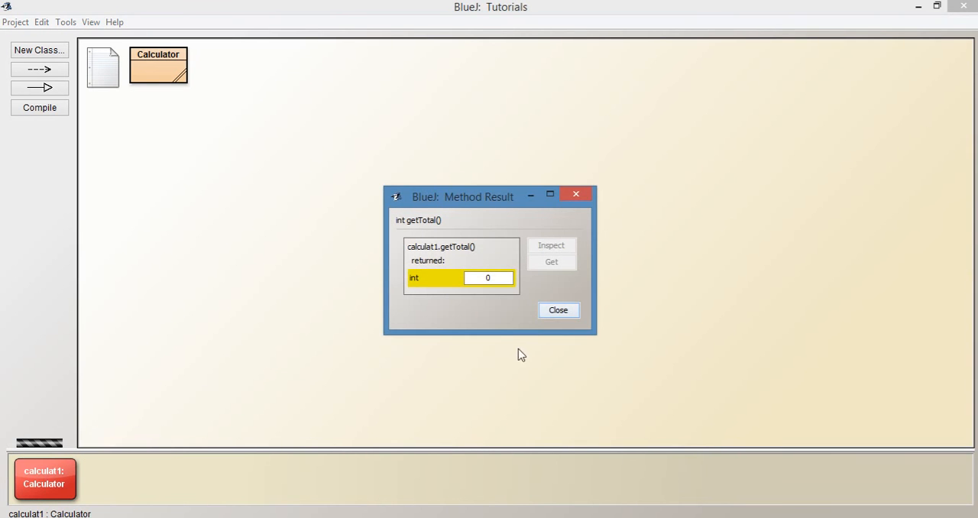
left_click(558, 309)
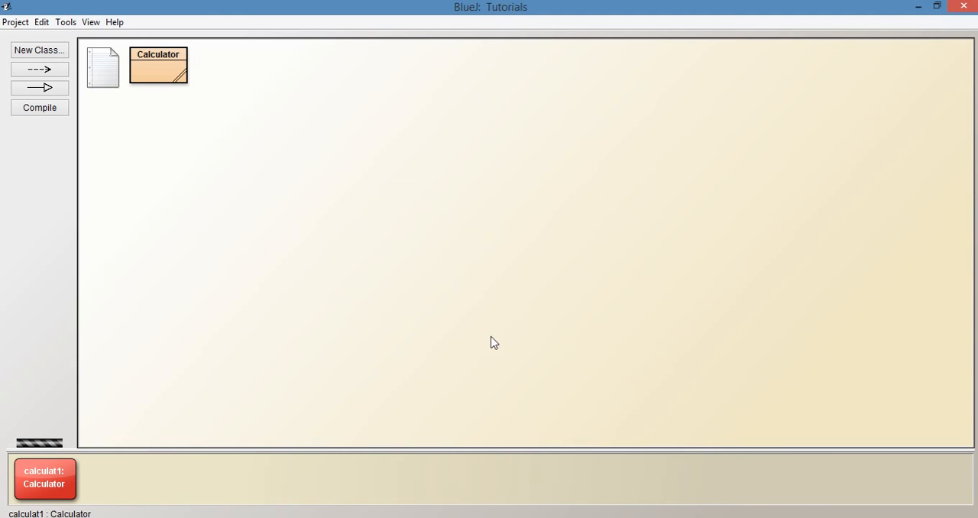
Run calculate on calculat1, then getTotal again to see the total
right_click(44, 477)
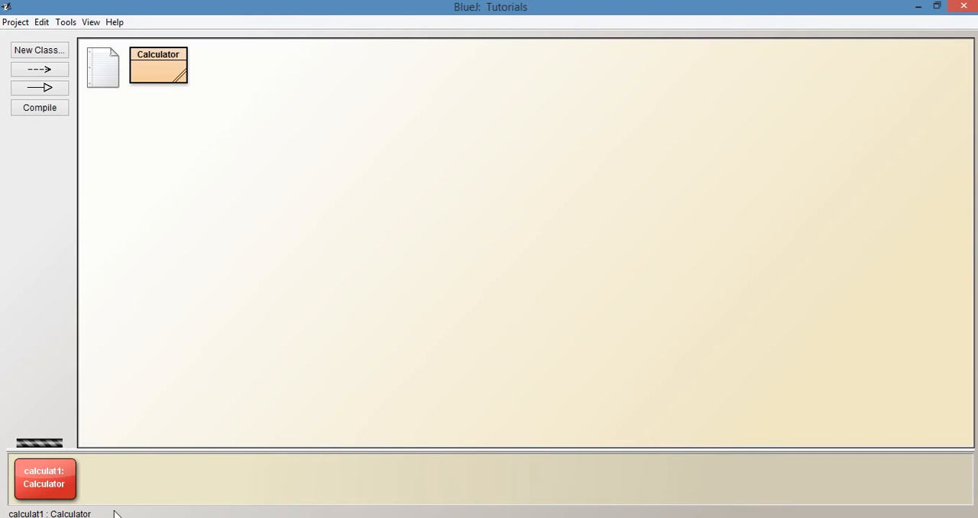
right_click(44, 478)
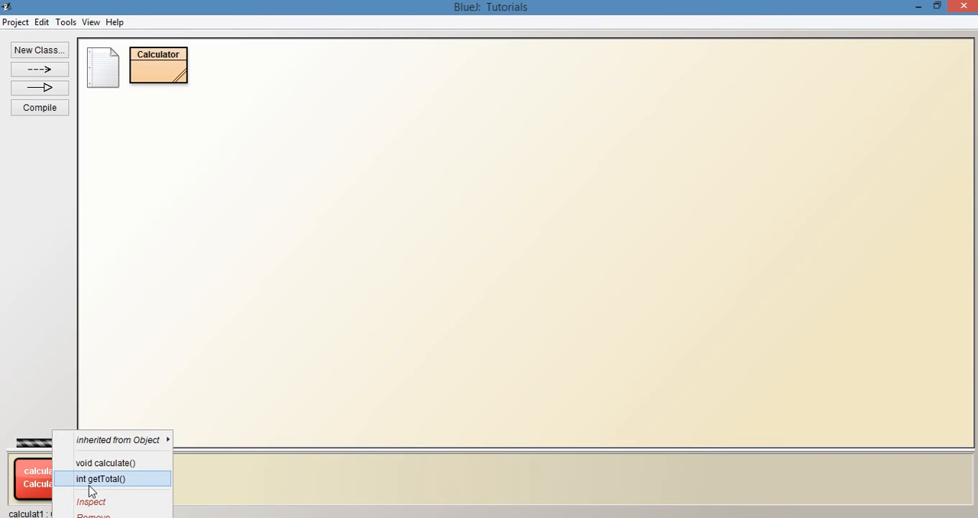
left_click(100, 479)
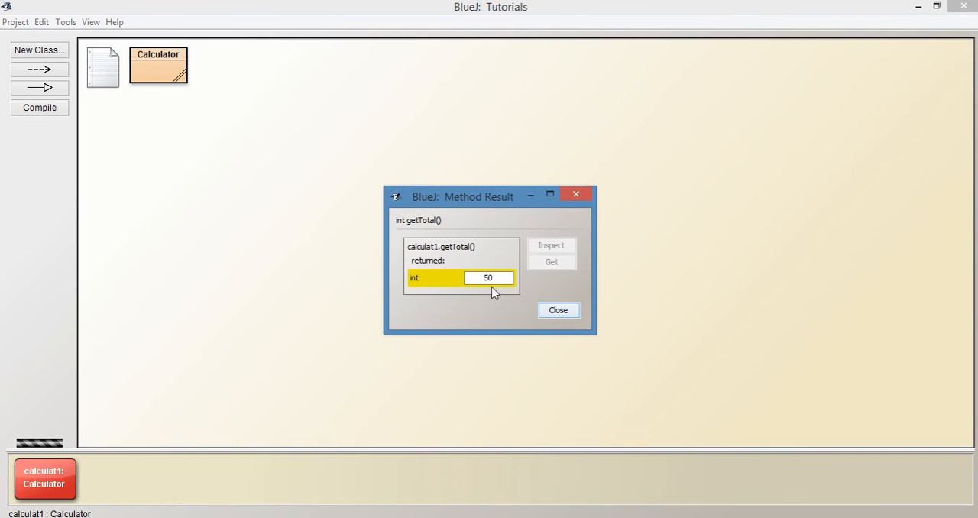
mouse_move(589, 480)
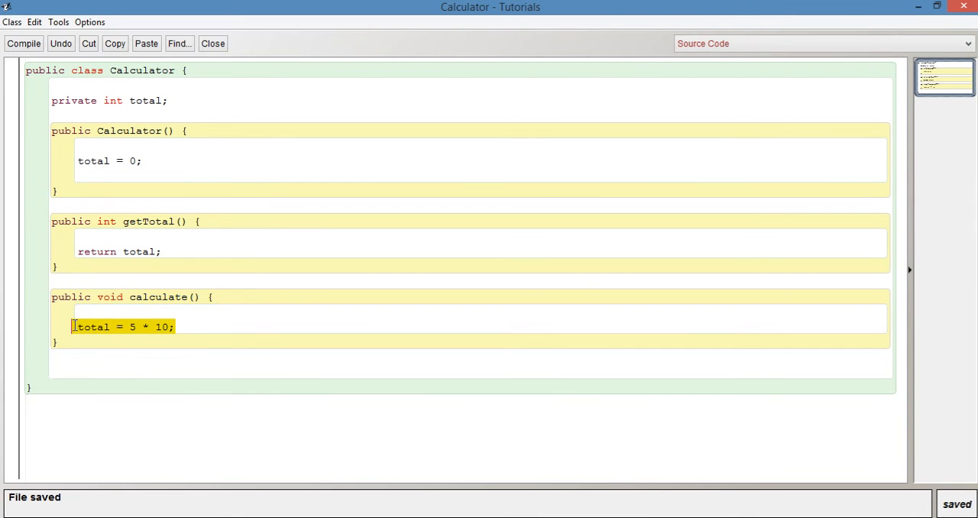
Delete the total = 5 * 10 statement from calculate
key("Delete")
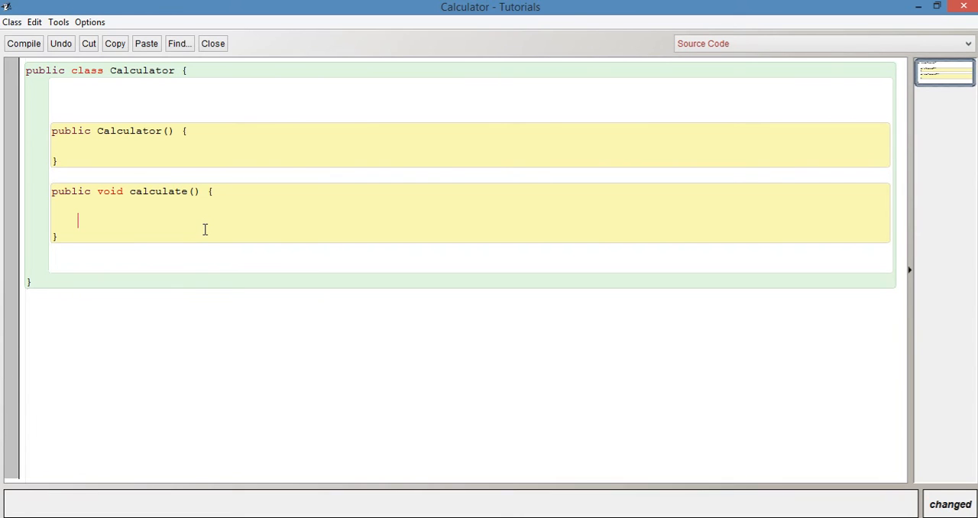
Declare int firstNum = 50, int secondNum = 10 and int total = 0 in calculate
type("int t")
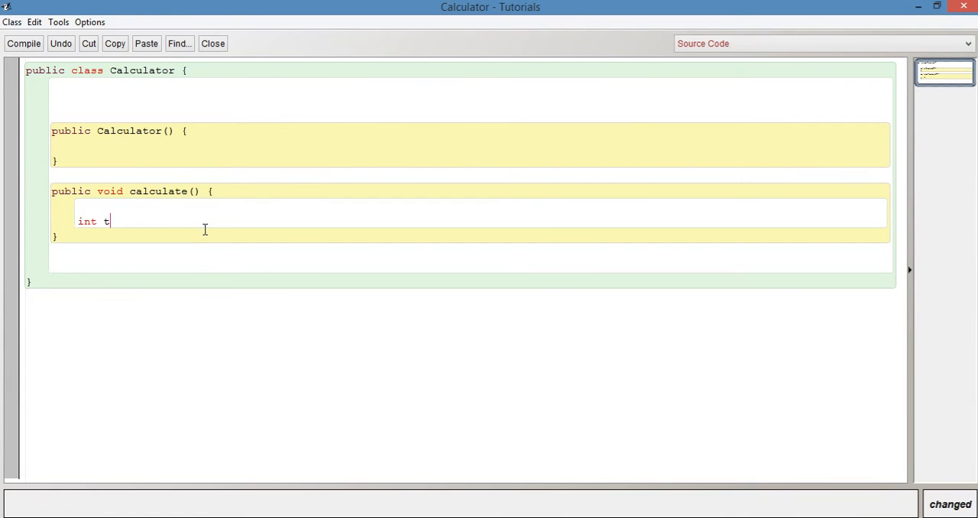
type("irs")
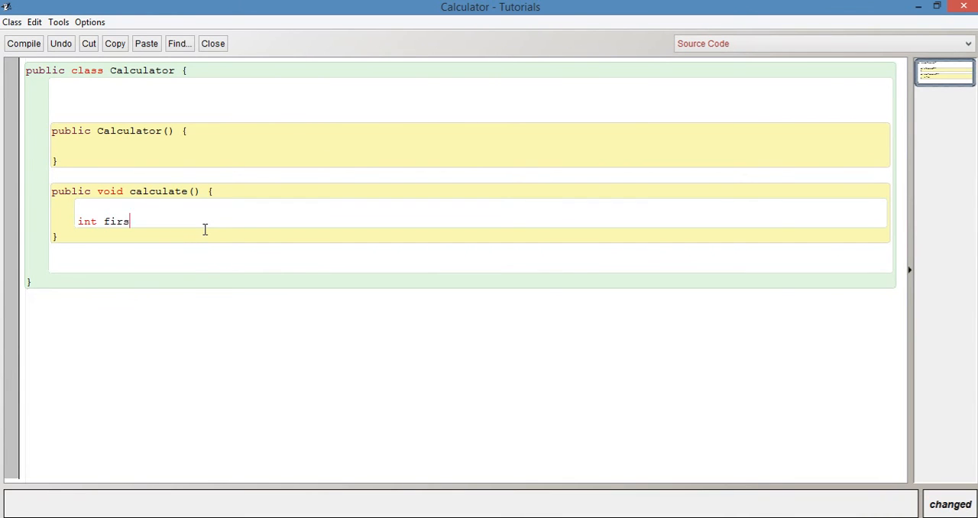
type("tNum =")
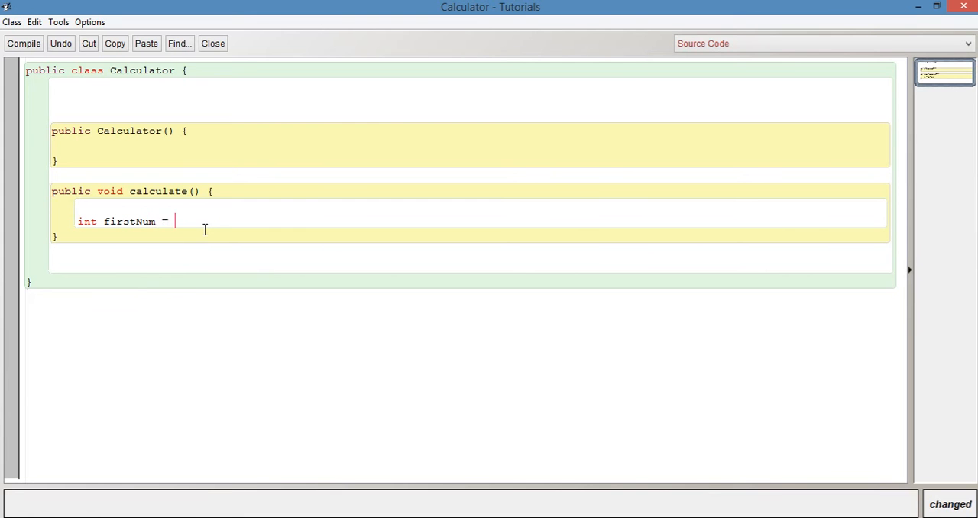
type("50;")
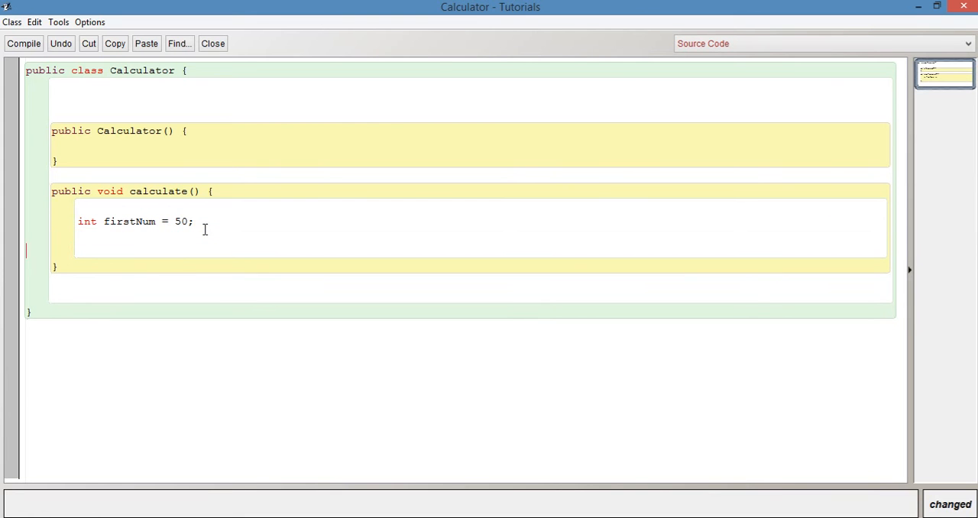
type("int s")
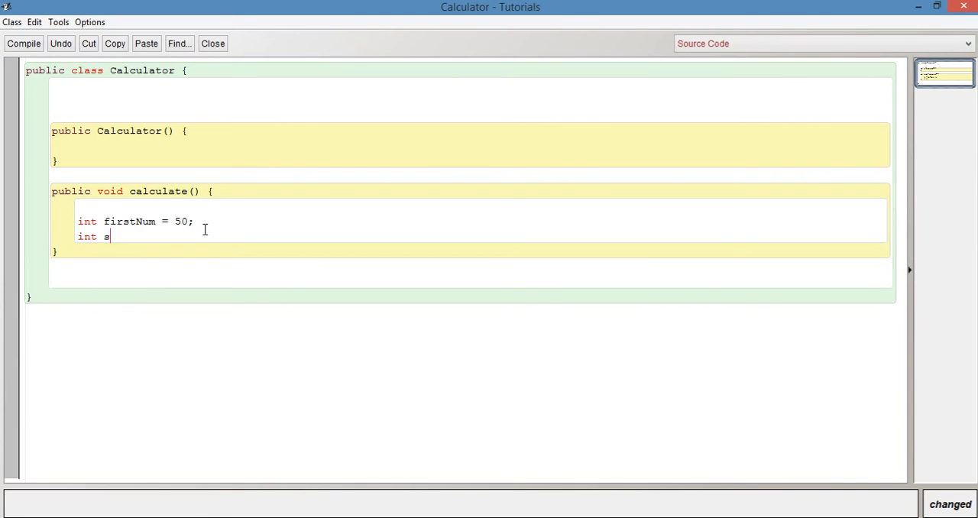
type("econdNum = 10;")
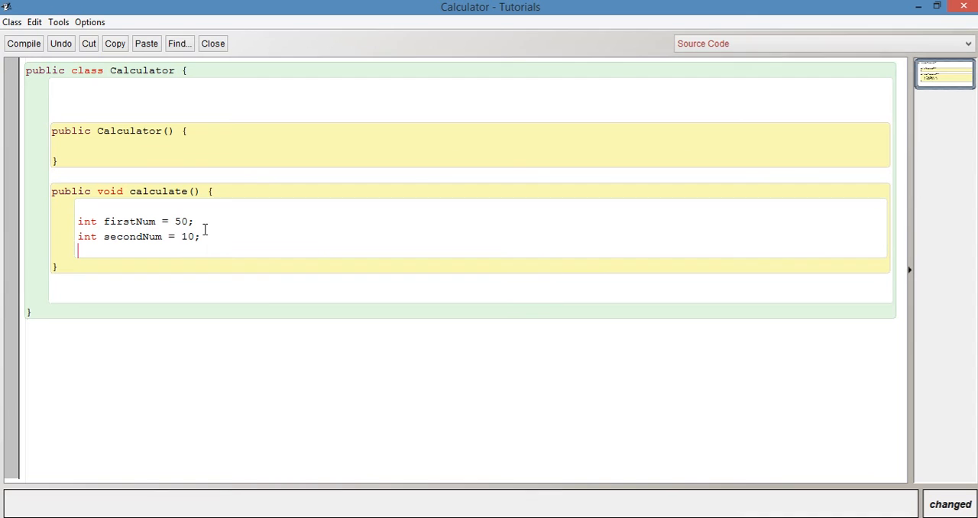
type("int")
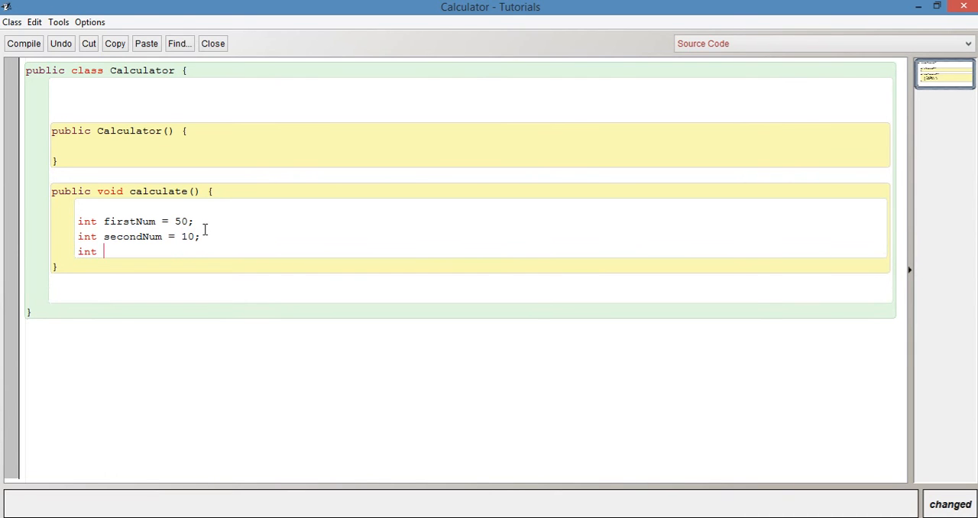
type("total = 0;")
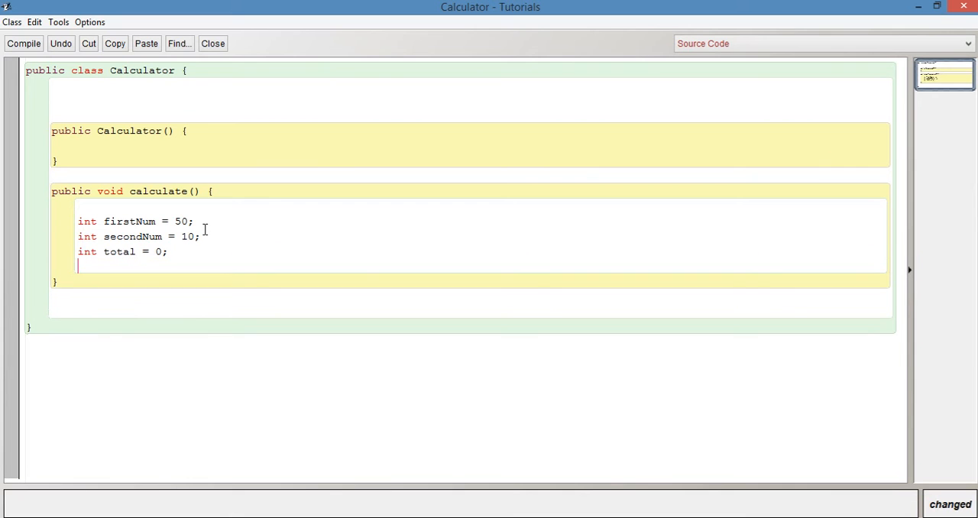
mouse_move(194, 253)
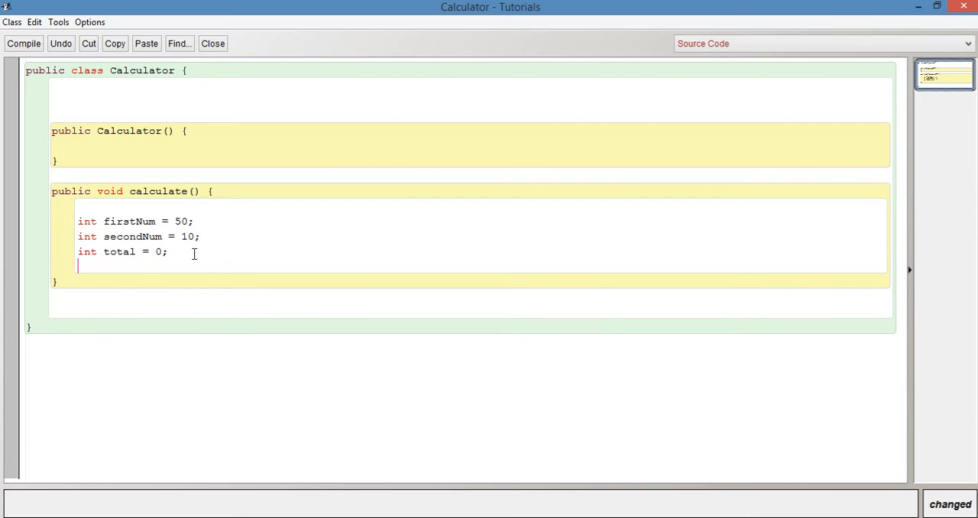
mouse_move(124, 73)
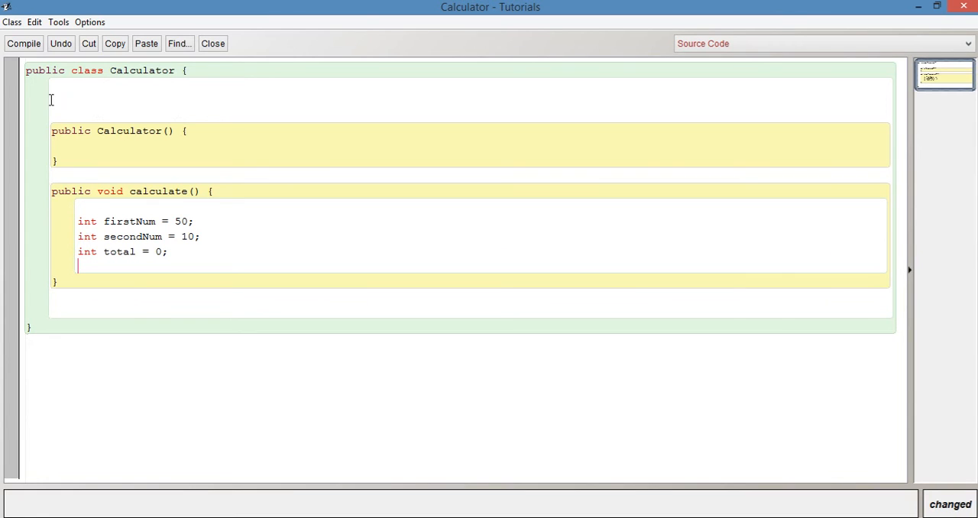
mouse_move(143, 200)
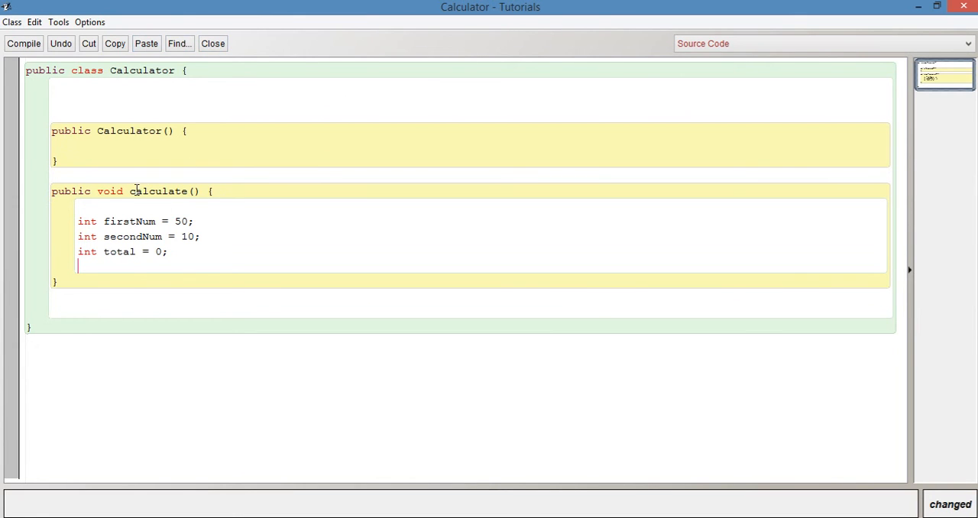
mouse_move(183, 257)
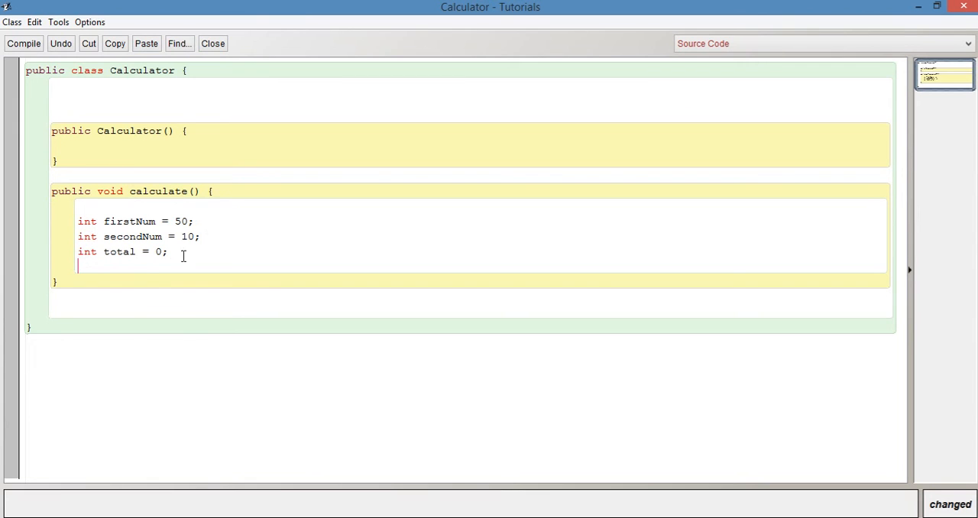
mouse_move(151, 221)
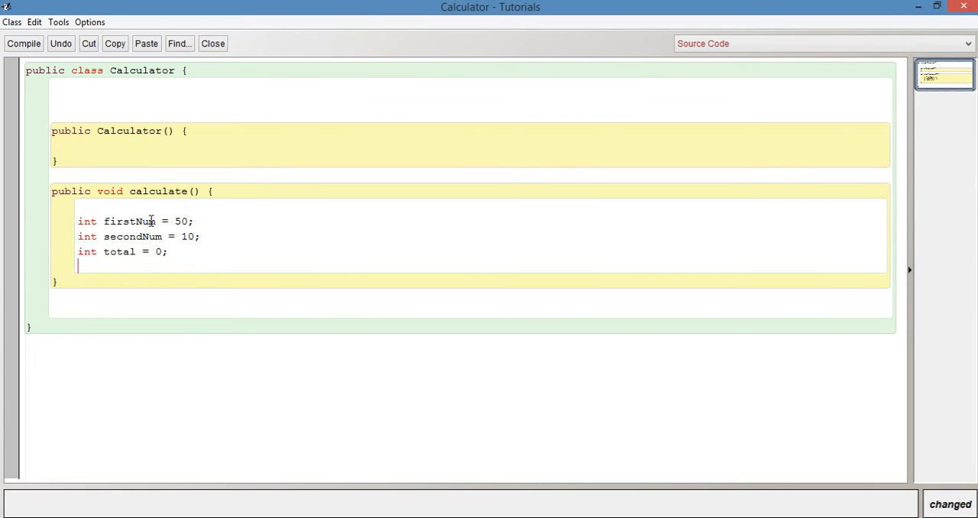
double_click(86, 221)
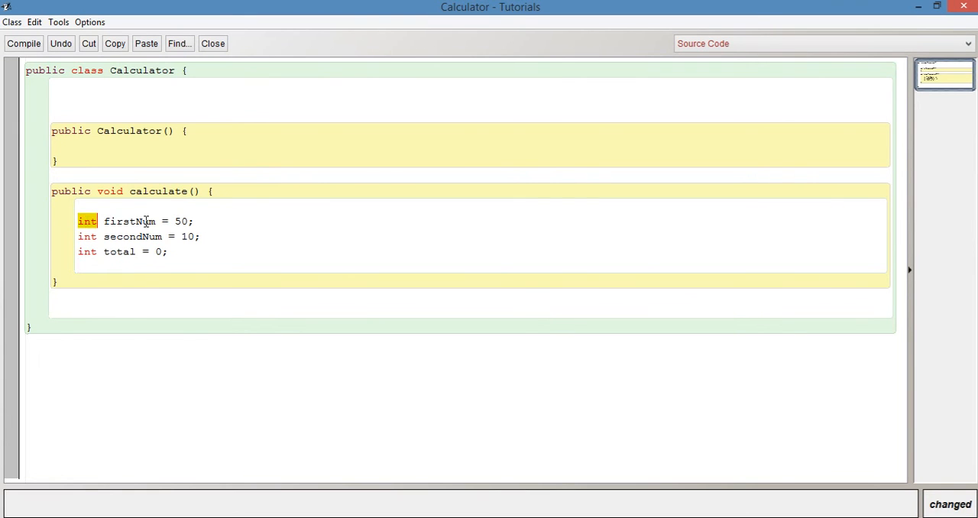
mouse_move(244, 221)
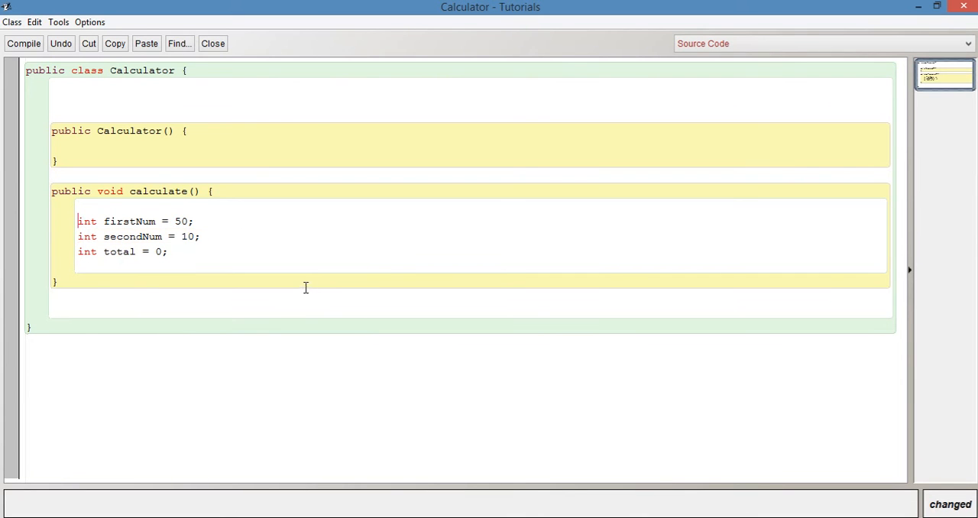
mouse_move(252, 268)
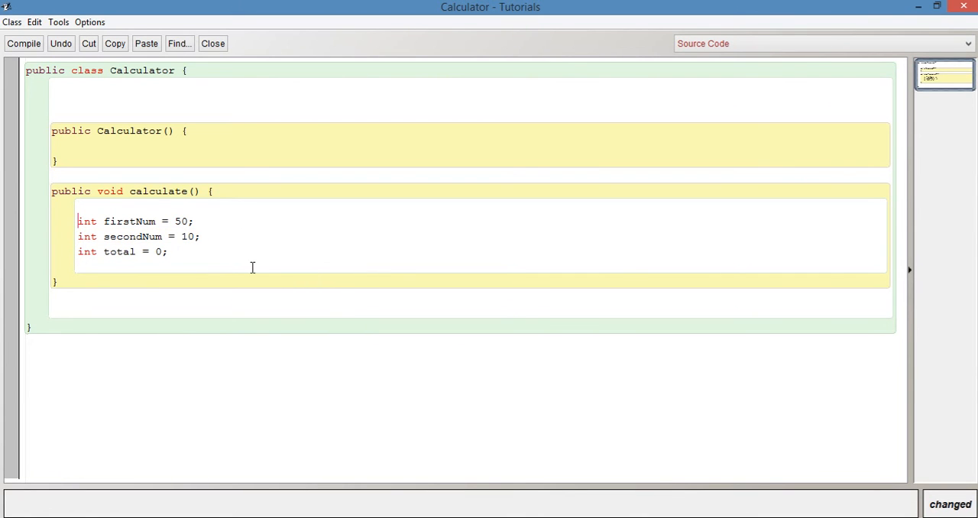
mouse_move(120, 272)
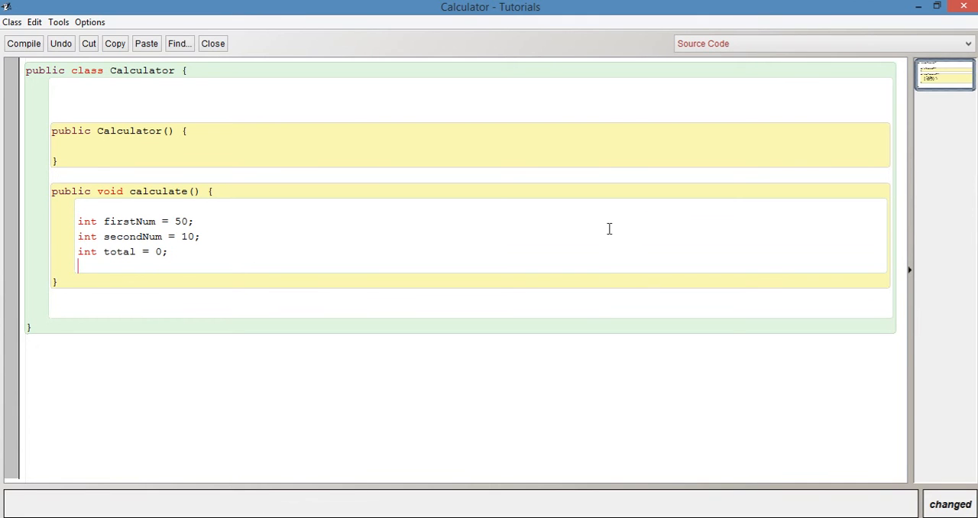
Type total = firstNum + secondNum; on a new line below the declarations
key("Return")
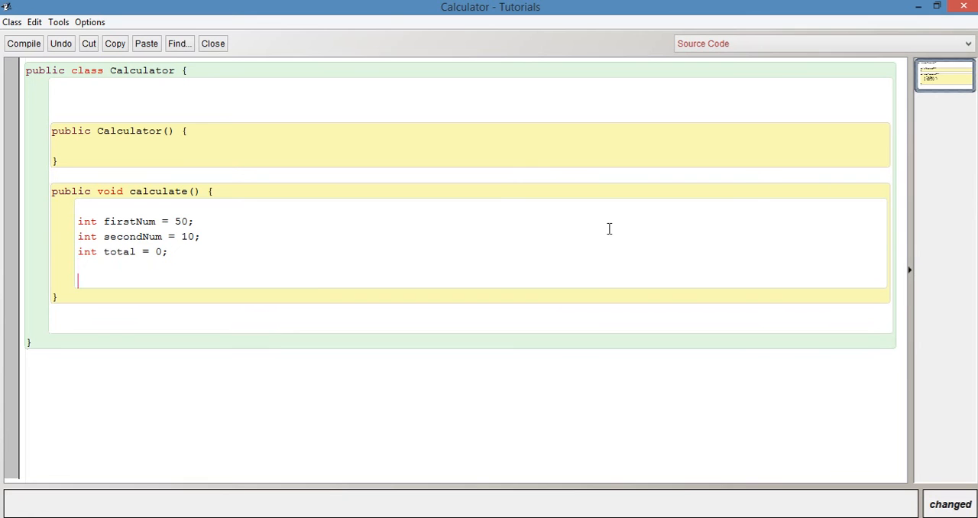
type("total")
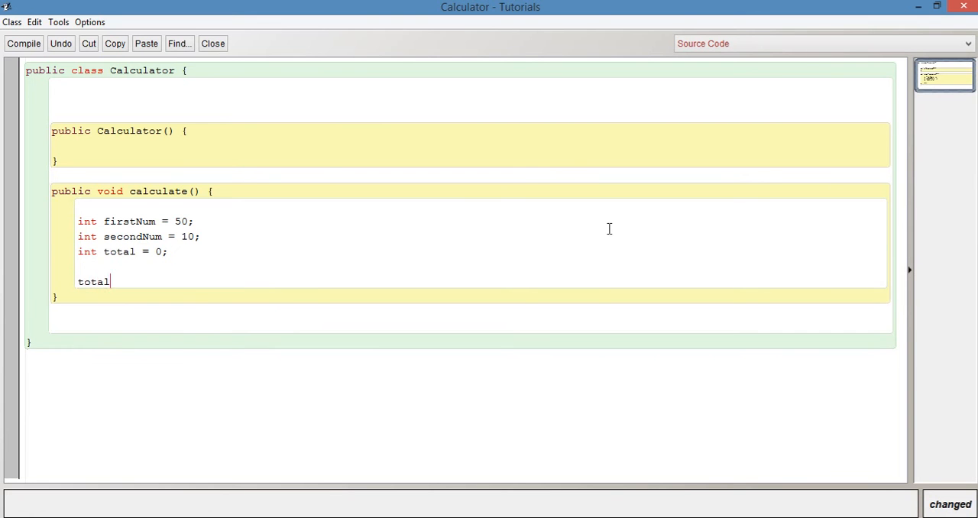
type("= firstNum +")
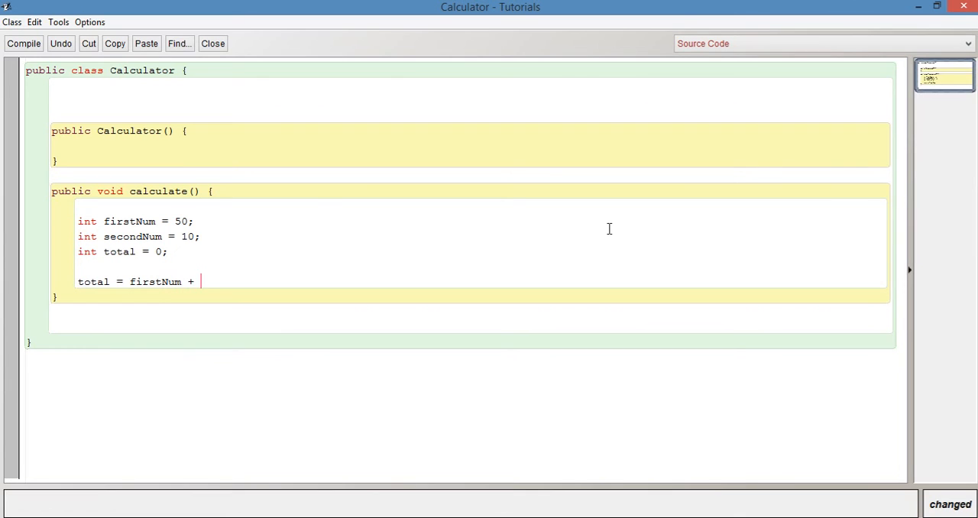
type("secondNum;")
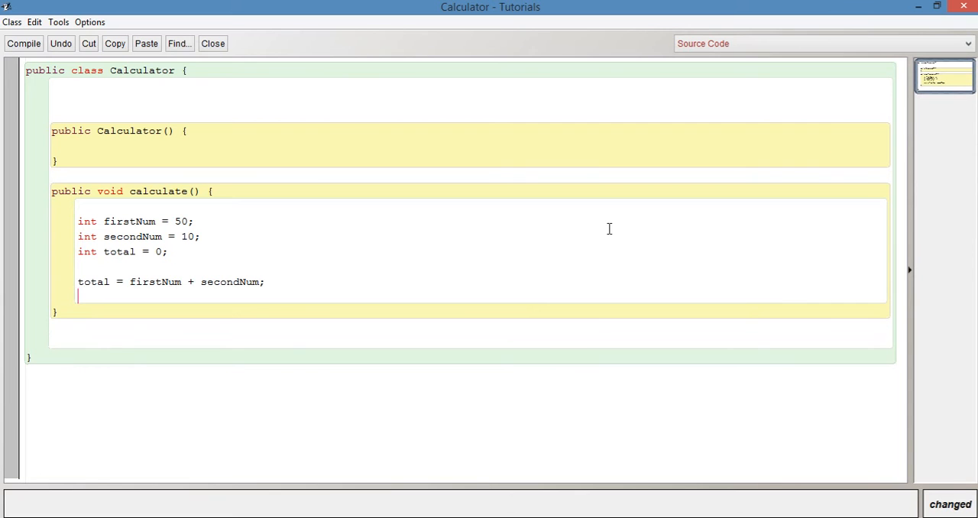
mouse_move(200, 286)
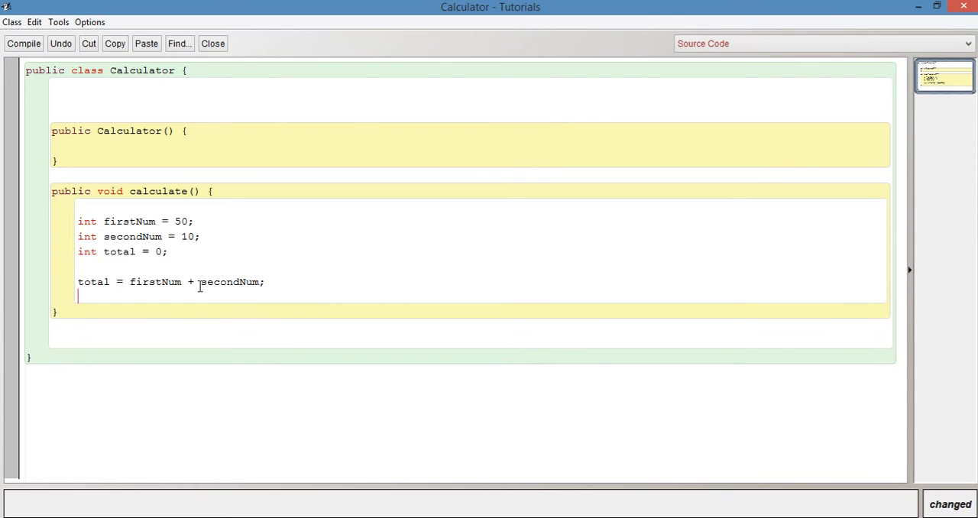
Highlight firstNum, the firstNum + secondNum expression, and the assigned total variable
double_click(155, 282)
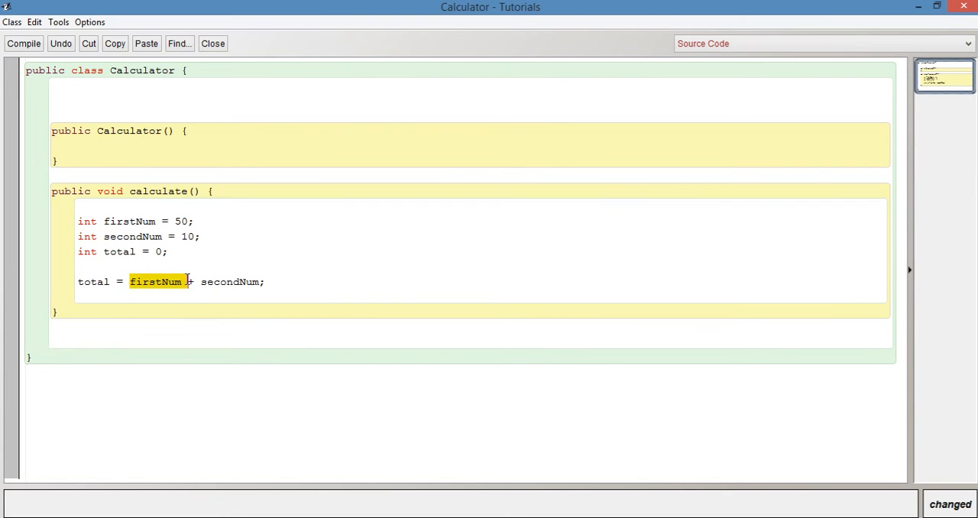
double_click(230, 282)
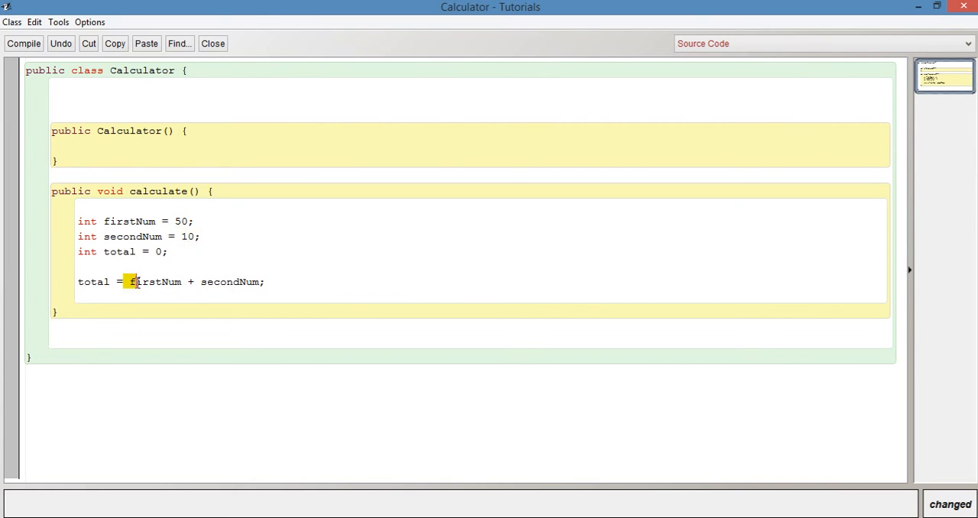
left_click_drag(130, 282, 260, 283)
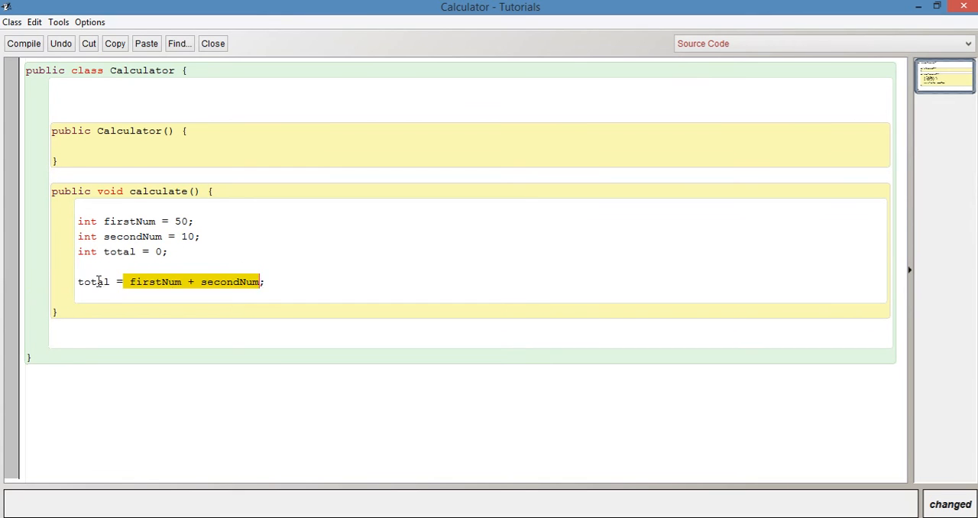
double_click(92, 281)
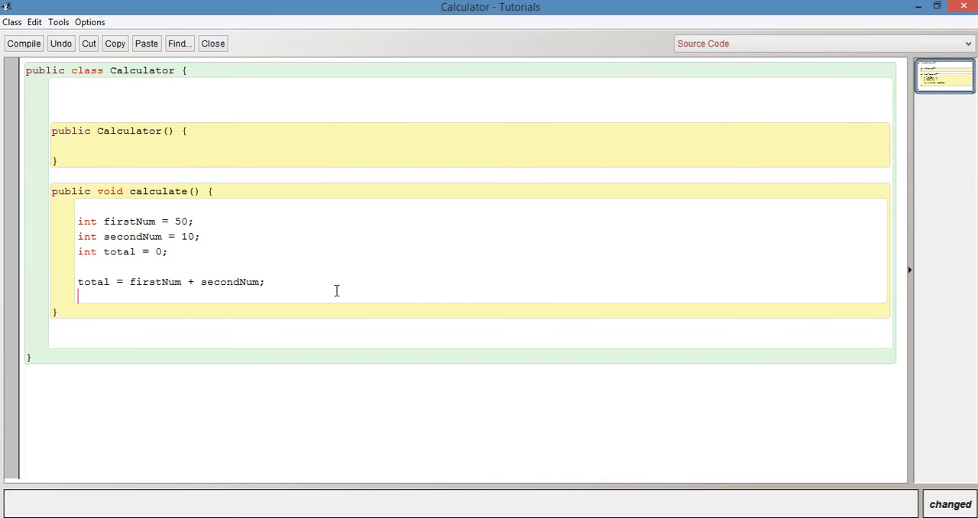
Add System.out.println(total); after the sum assignment, followed by a new line
type("System")
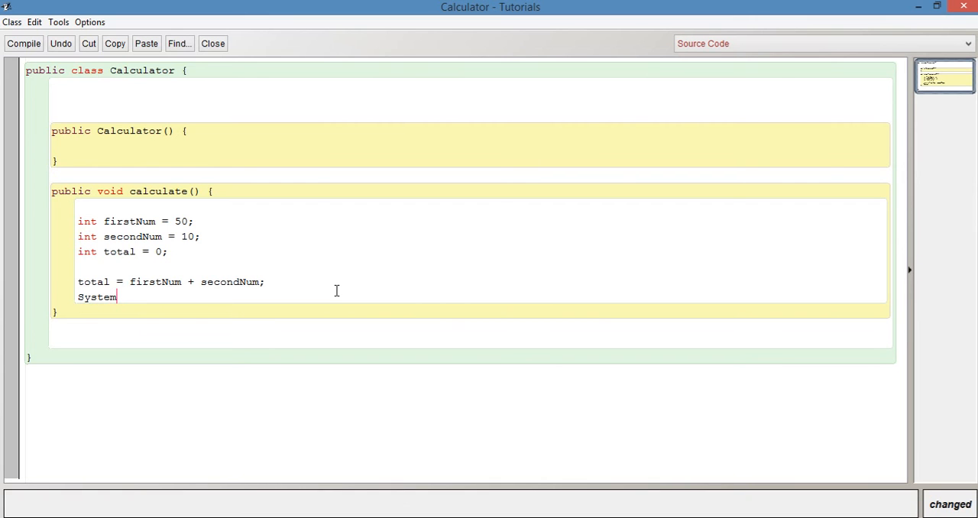
type(".o")
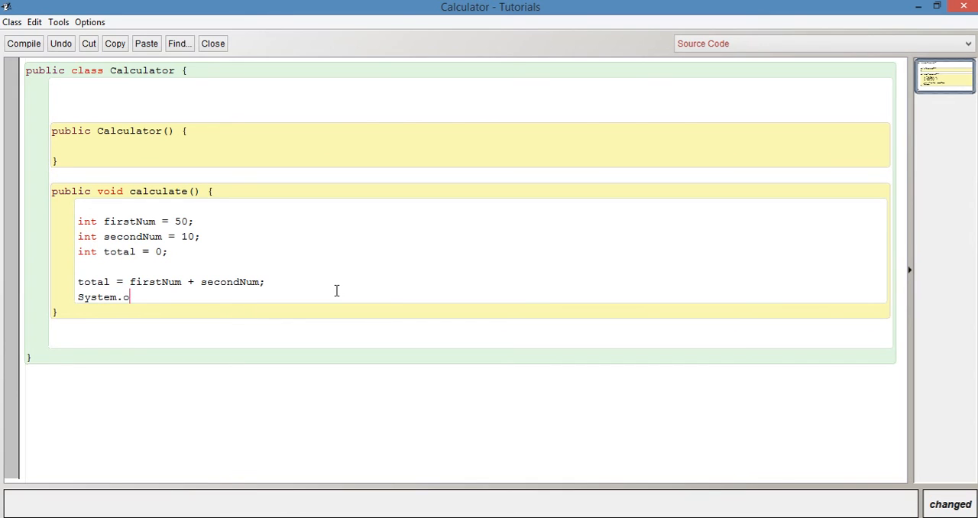
type("ut.print")
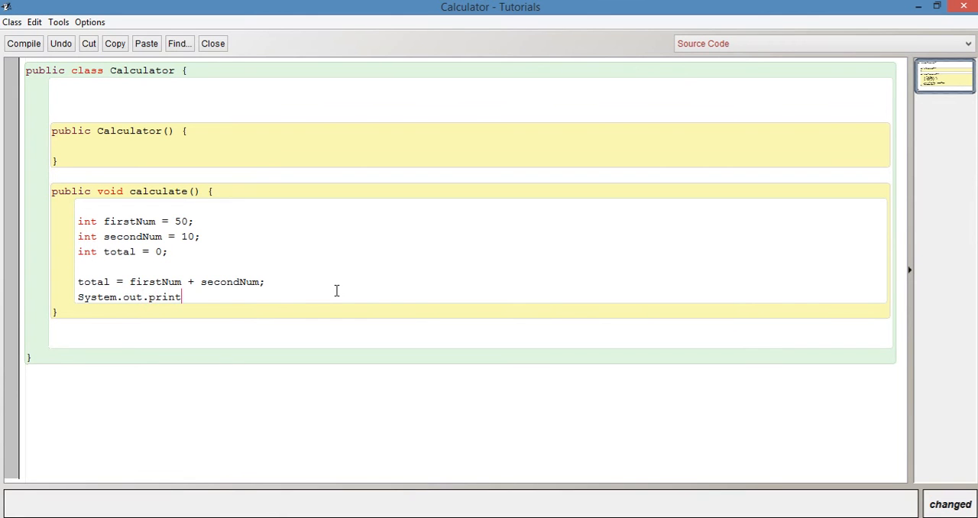
type("ln(")
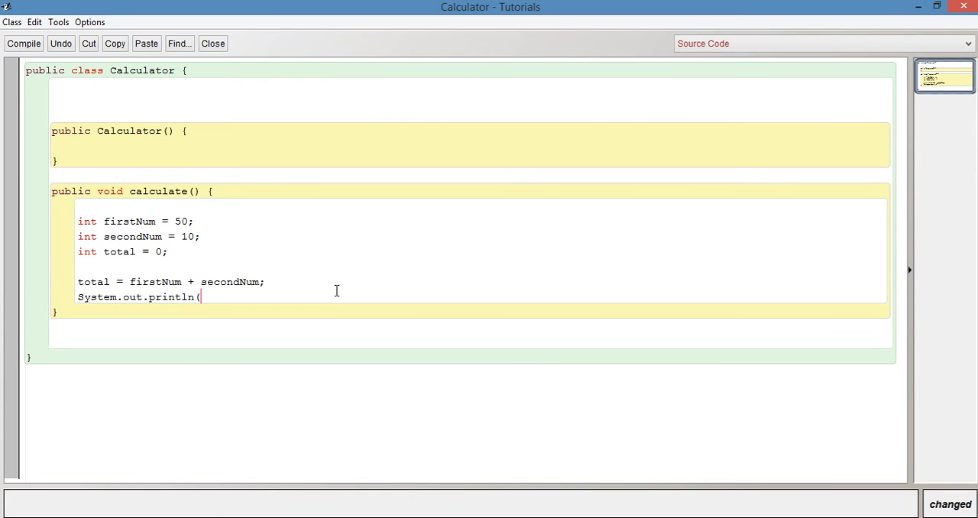
type("total)")
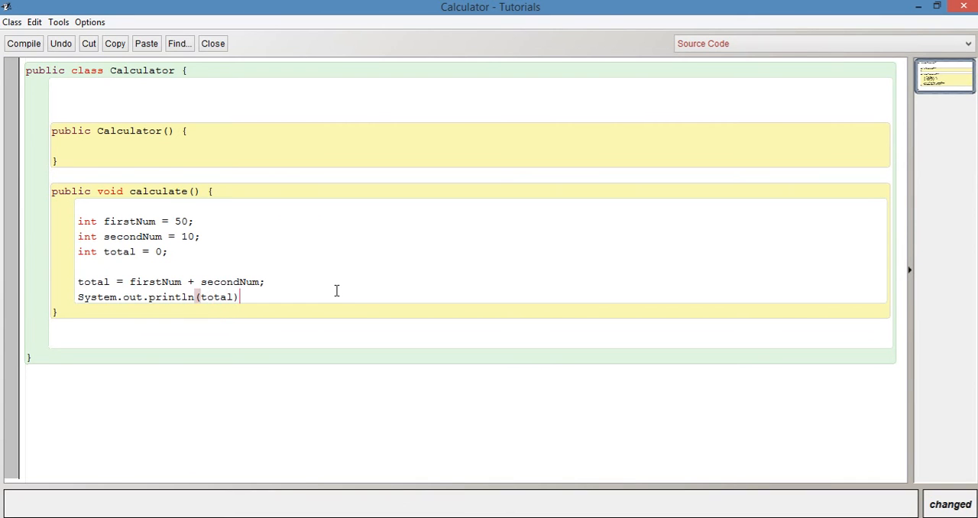
type(";")
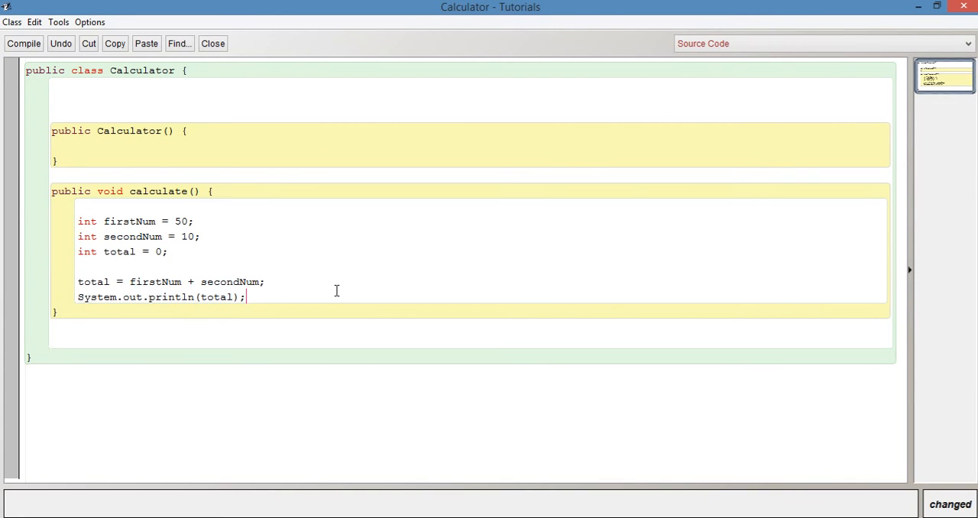
key("Return")
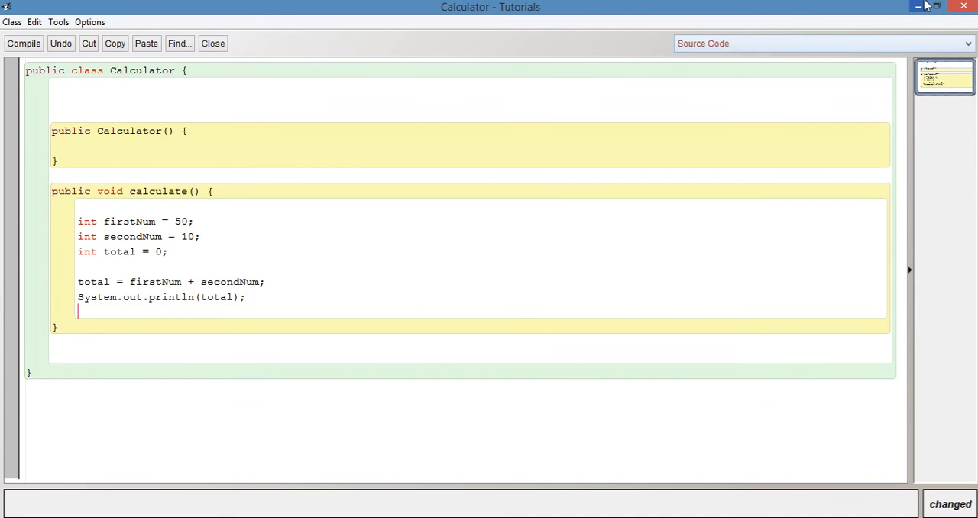
mouse_move(138, 280)
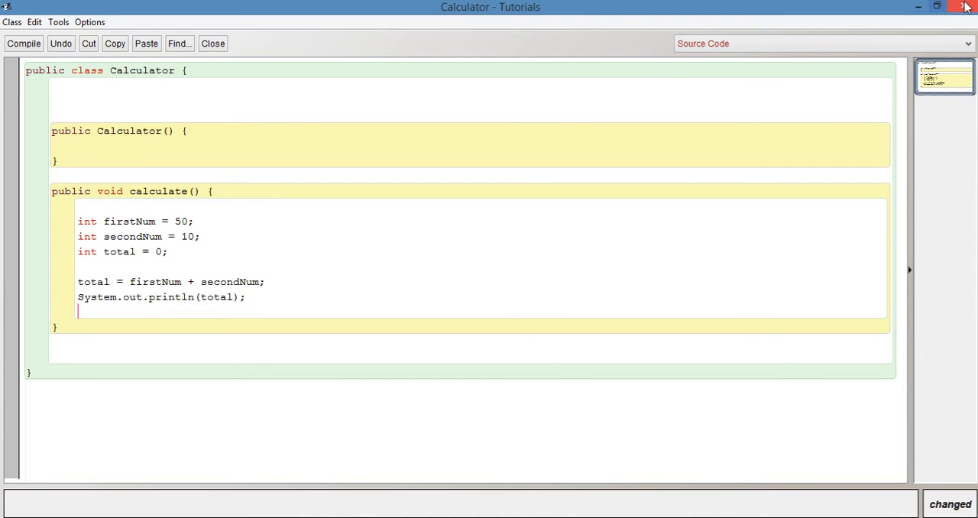
Close the editor, create calculat1, and dismiss the terminal showing 60
left_click(212, 43)
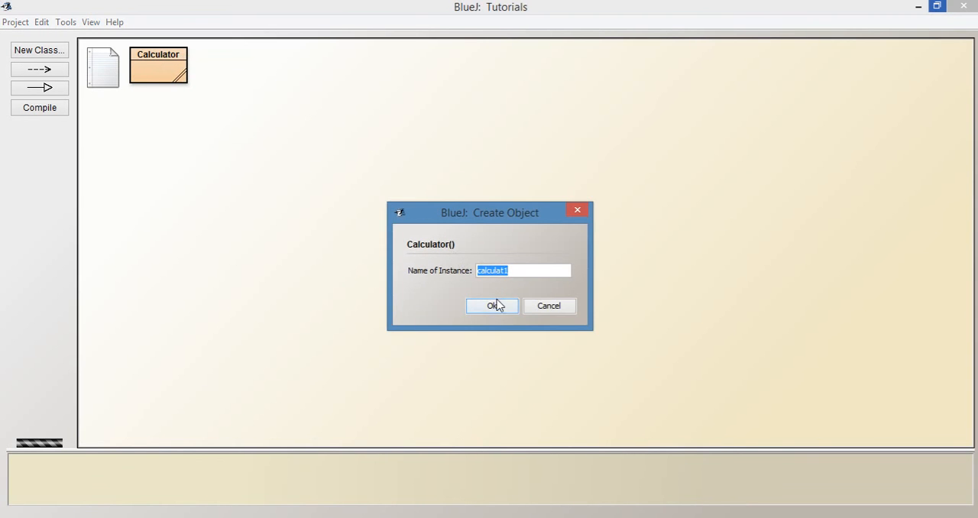
left_click(492, 306)
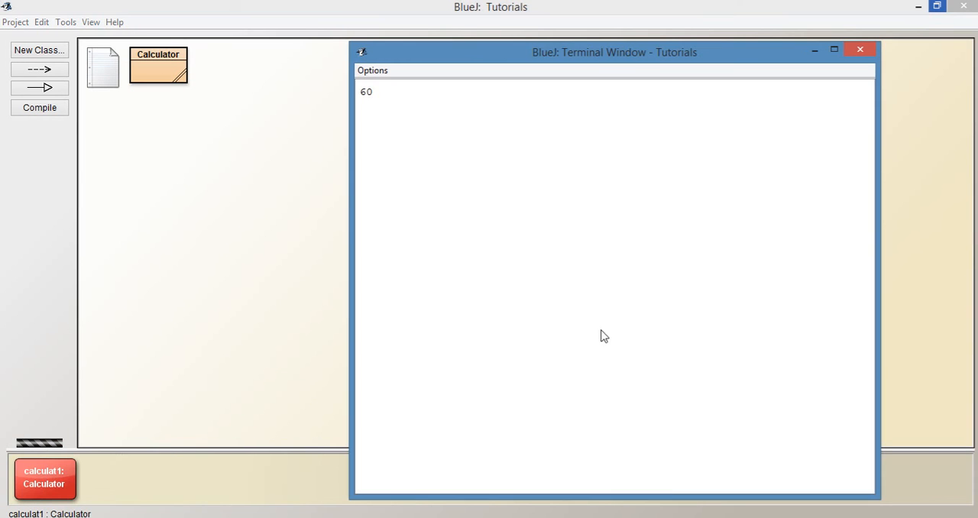
mouse_move(320, 90)
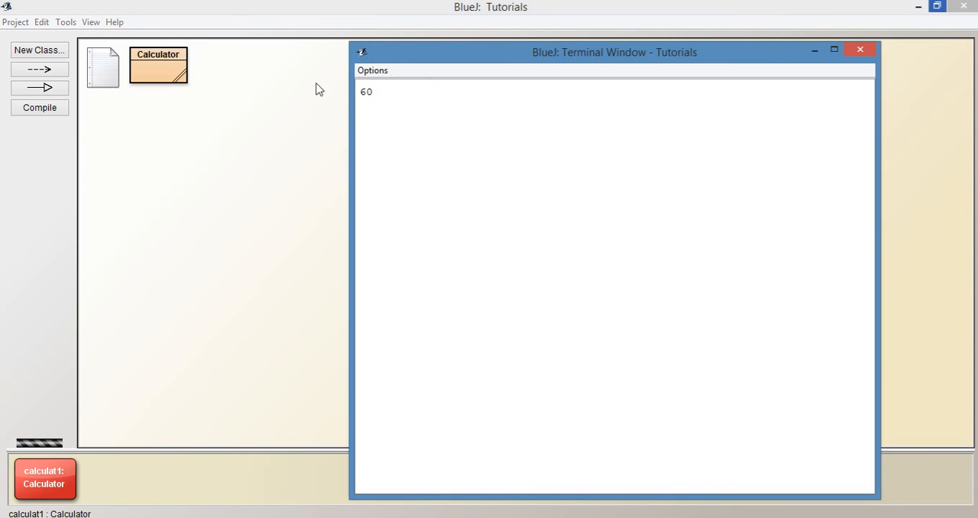
mouse_move(874, 62)
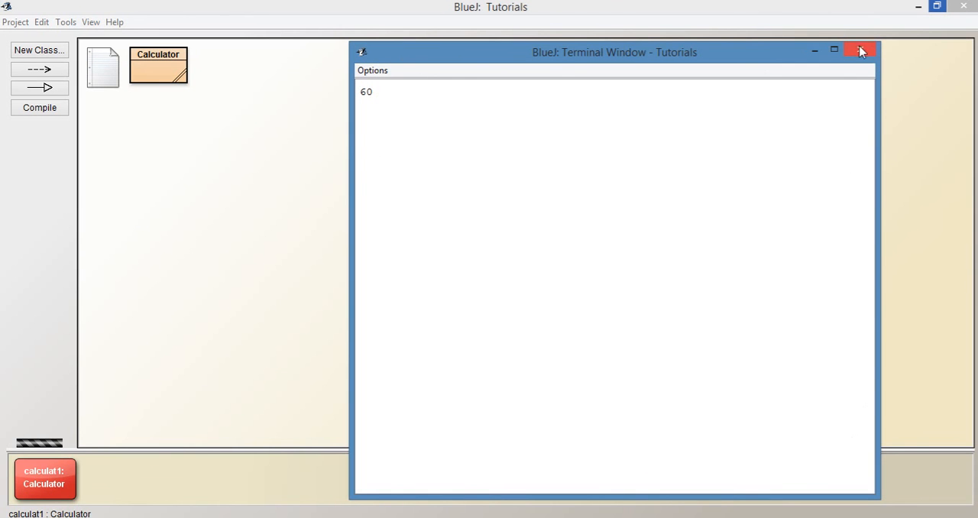
left_click(861, 51)
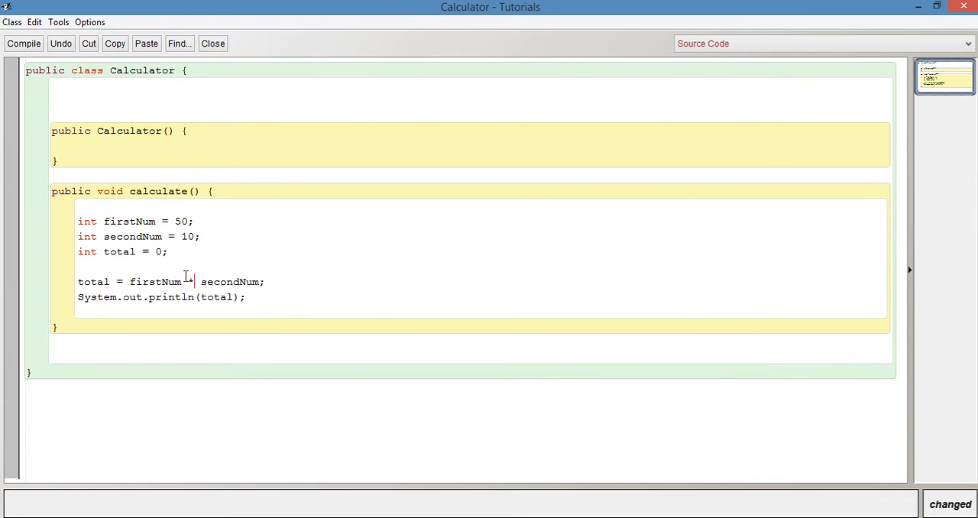
Make calculate multiply firstNum by secondNum and run it on a new calculat1, printing 500
type("*")
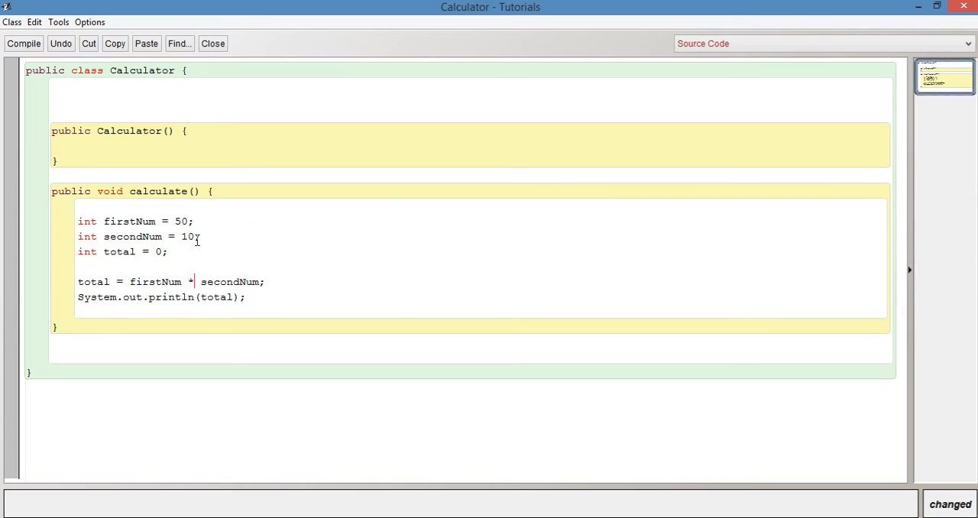
double_click(93, 281)
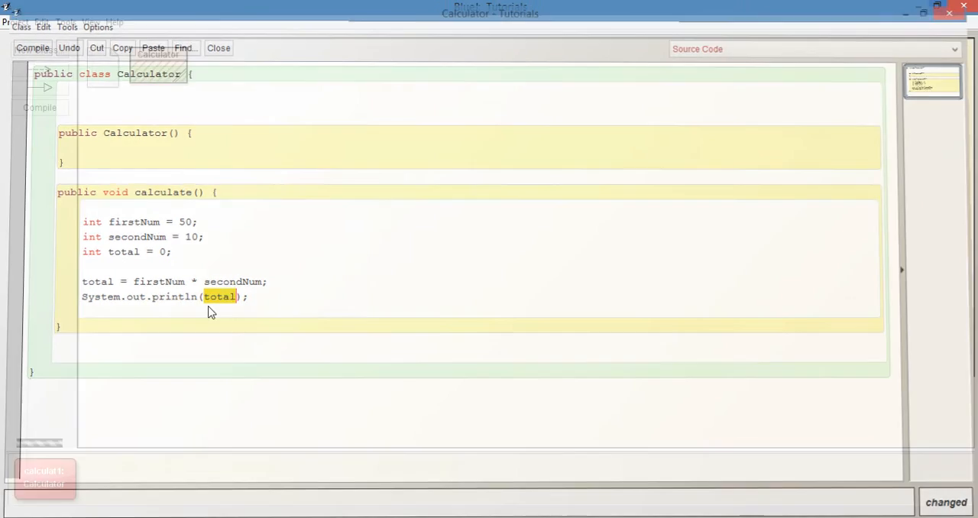
left_click(219, 47)
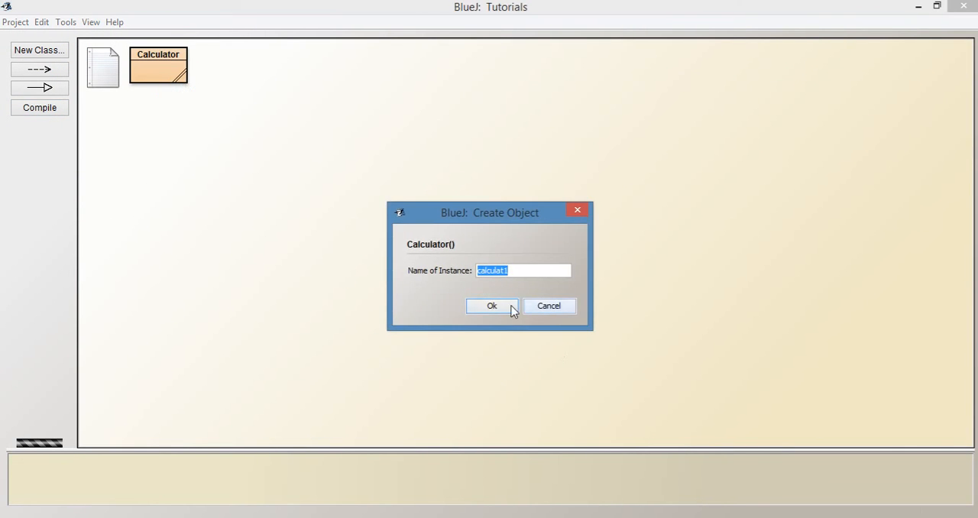
left_click(492, 306)
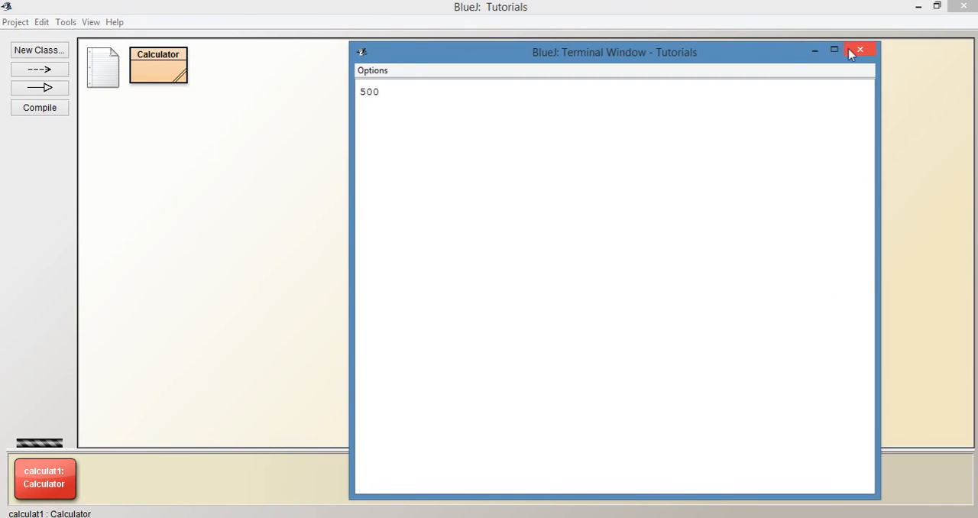
left_click(860, 51)
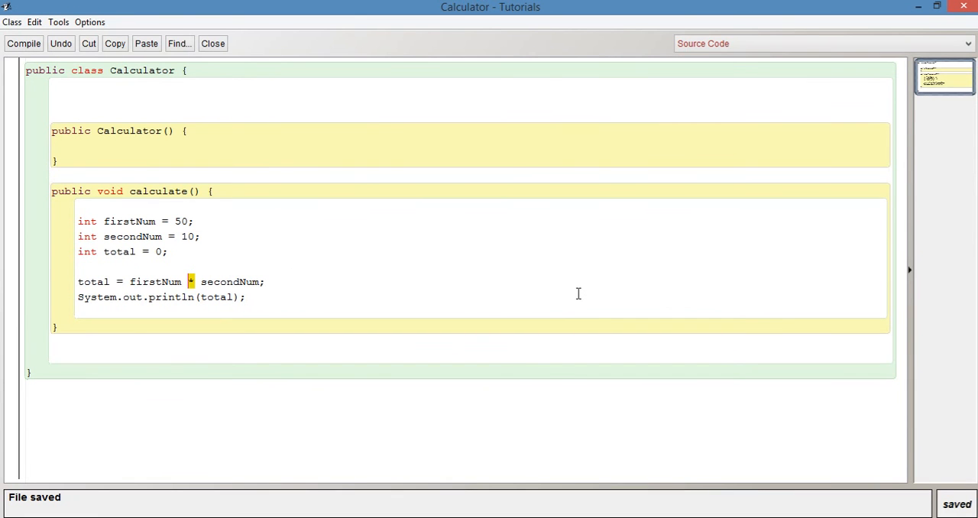
Switch the operator to /, compile Calculator, and run calculate, which prints 5
type("/")
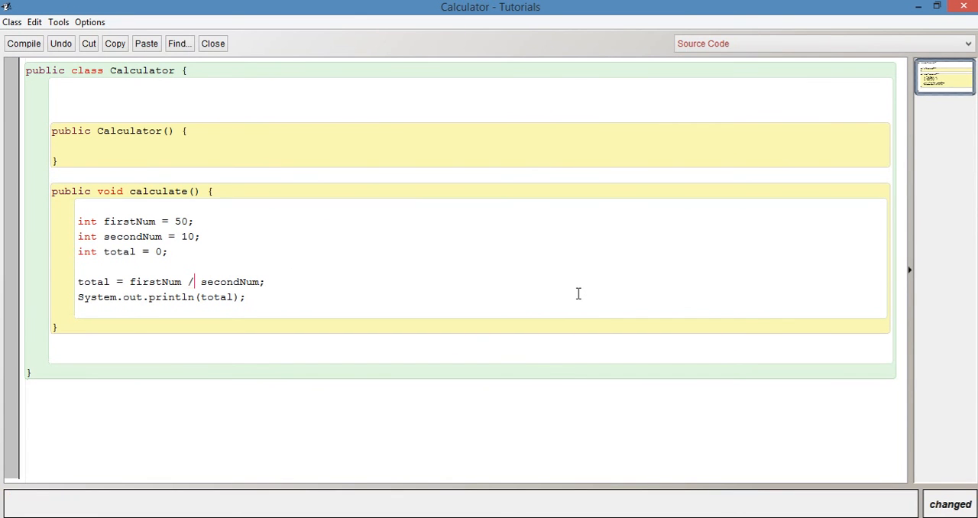
mouse_move(157, 282)
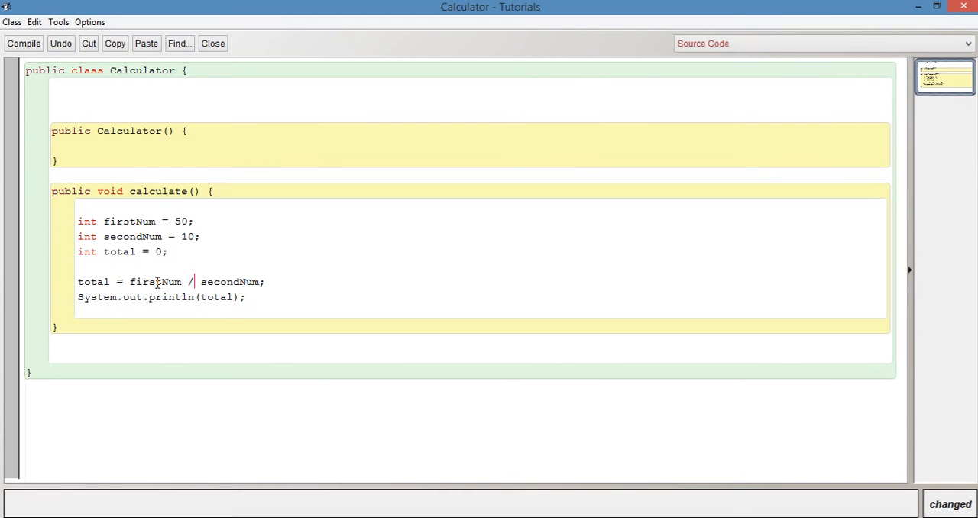
double_click(229, 282)
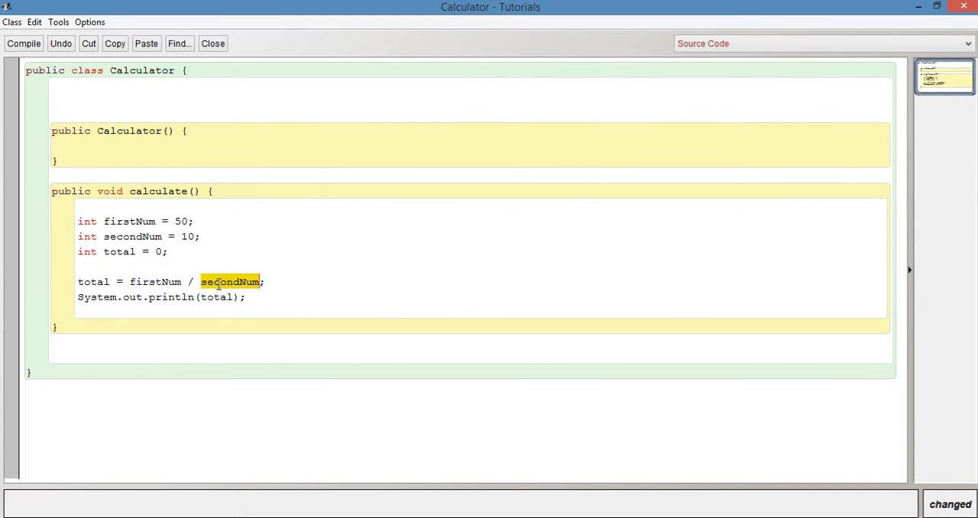
left_click(212, 43)
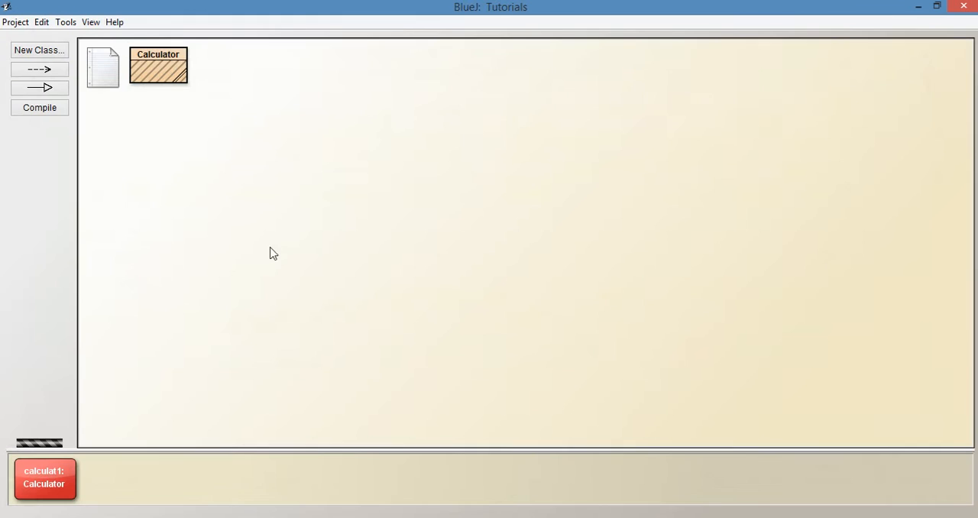
right_click(158, 67)
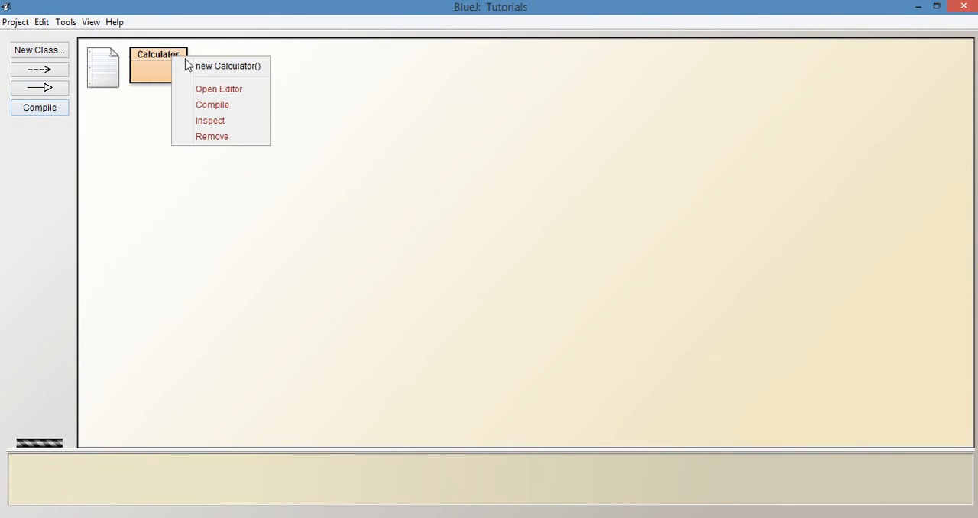
left_click(228, 65)
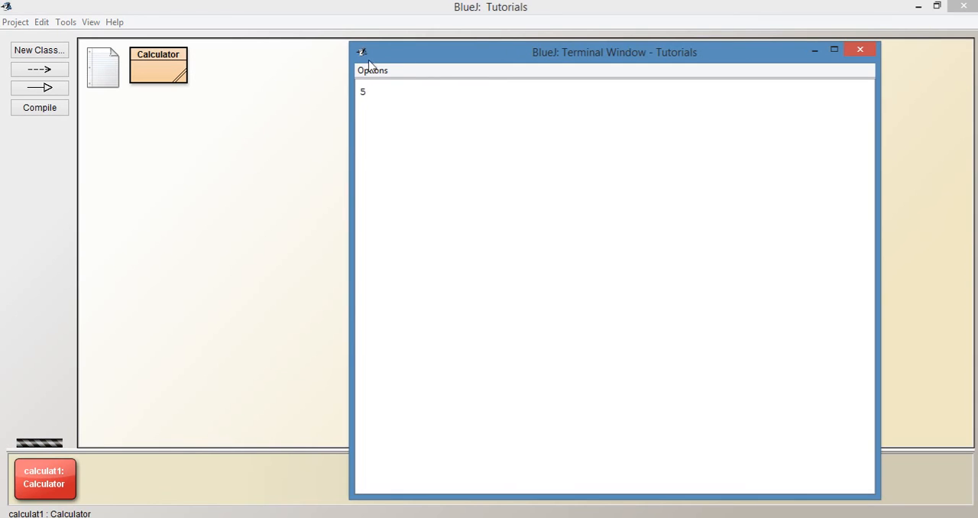
left_click(859, 49)
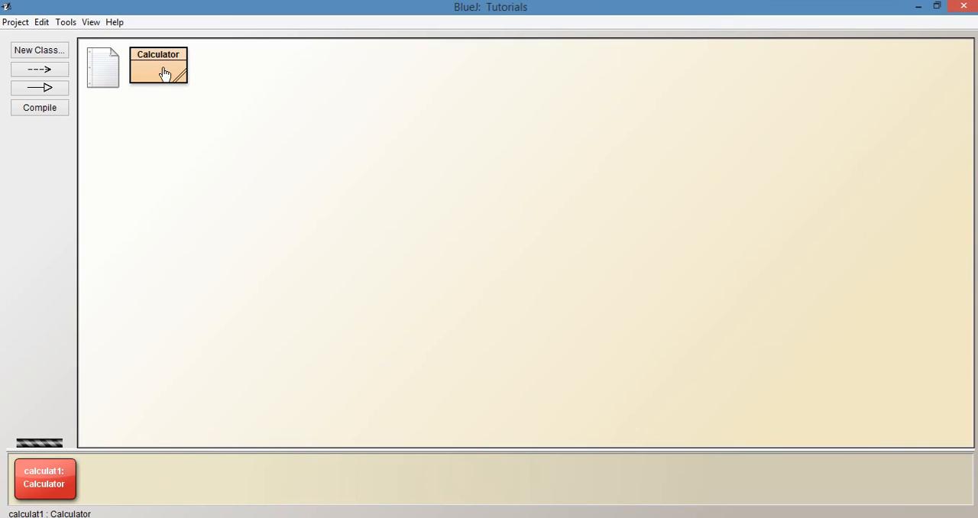
Set secondNum to 15 and run calculate on calculat1, printing 3
double_click(159, 66)
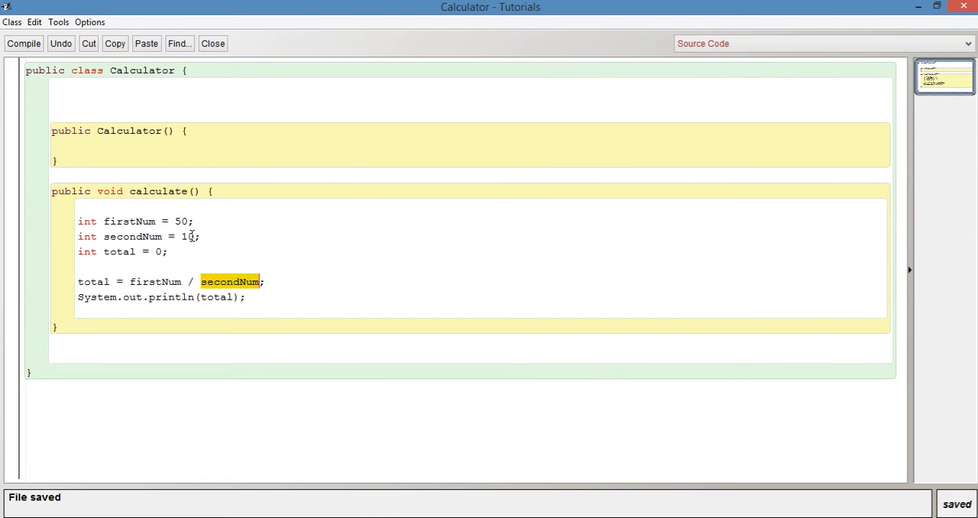
type("5")
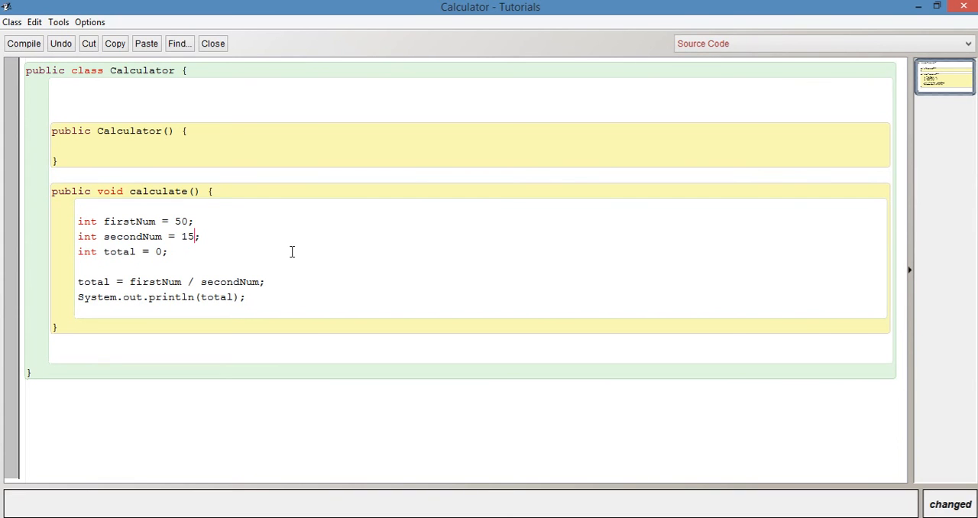
mouse_move(301, 244)
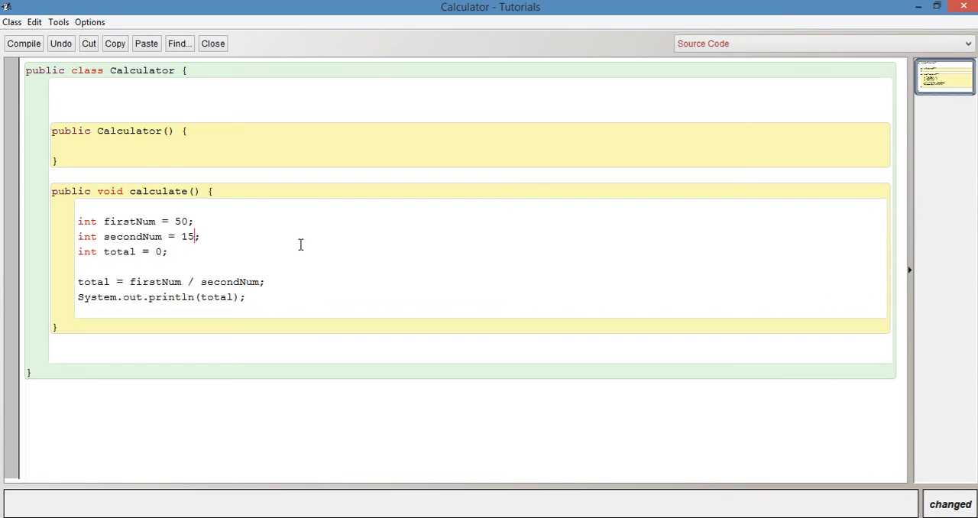
left_click(212, 43)
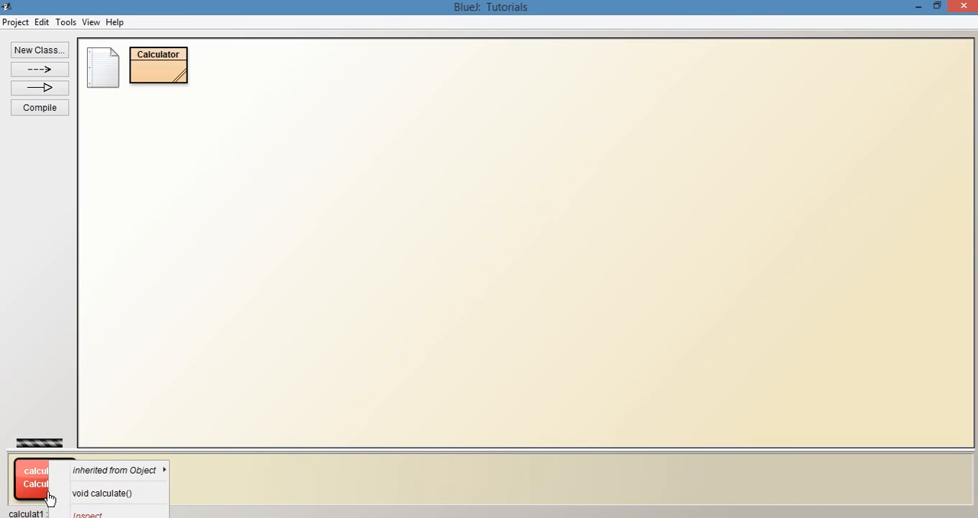
mouse_move(107, 493)
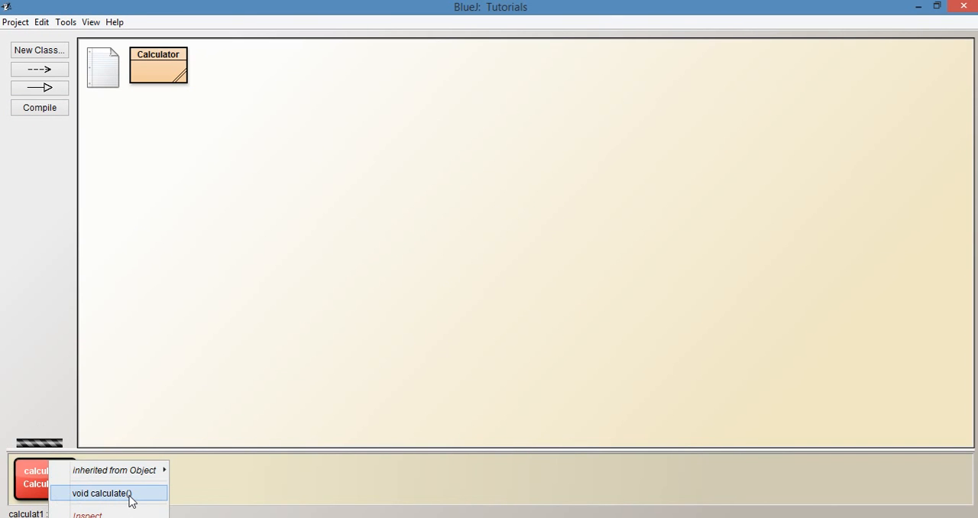
left_click(101, 493)
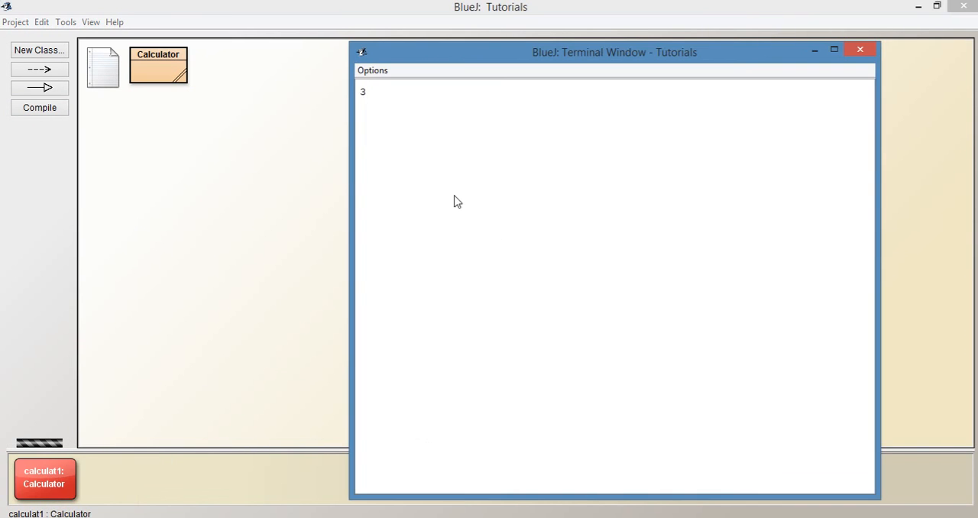
mouse_move(281, 215)
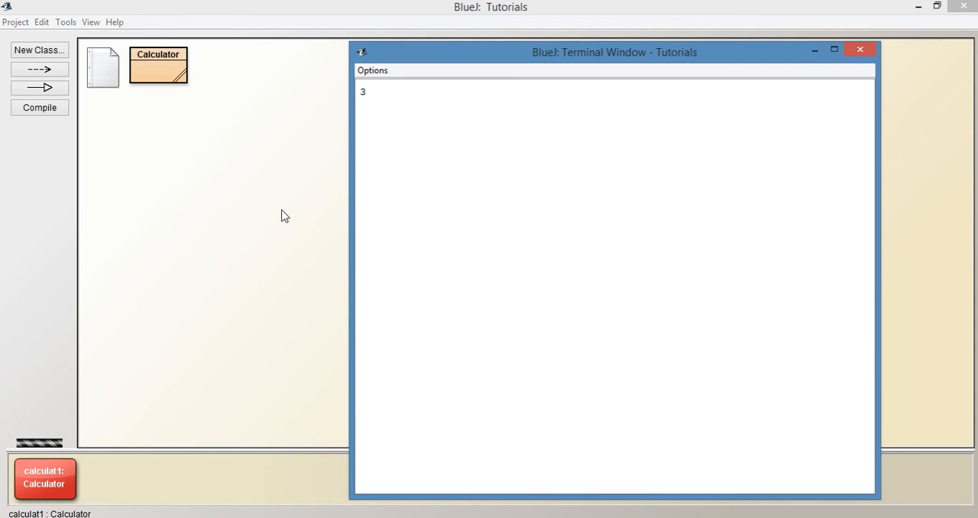
left_click(859, 49)
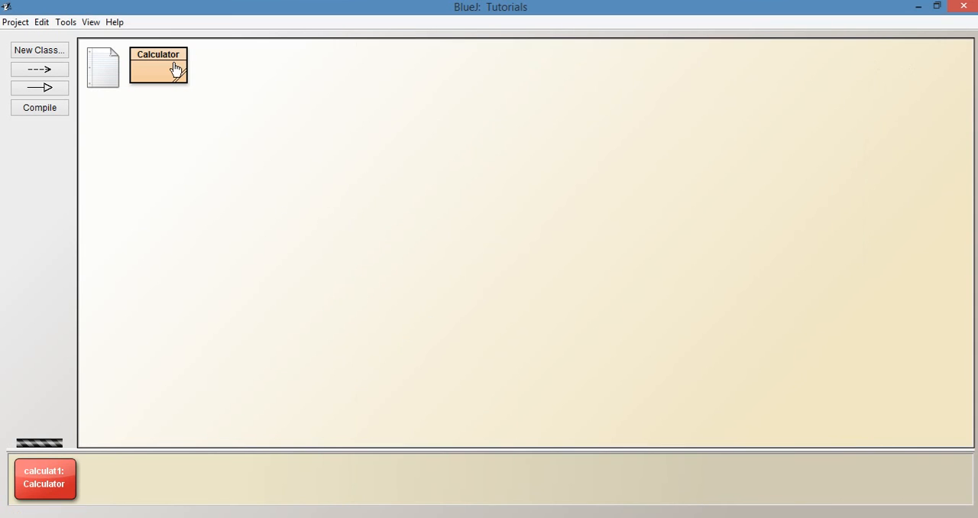
Change firstNum's declared type from int to double in calculate
double_click(159, 65)
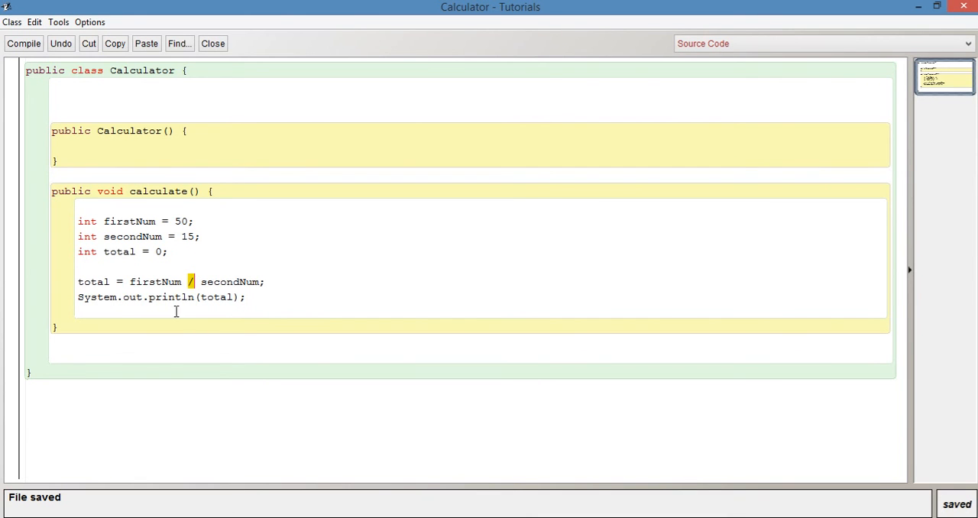
mouse_move(303, 245)
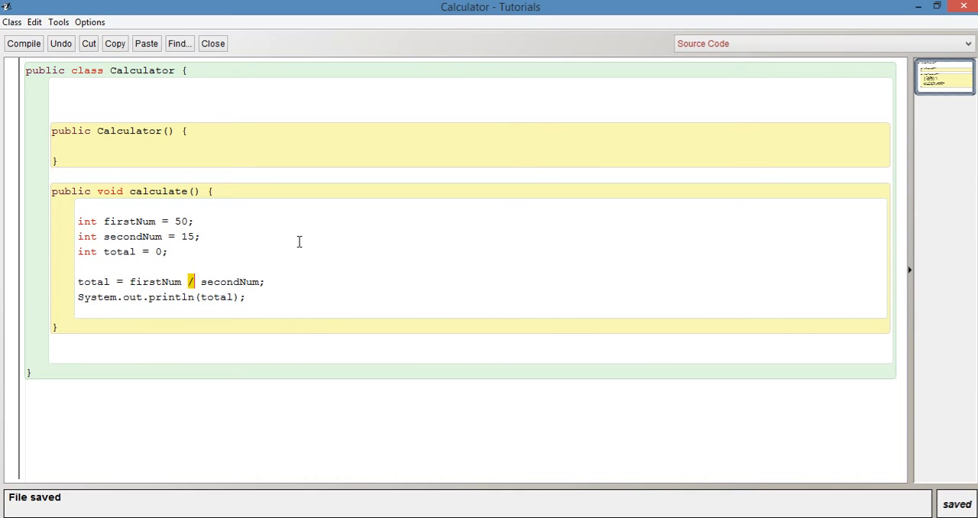
mouse_move(119, 239)
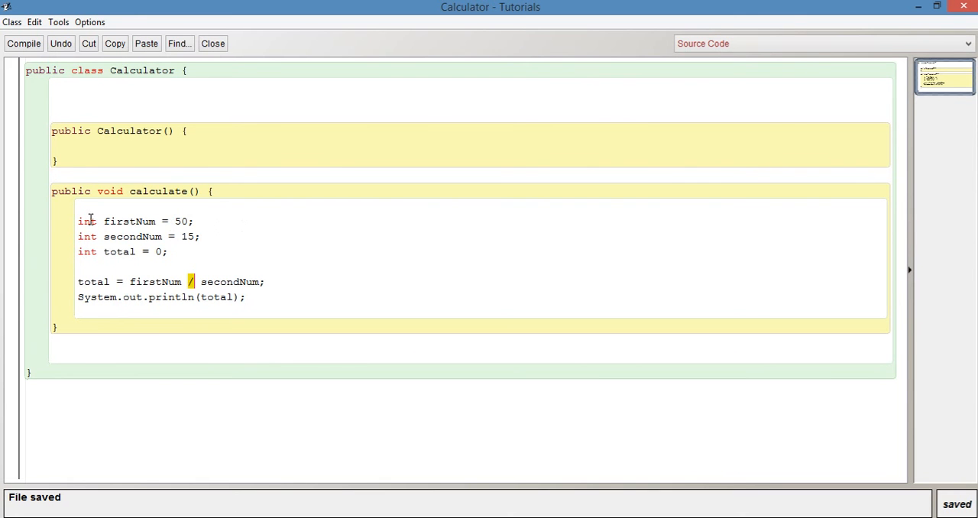
double_click(86, 221)
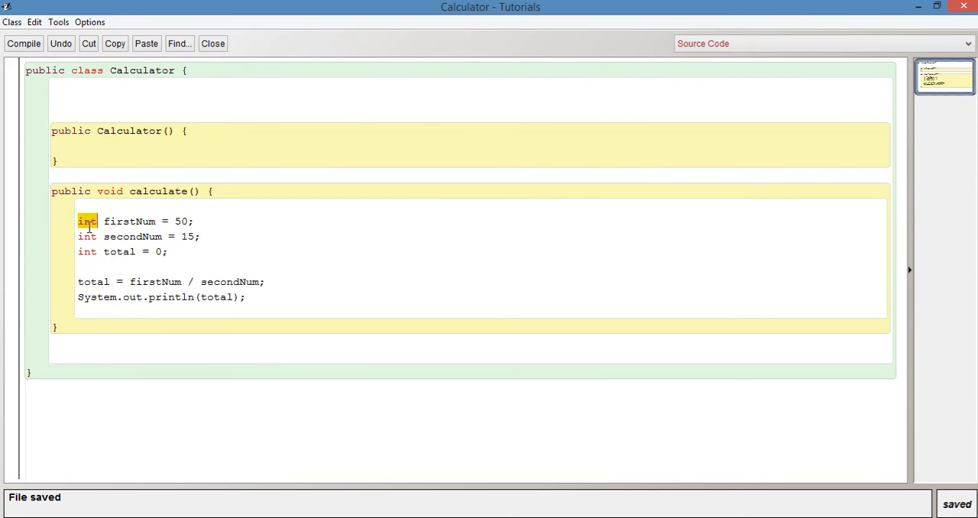
type("doubl")
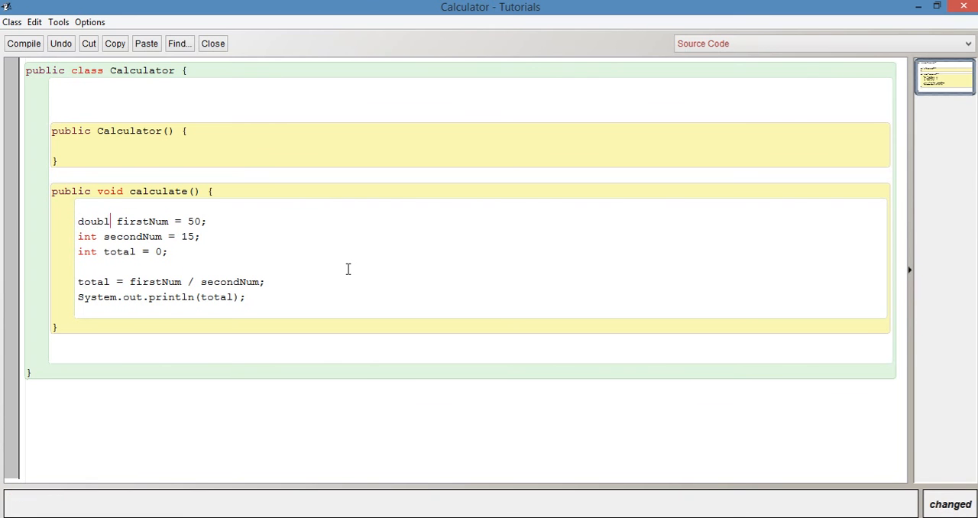
type("e")
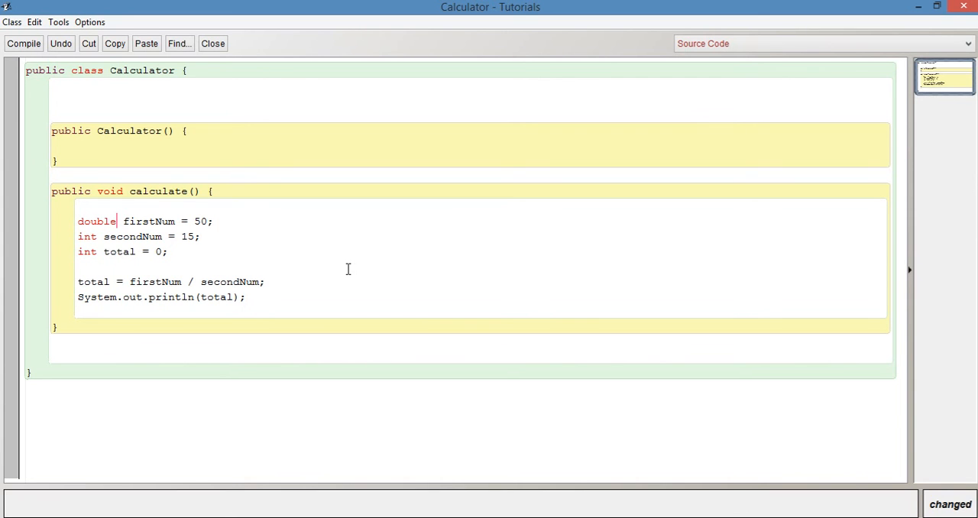
Highlight the firstNum / secondNum division and the int total variable receiving it
left_click_drag(130, 282, 265, 282)
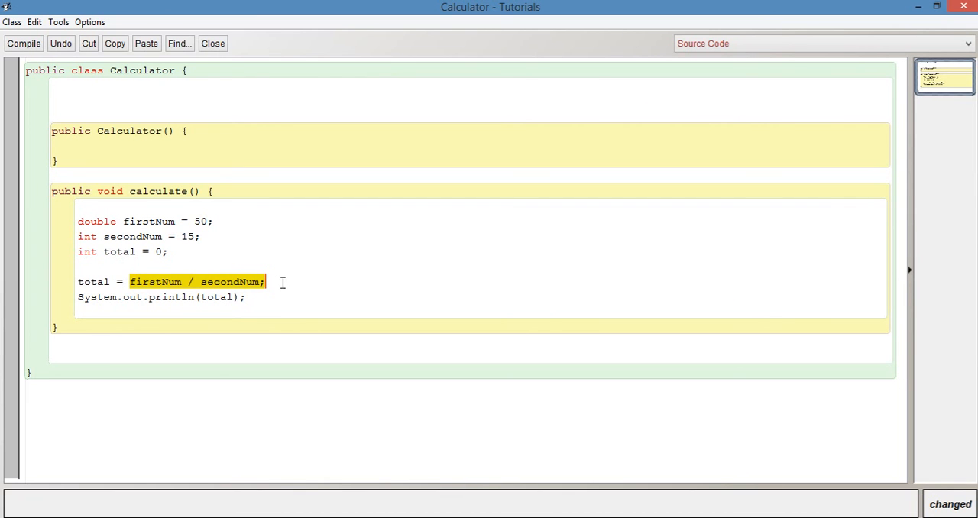
left_click(163, 281)
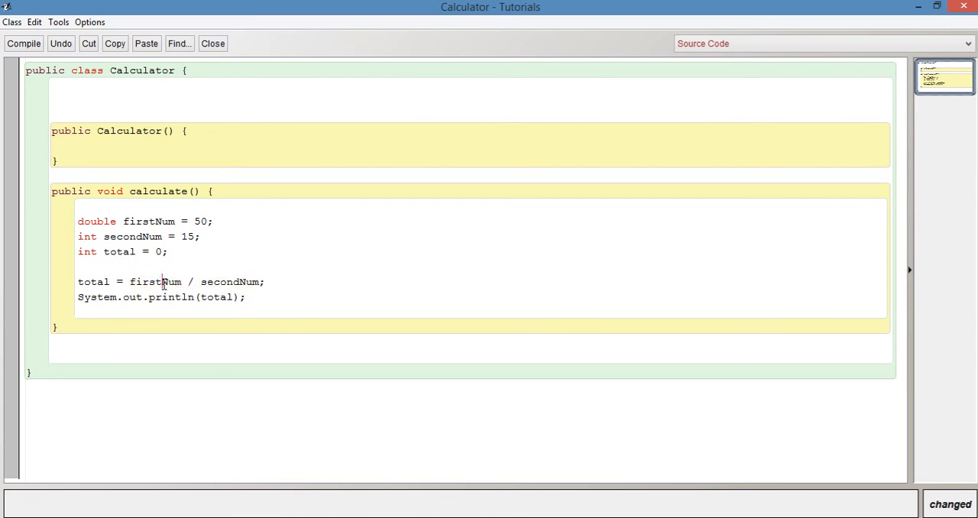
double_click(155, 281)
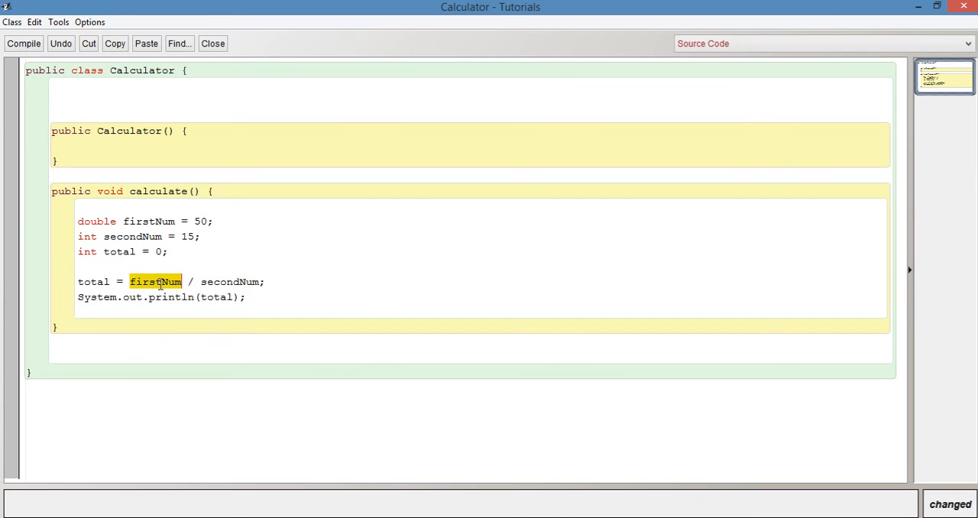
double_click(230, 281)
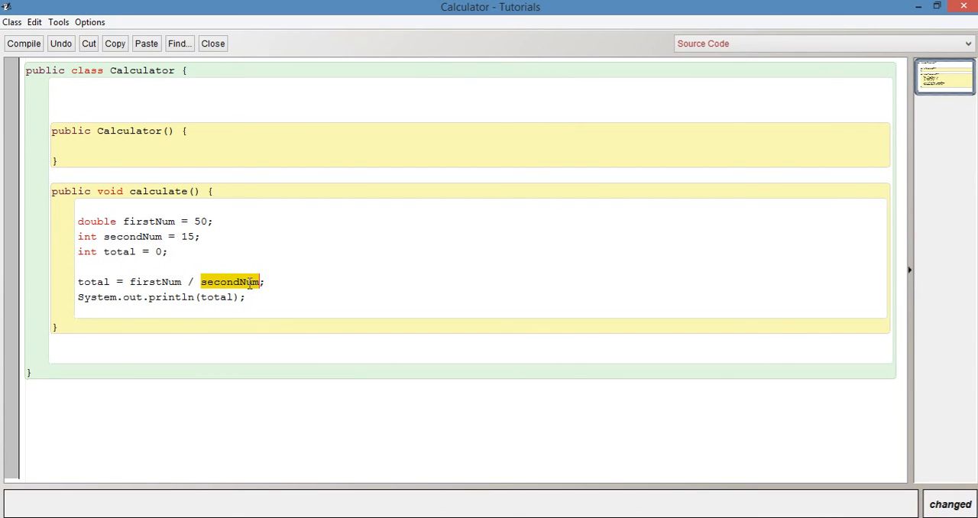
left_click_drag(265, 281, 141, 281)
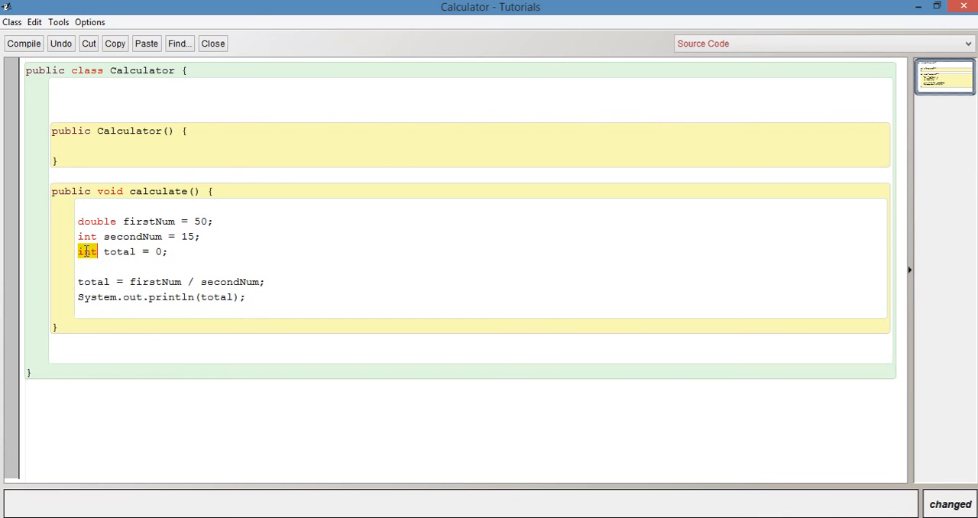
left_click(130, 282)
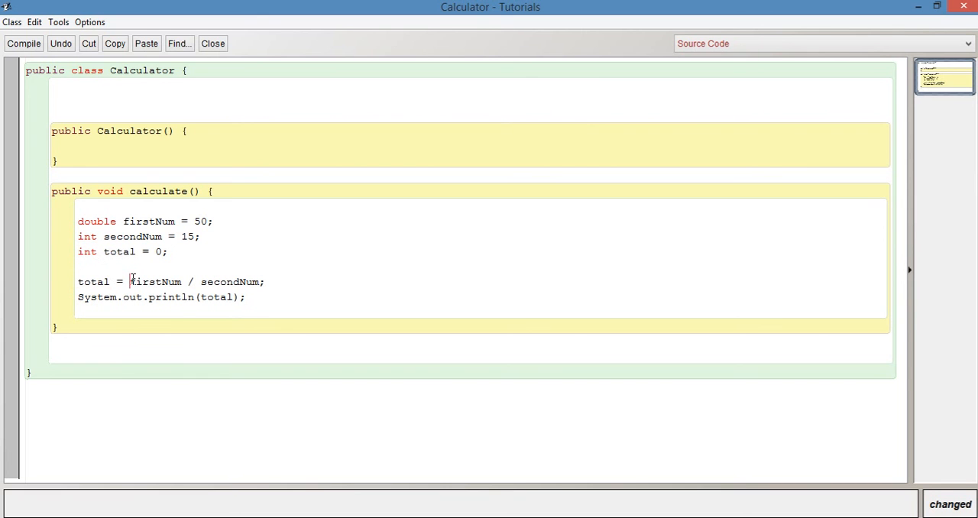
left_click_drag(129, 281, 266, 281)
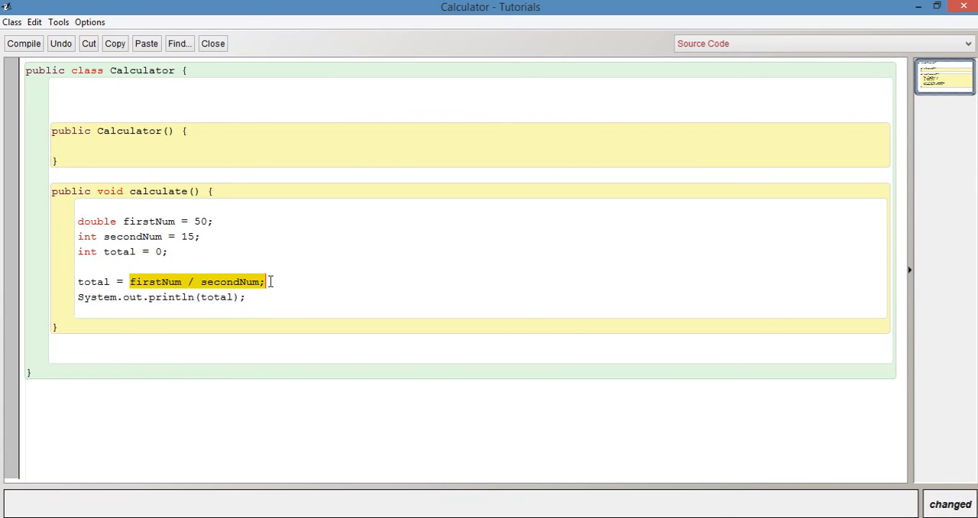
double_click(96, 222)
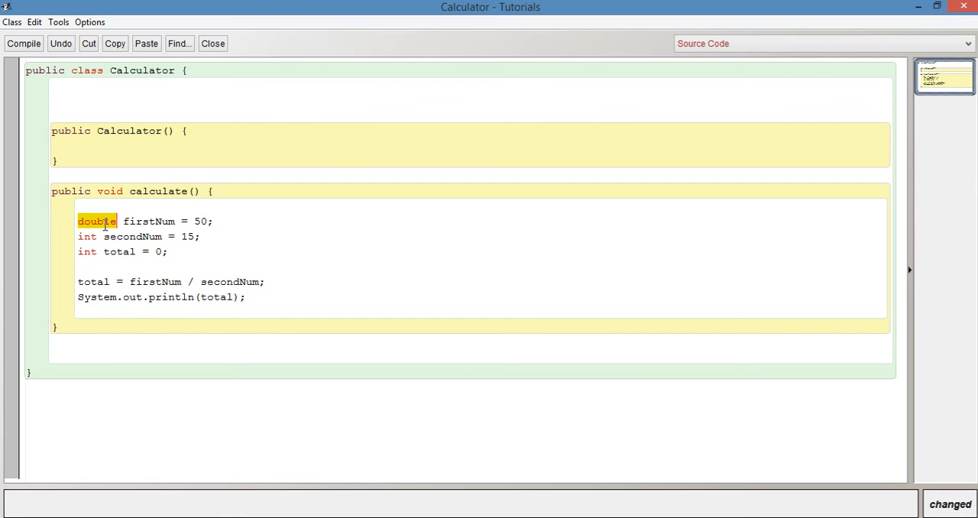
double_click(95, 282)
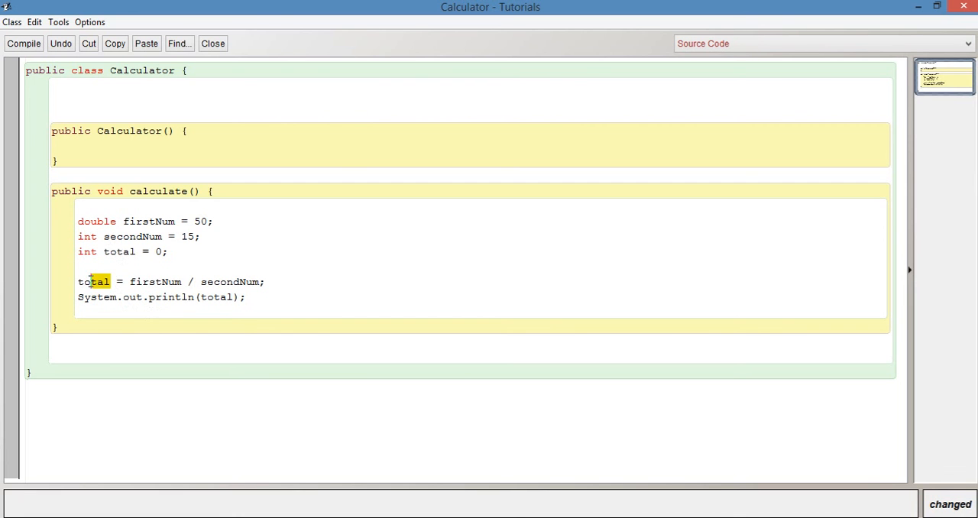
double_click(92, 281)
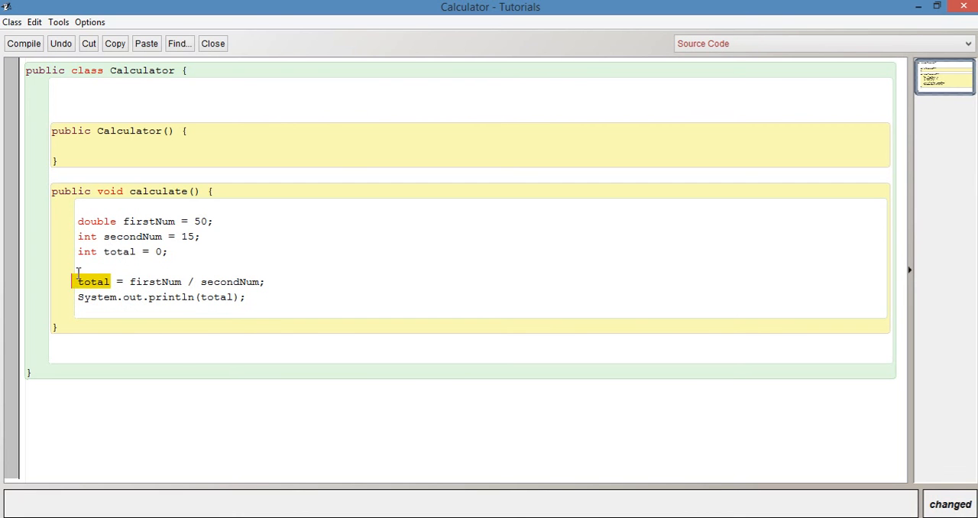
mouse_move(324, 239)
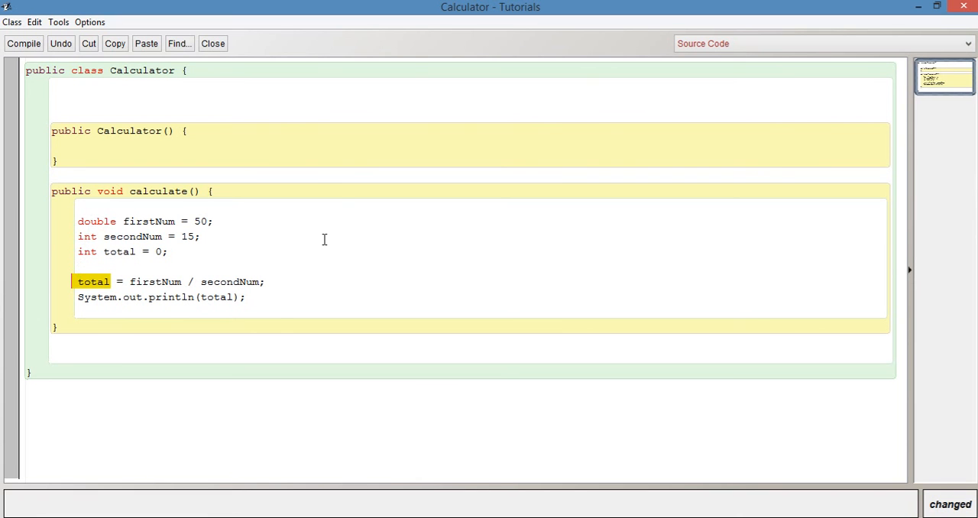
mouse_move(329, 270)
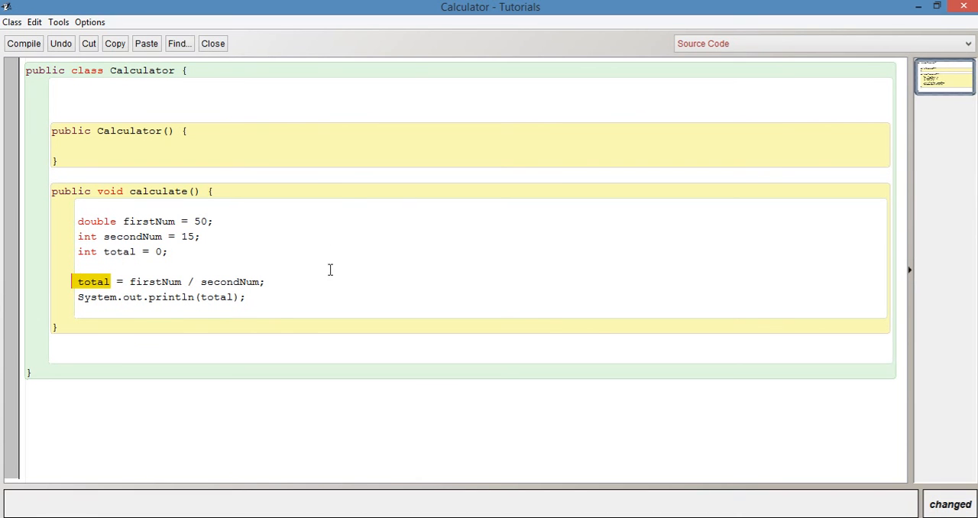
Compile Calculator, showing the 'possible lossy conversion from double to int' error
left_click(77, 266)
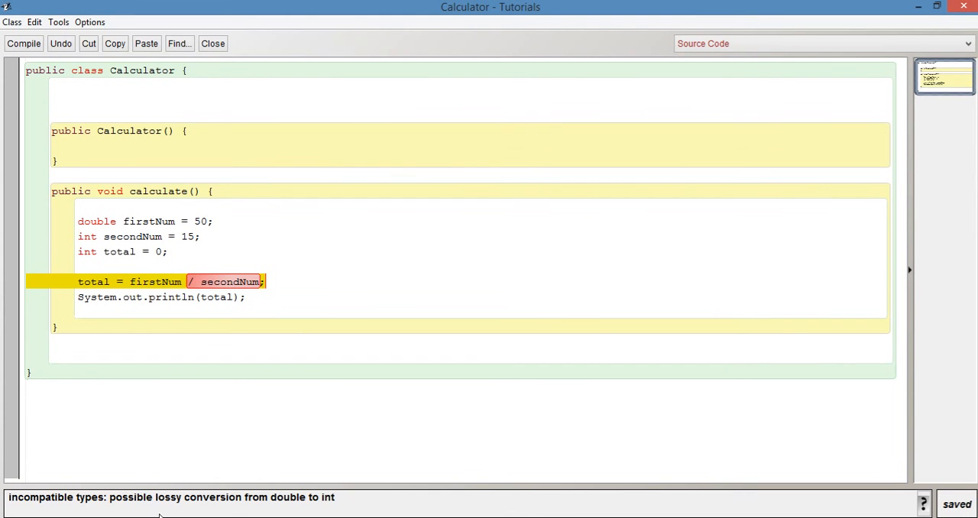
mouse_move(256, 510)
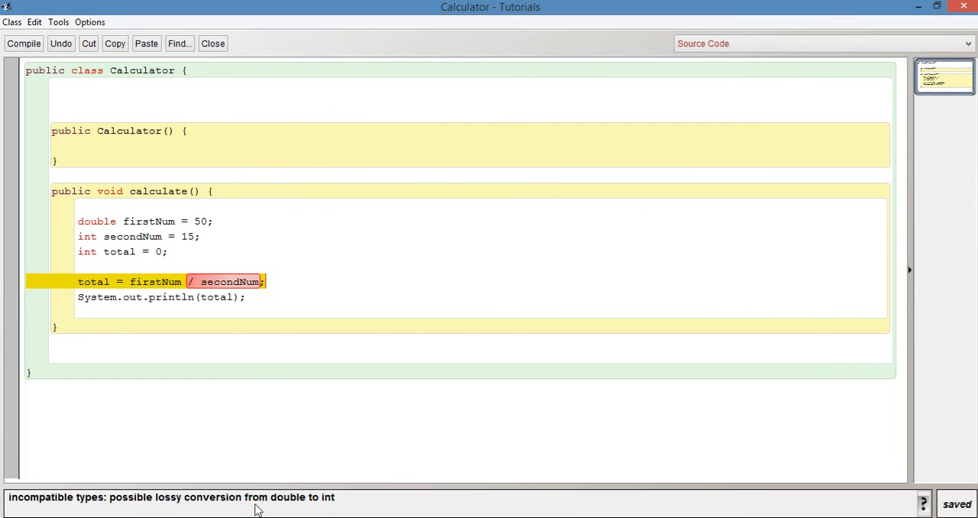
mouse_move(934, 15)
type("do")
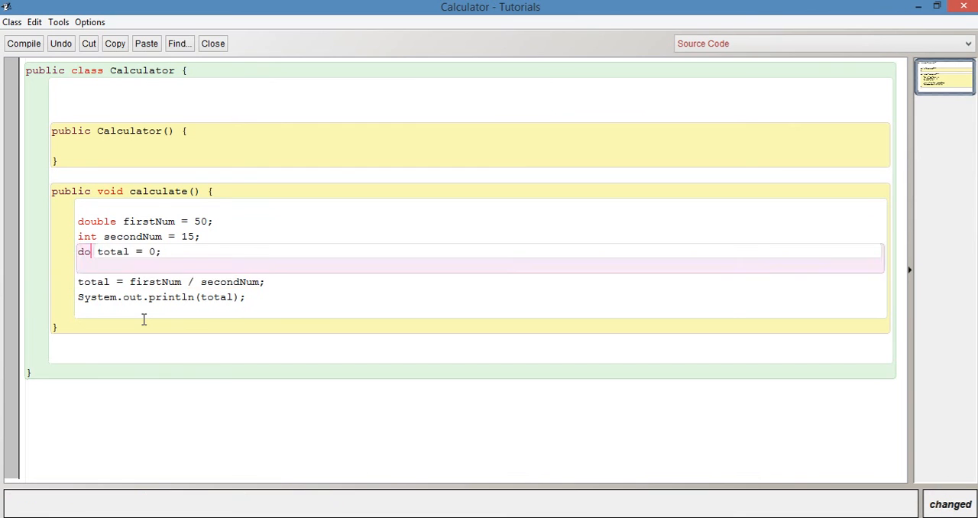
Declare total as double, create calculat1, and run calculate, printing 3.3333333333333335
type("uble")
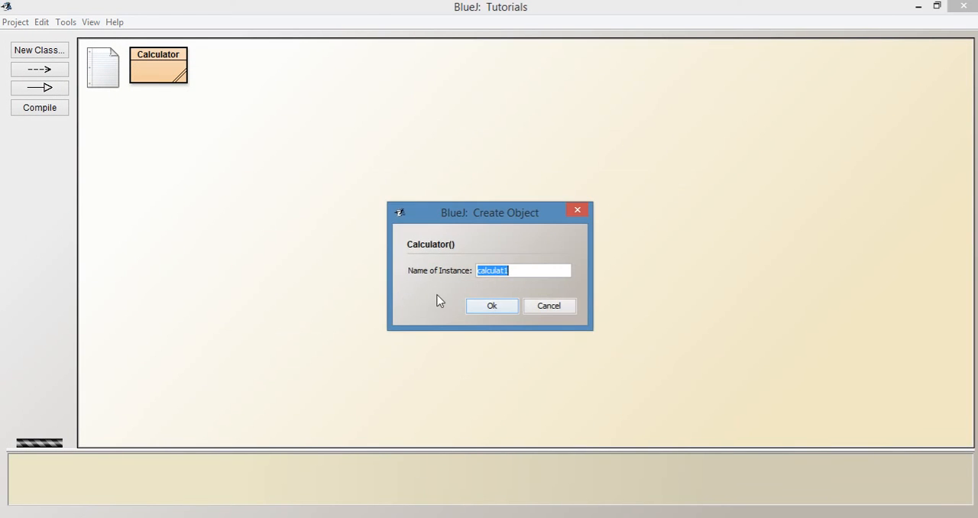
left_click(491, 306)
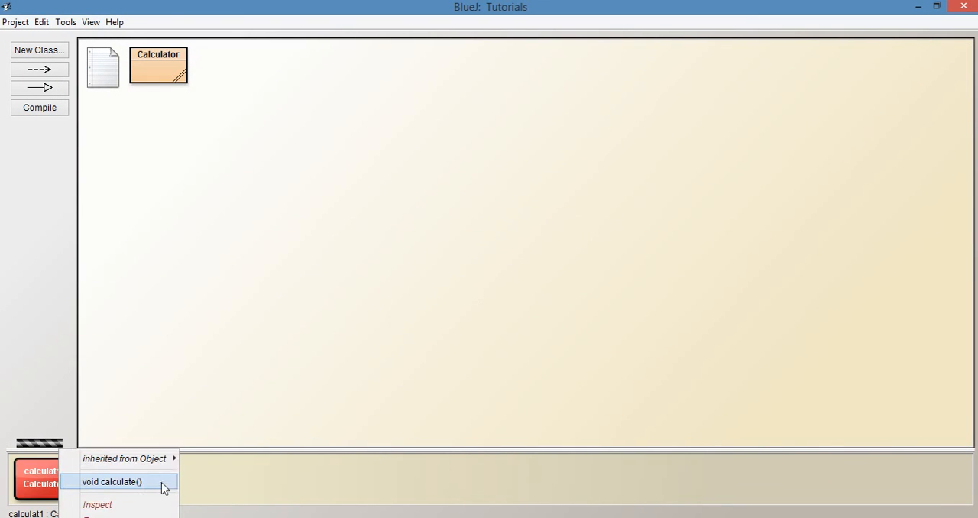
left_click(112, 481)
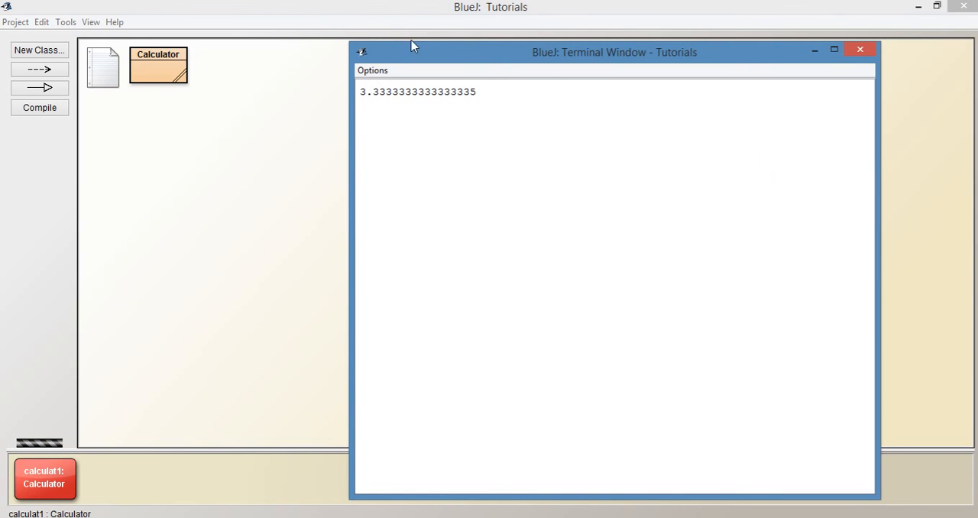
mouse_move(859, 49)
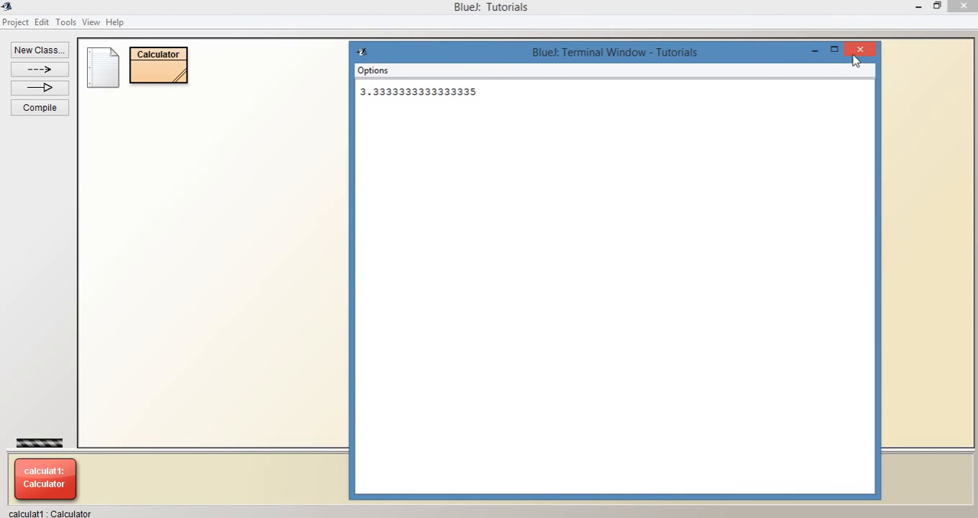
left_click(860, 49)
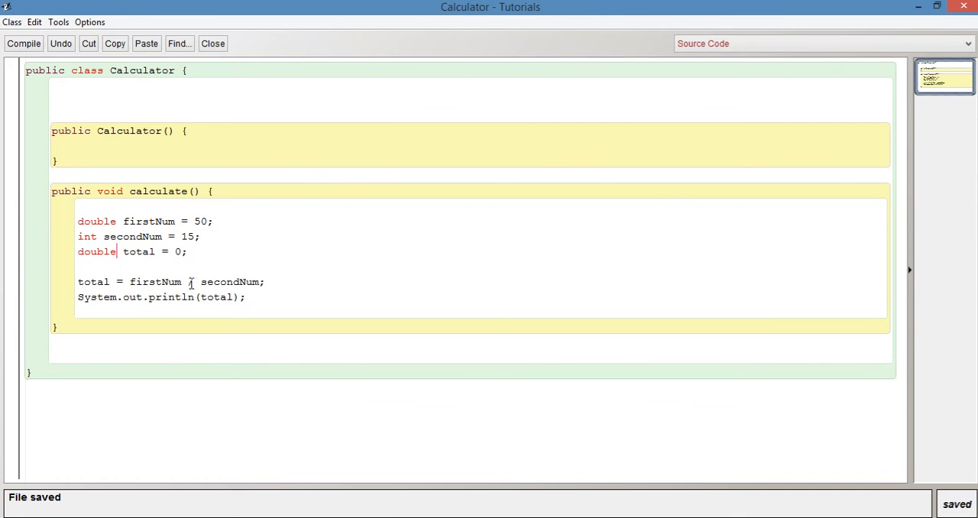
Replace / with % in the total line and highlight firstNum % secondNum
type("%")
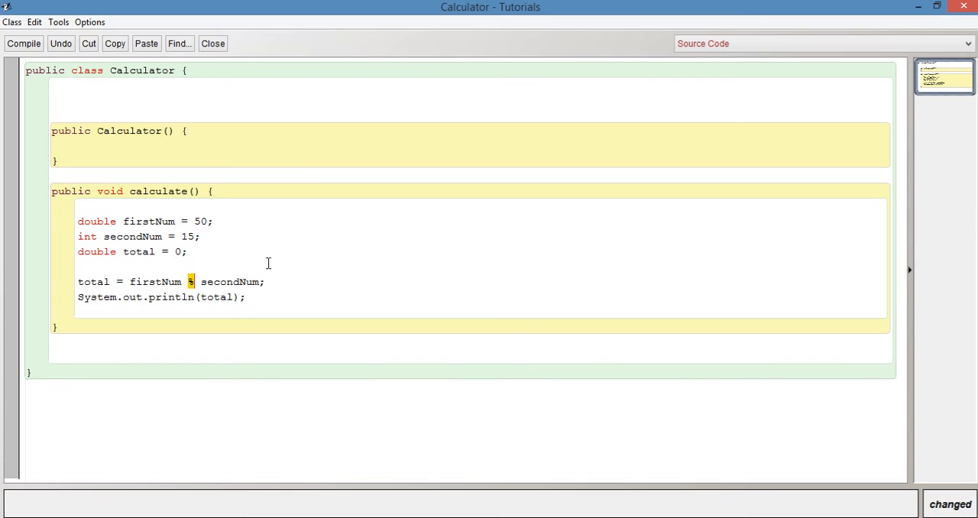
mouse_move(239, 240)
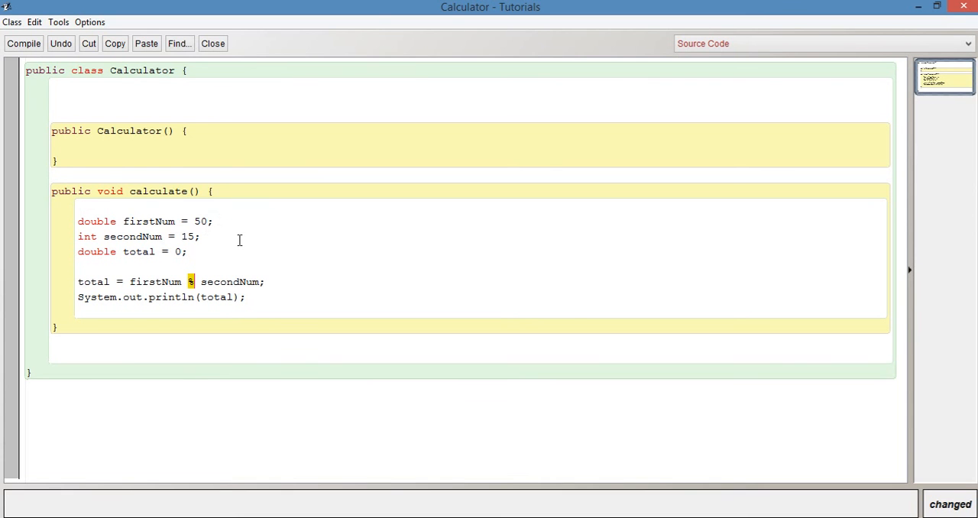
mouse_move(288, 268)
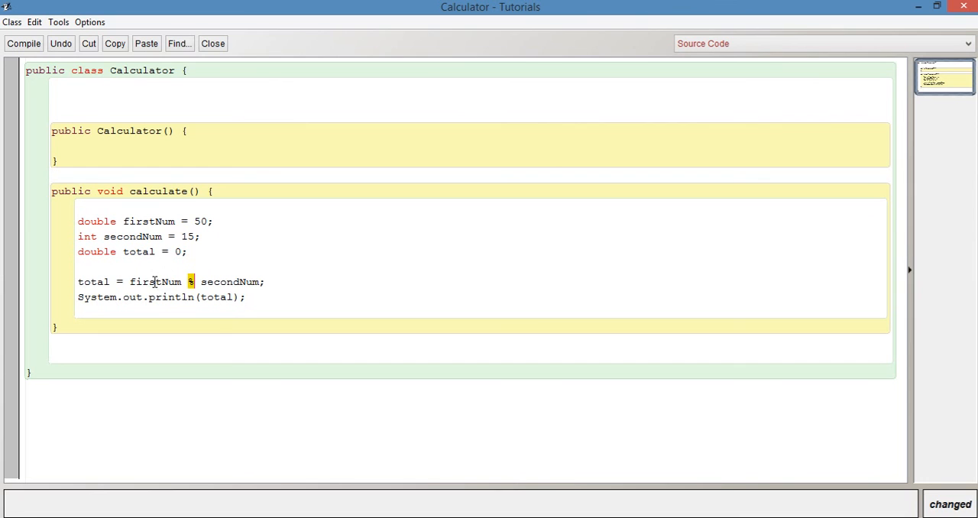
double_click(156, 281)
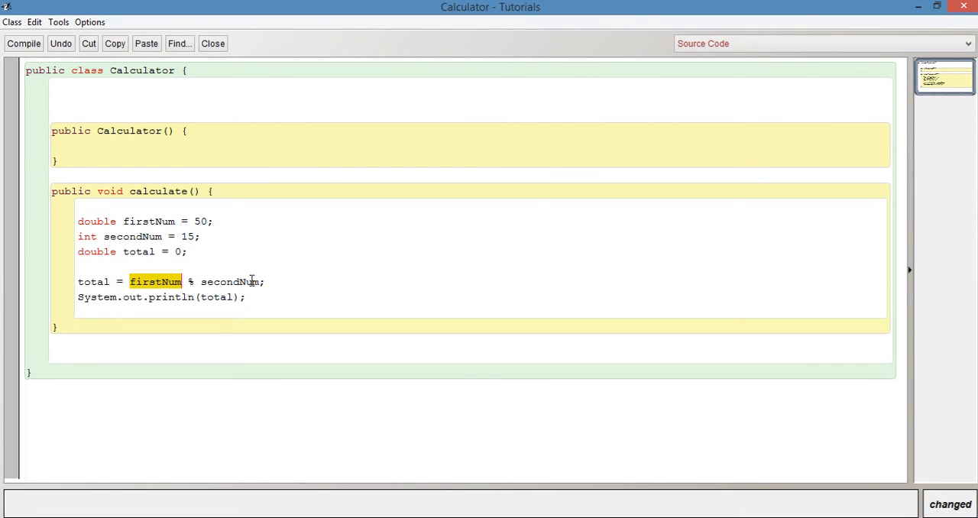
double_click(230, 281)
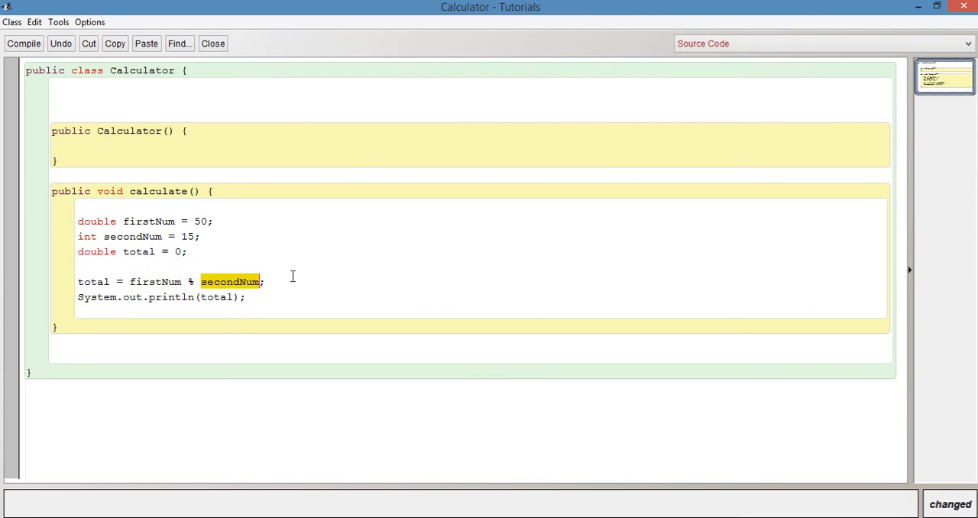
left_click(265, 281)
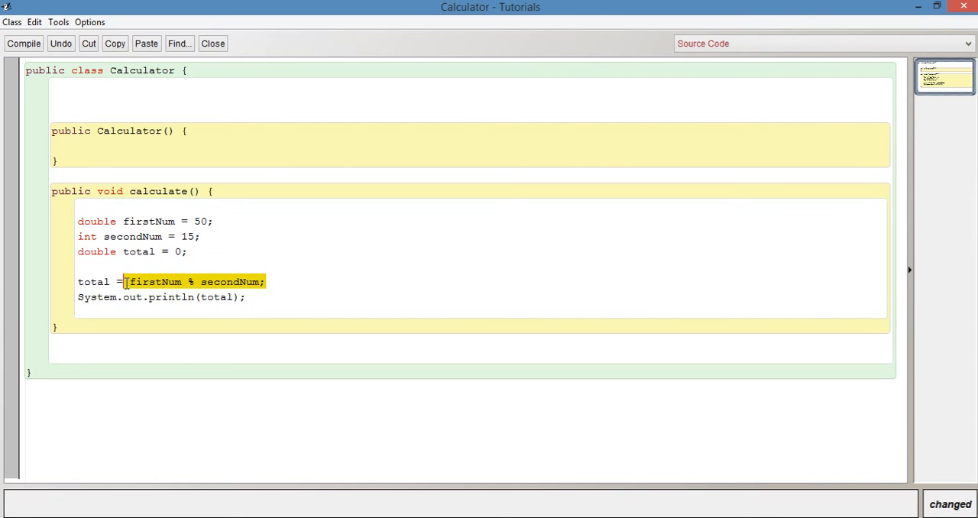
left_click(188, 252)
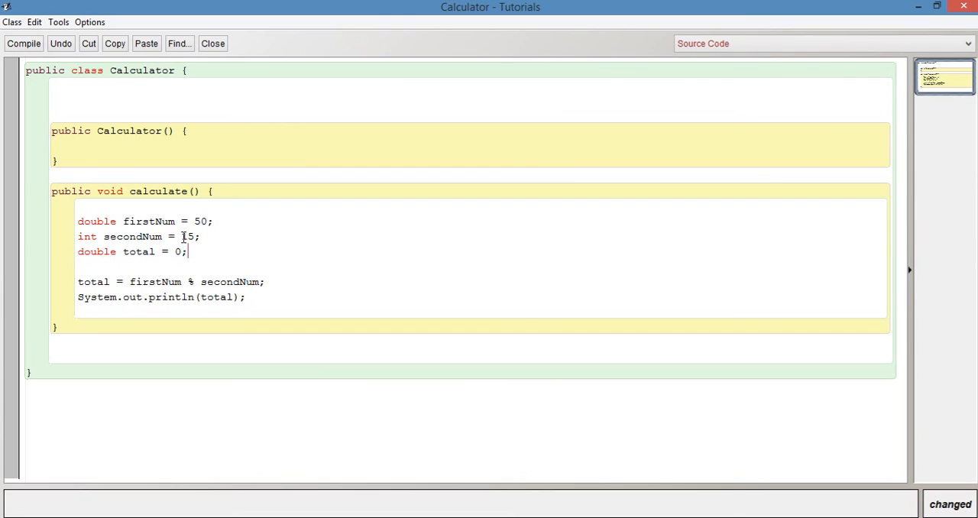
mouse_move(219, 236)
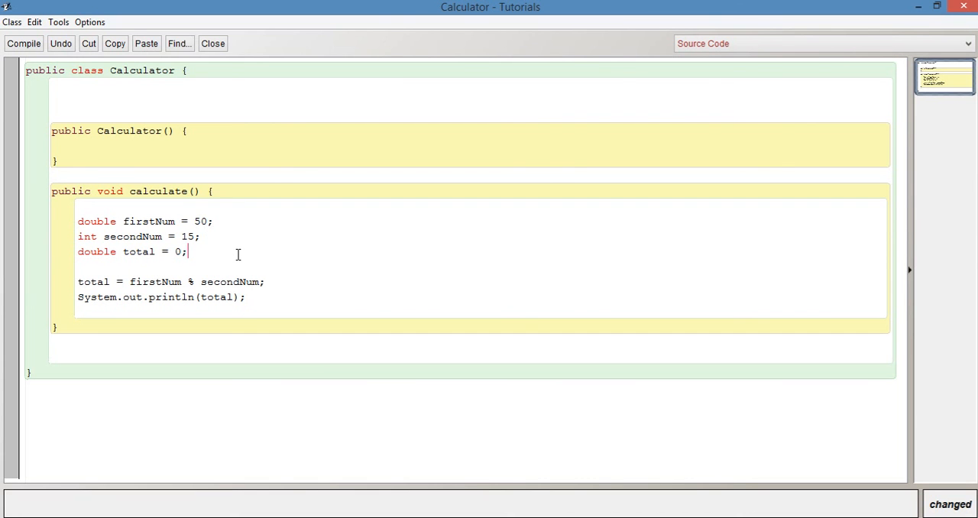
mouse_move(202, 252)
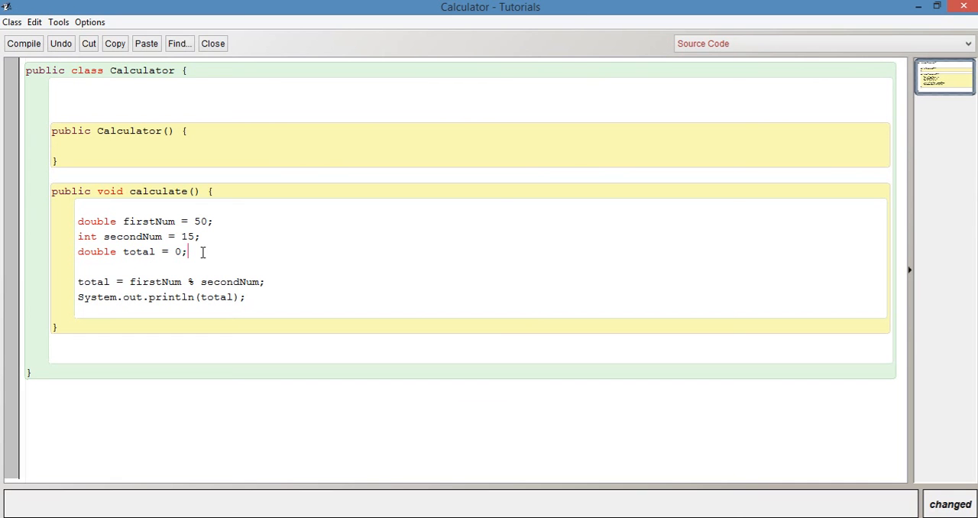
double_click(145, 282)
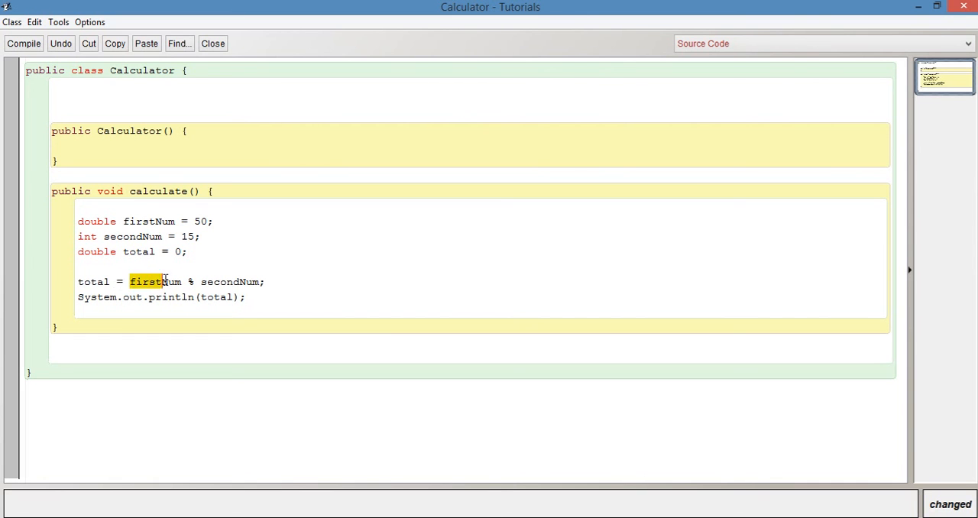
left_click_drag(129, 281, 265, 281)
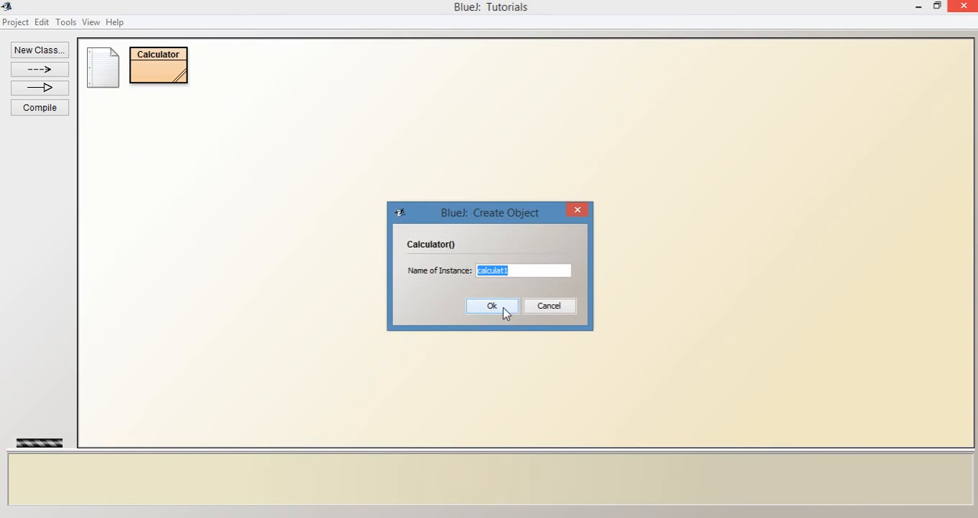
Create a Calculator object, see calculate print 5.0, and reopen the Calculator source
left_click(491, 306)
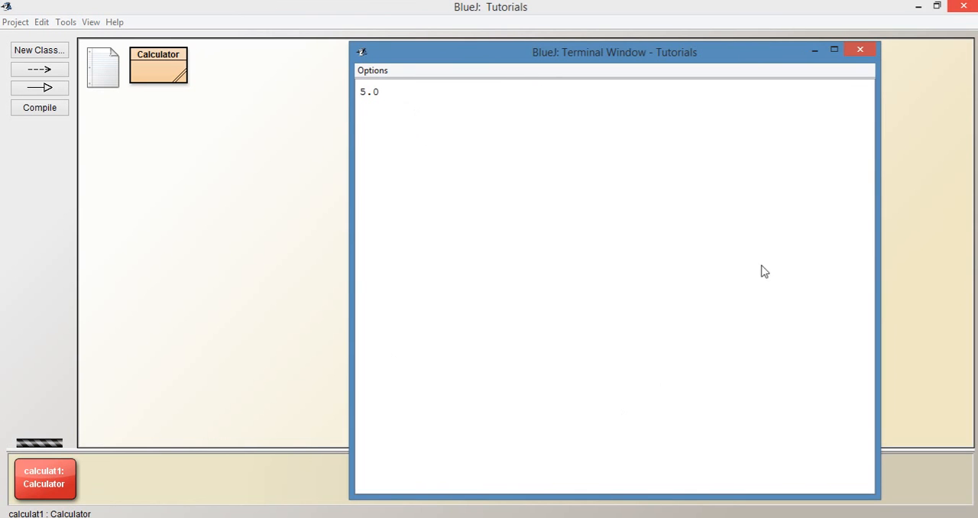
left_click(859, 49)
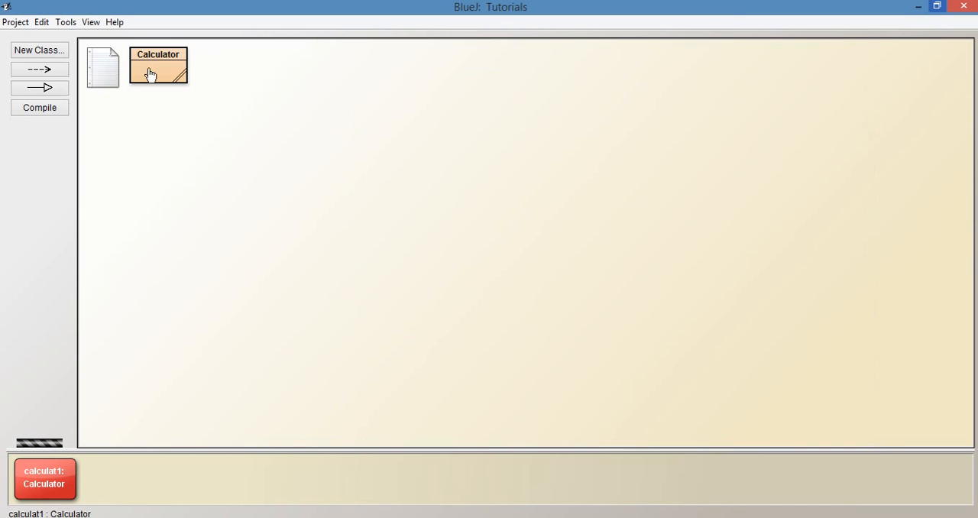
double_click(158, 66)
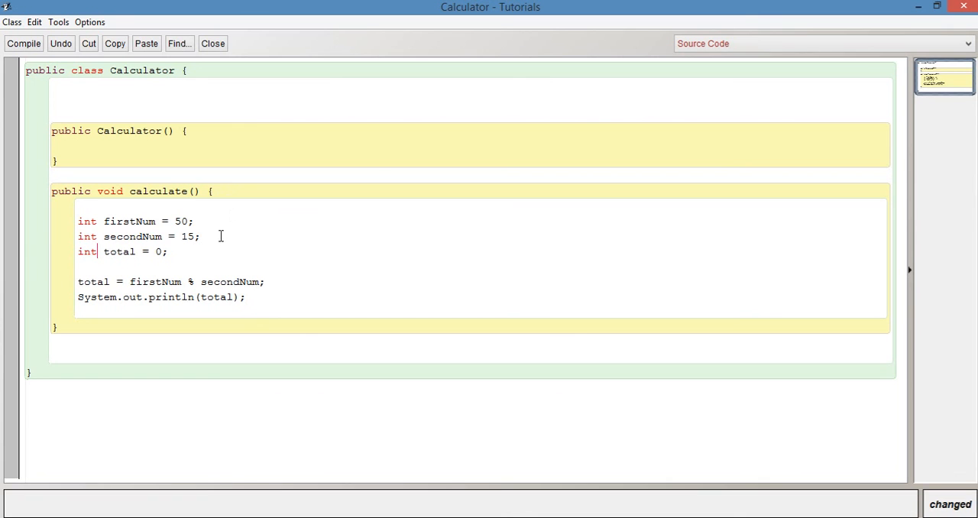
Delete the secondNum declaration line and add an int inputNumber parameter to calculate
triple_click(138, 236)
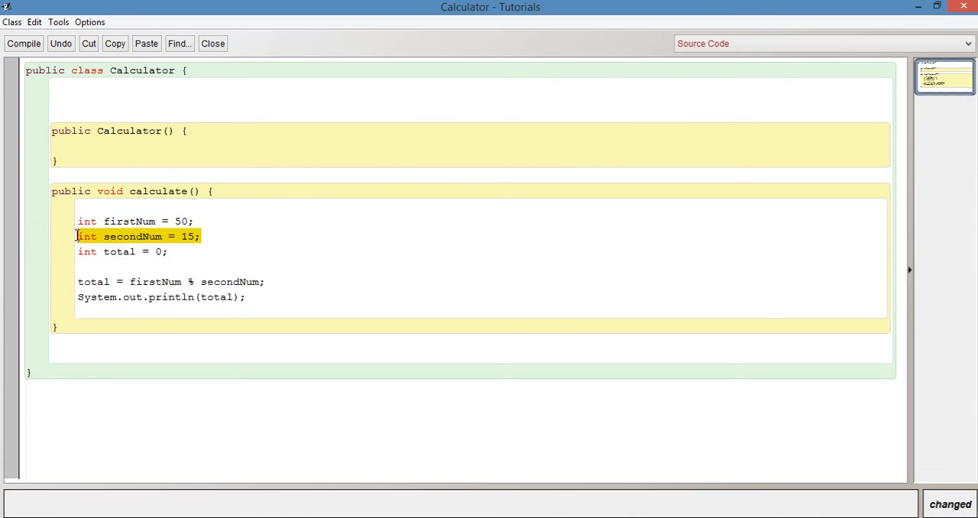
key("Delete")
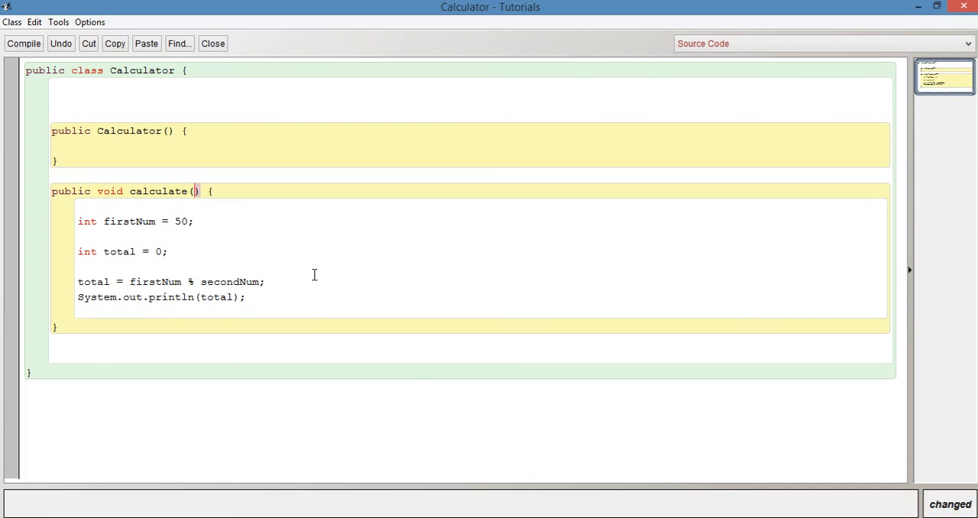
mouse_move(294, 237)
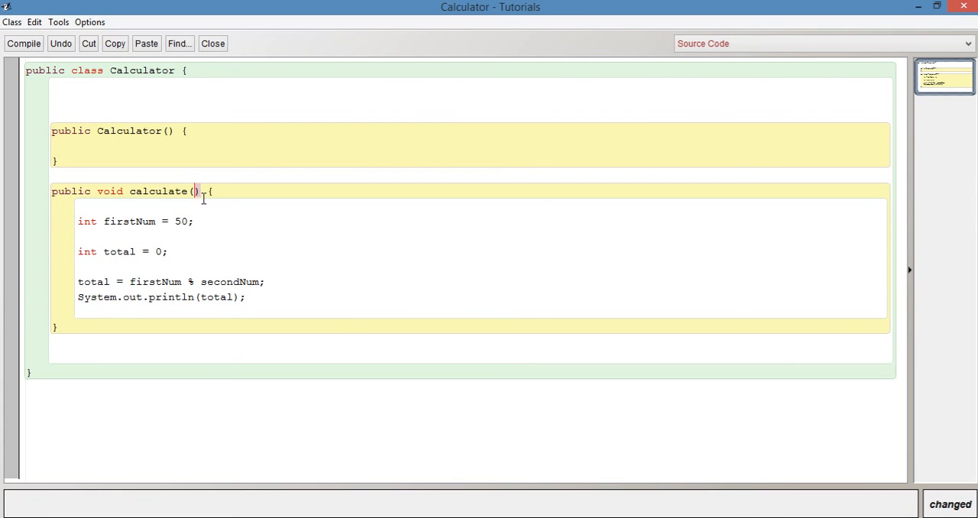
mouse_move(510, 299)
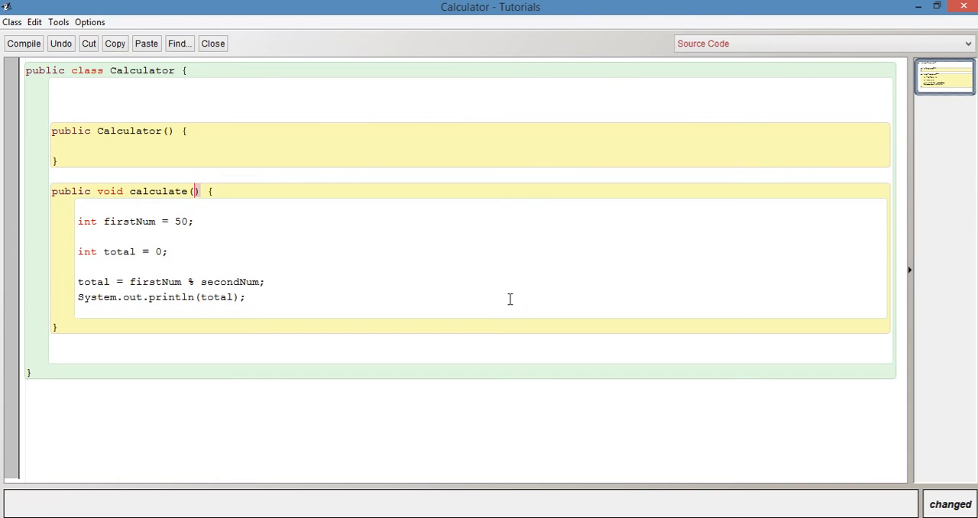
type("int")
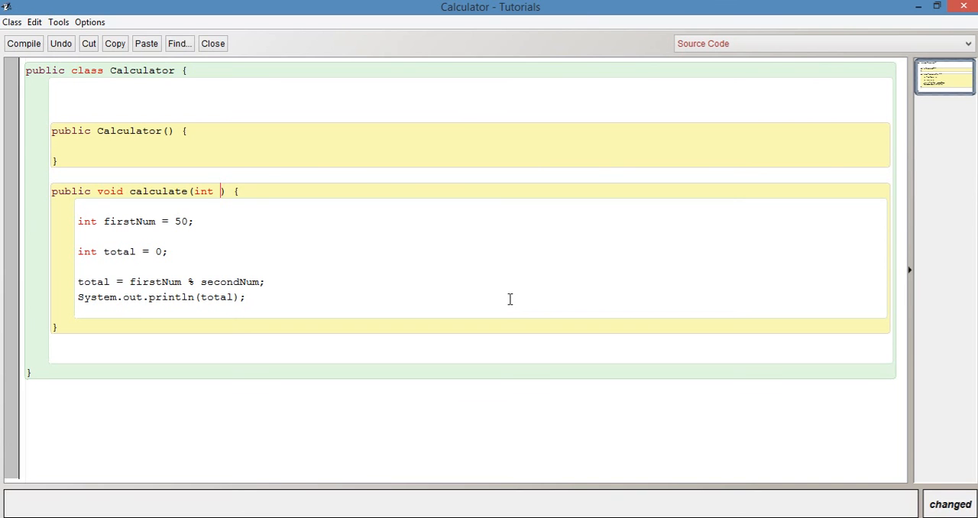
type("inputNumber")
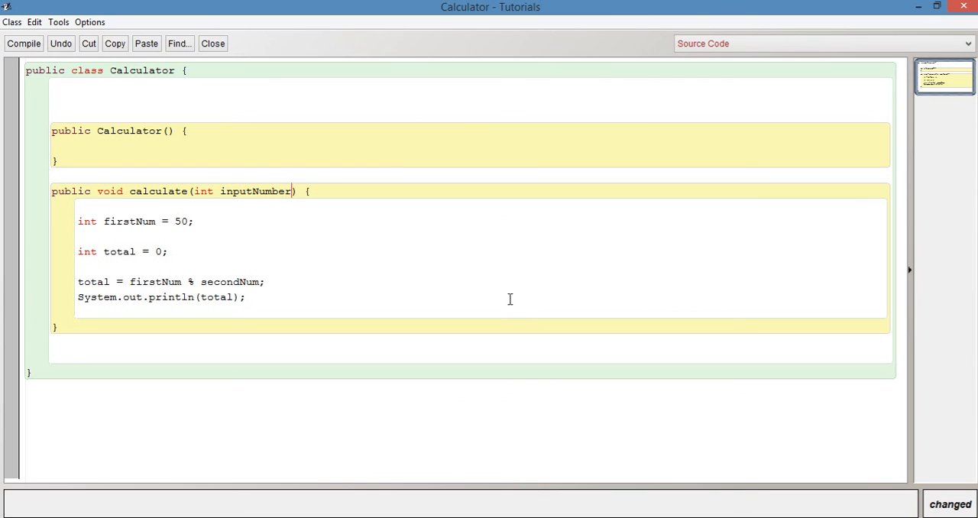
mouse_move(189, 284)
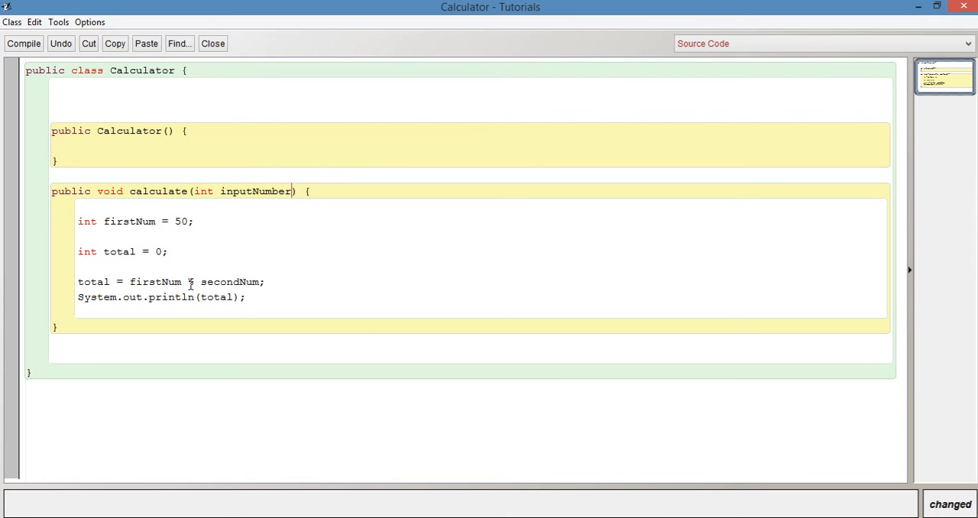
Change the total line to firstNum + inputNum instead of the remainder with secondNum
double_click(190, 282)
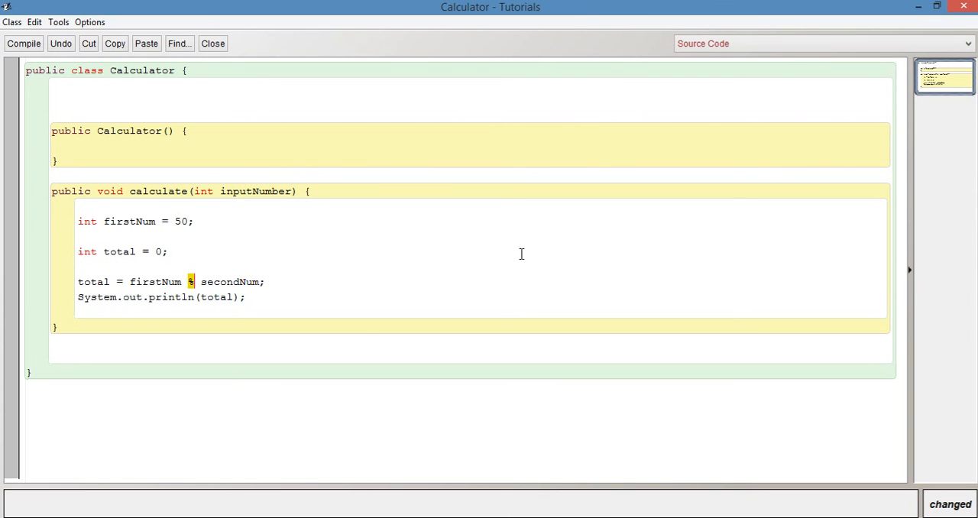
type("+")
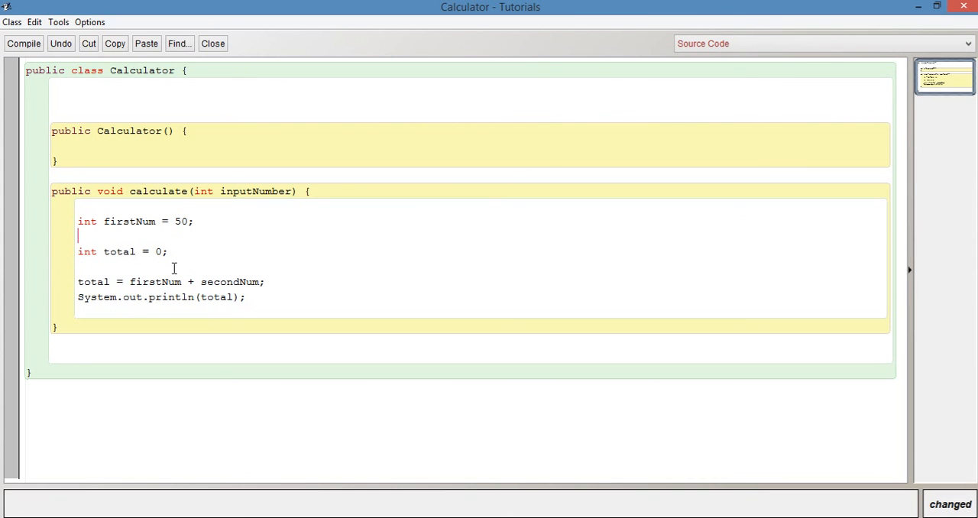
mouse_move(140, 222)
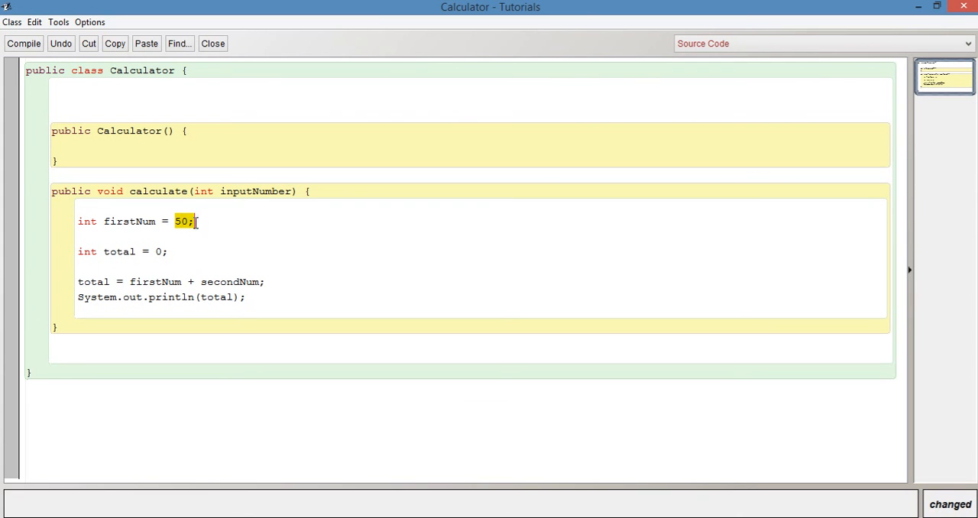
left_click(156, 281)
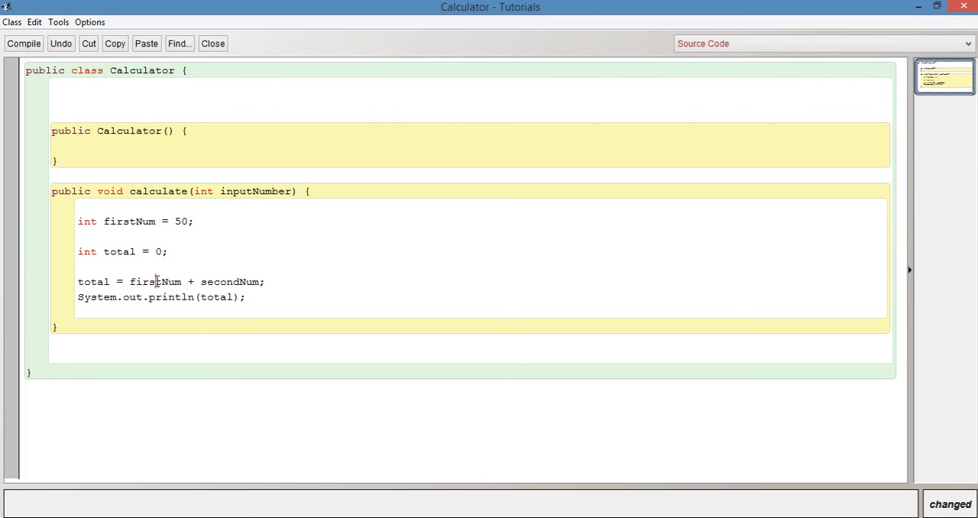
double_click(221, 281)
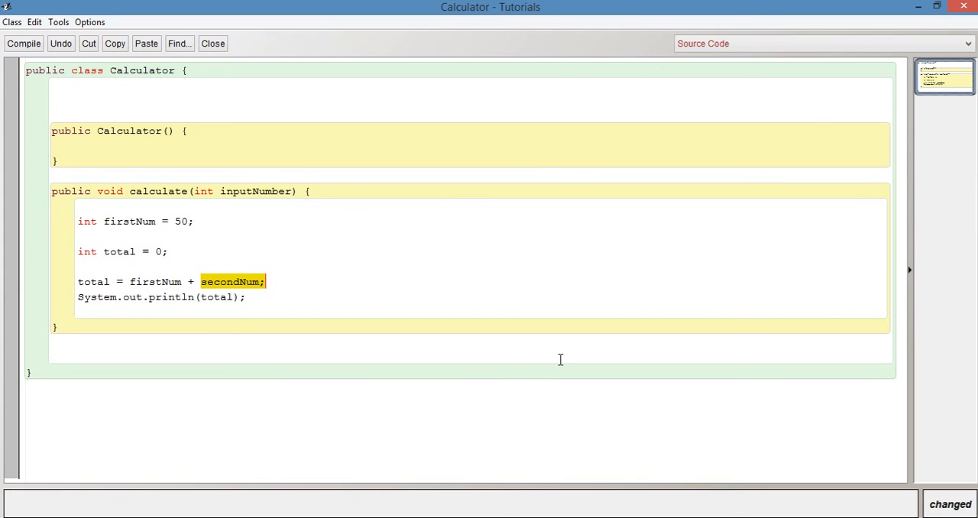
type("inputNu")
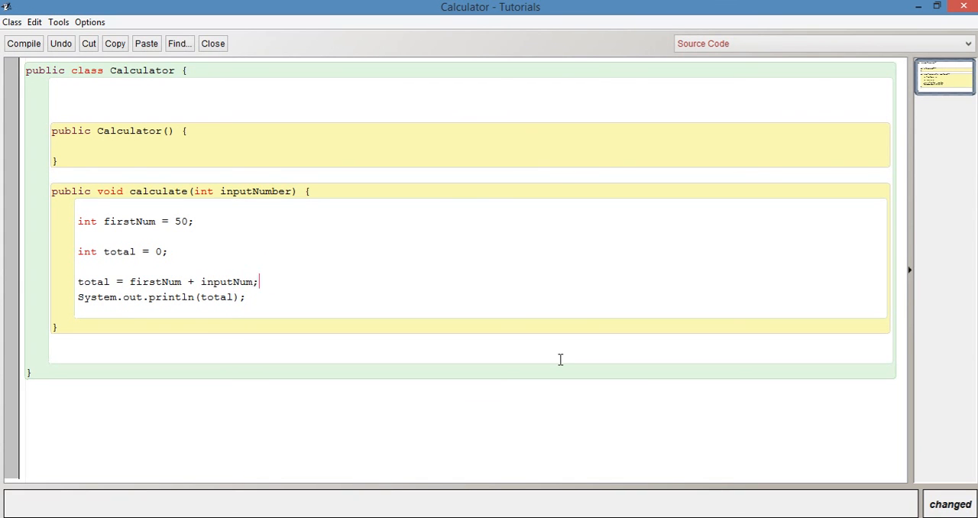
Rename the parameter inputNumber to inputNum and close the Calculator editor
left_click(279, 191)
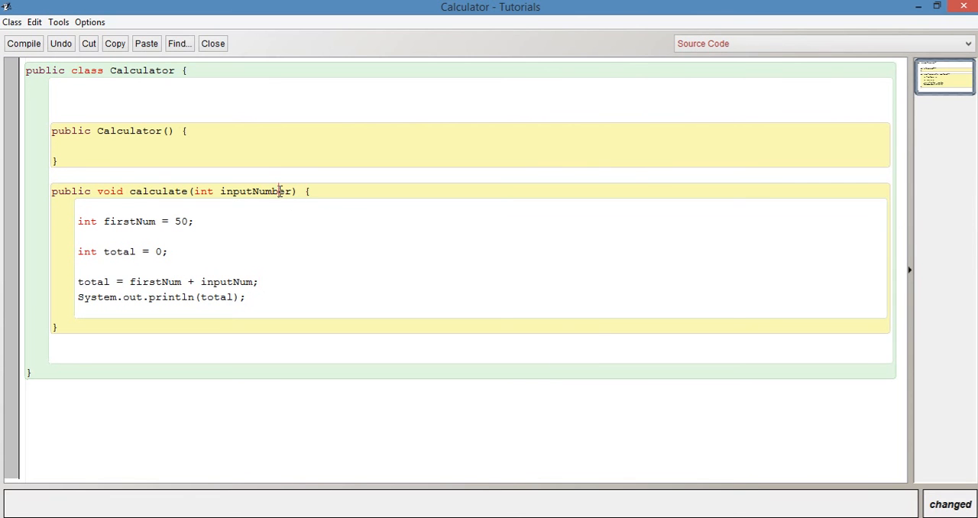
key("Backspace")
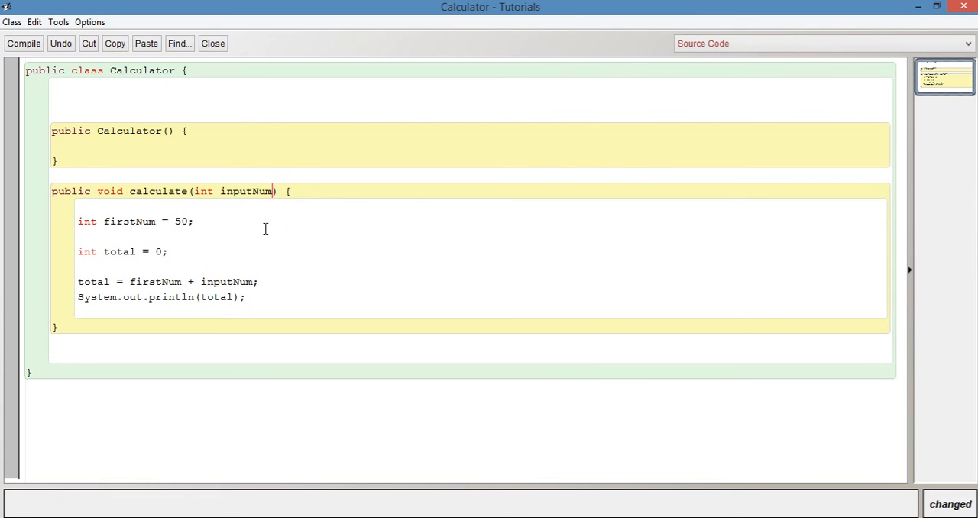
left_click(91, 282)
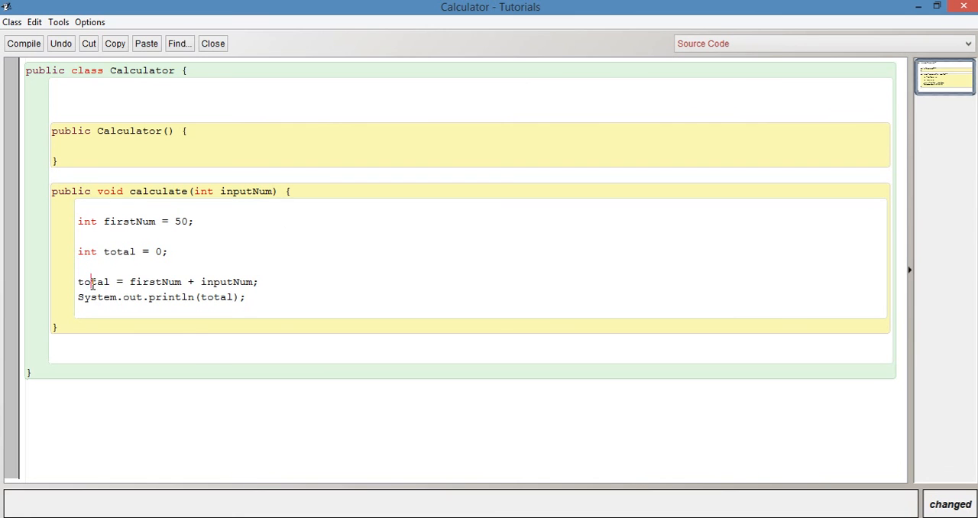
double_click(155, 282)
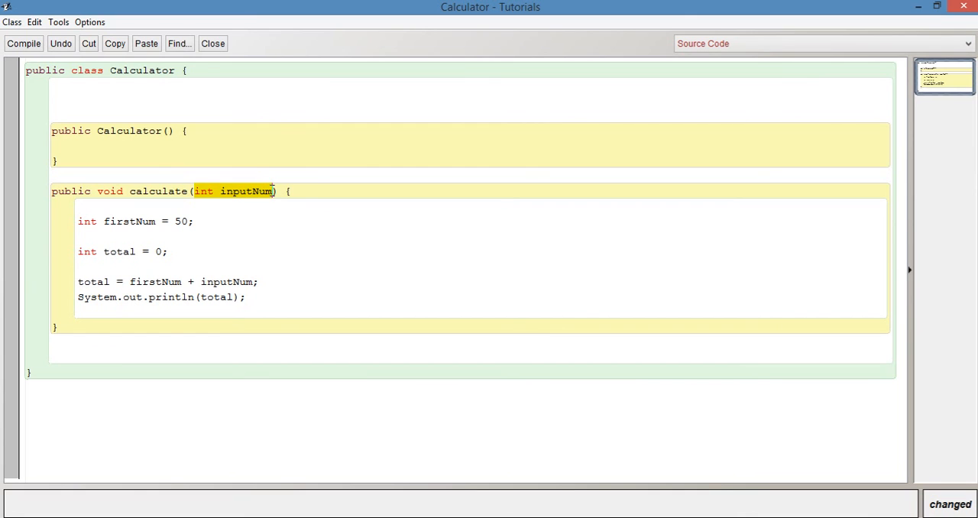
mouse_move(223, 252)
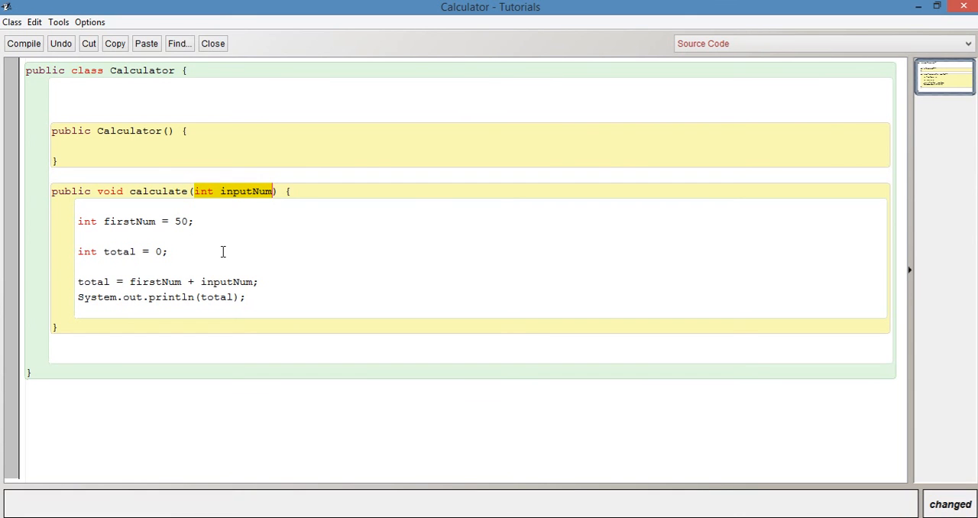
left_click(77, 266)
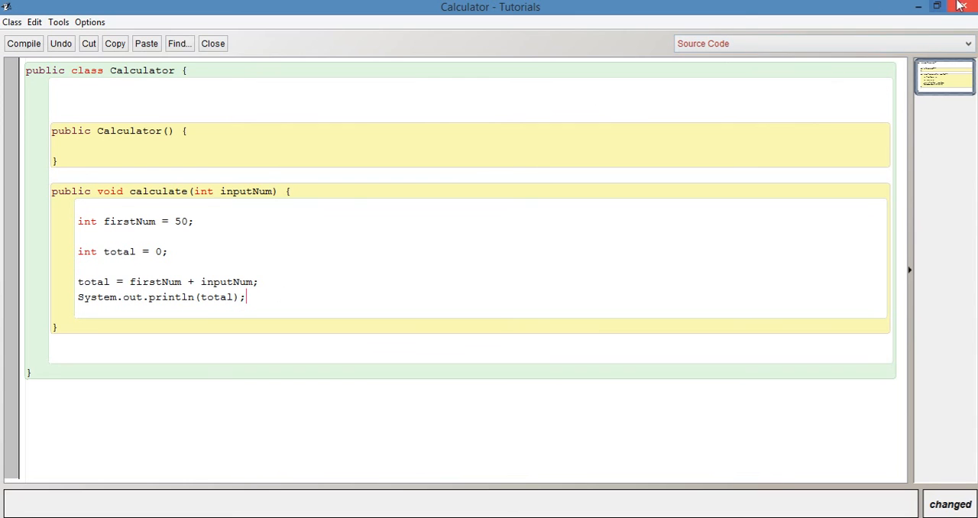
left_click(213, 42)
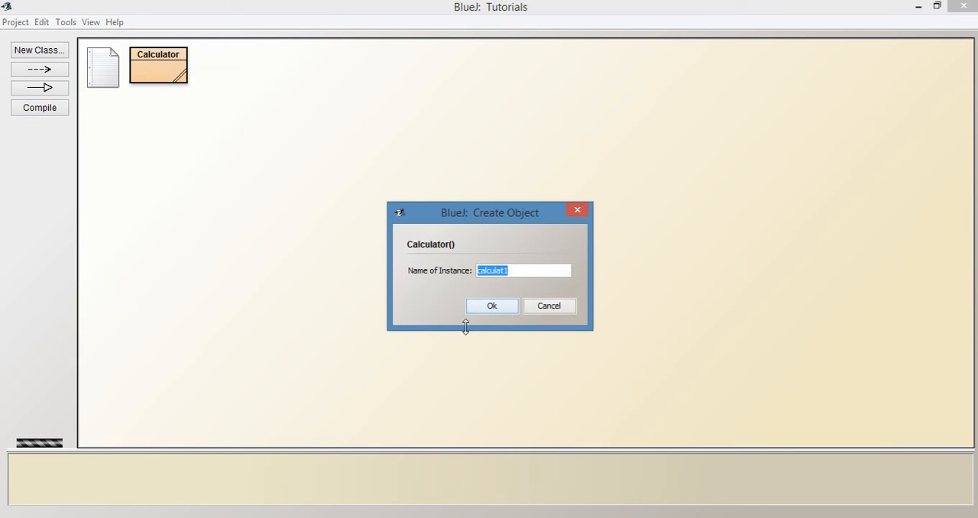
Create the calculat1 object and call its calculate method with inputNum 40
left_click(492, 306)
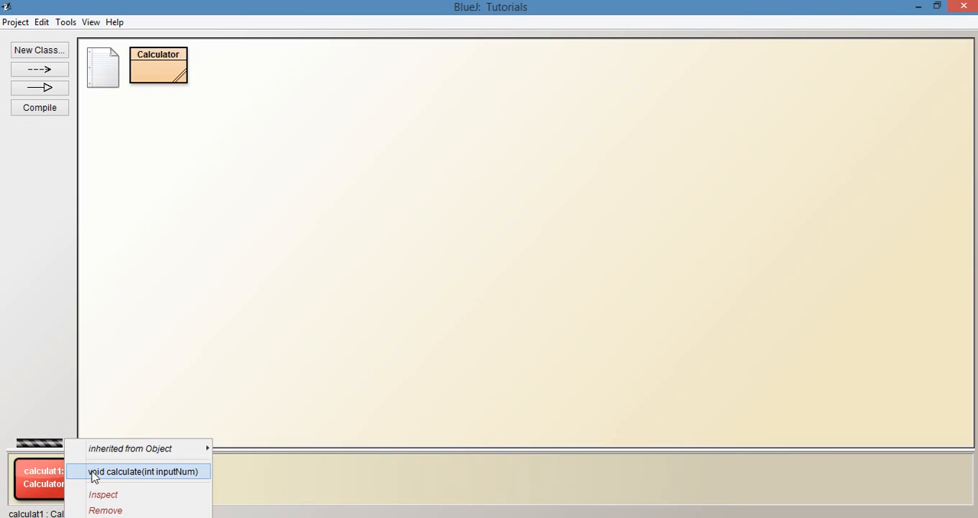
mouse_move(130, 480)
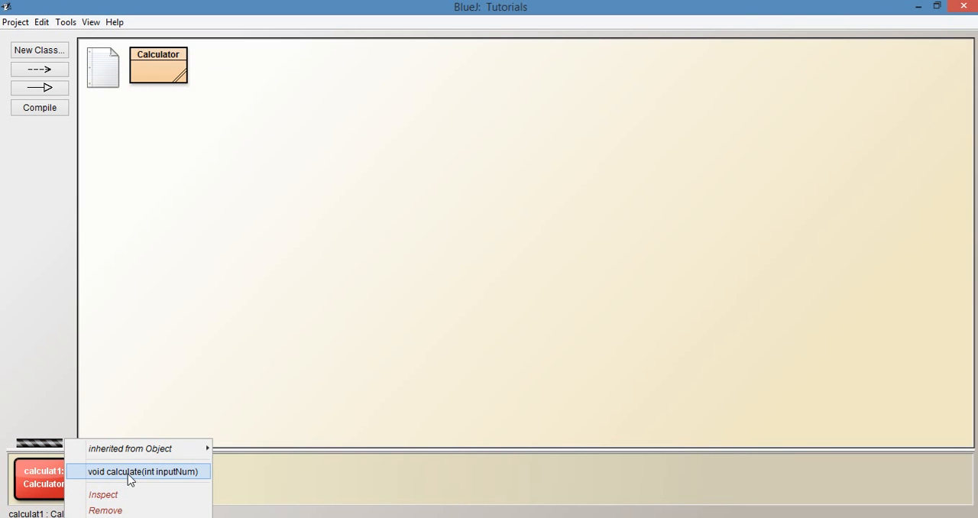
mouse_move(147, 477)
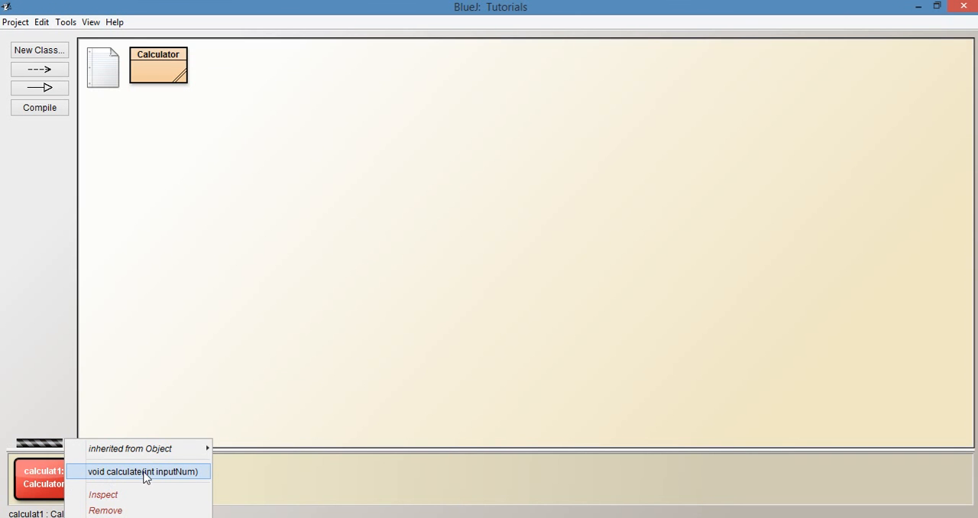
left_click(144, 471)
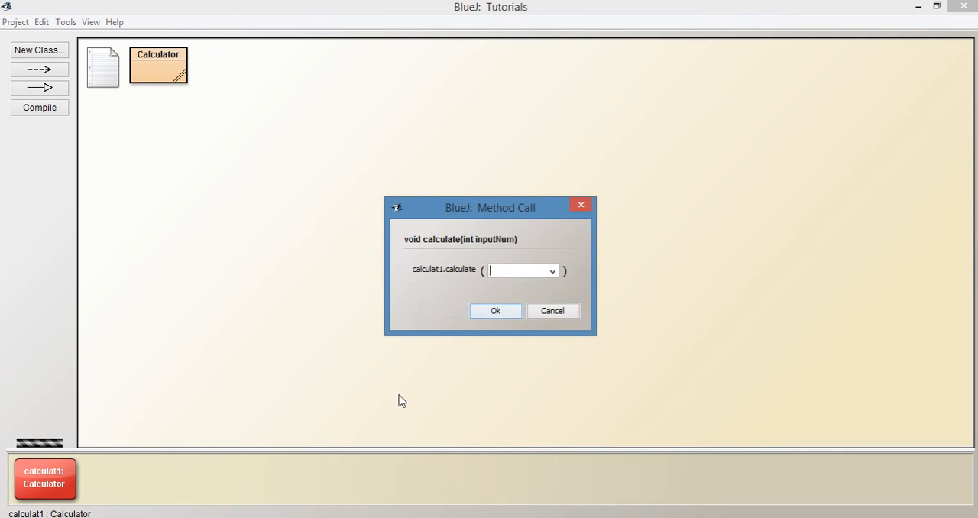
mouse_move(491, 403)
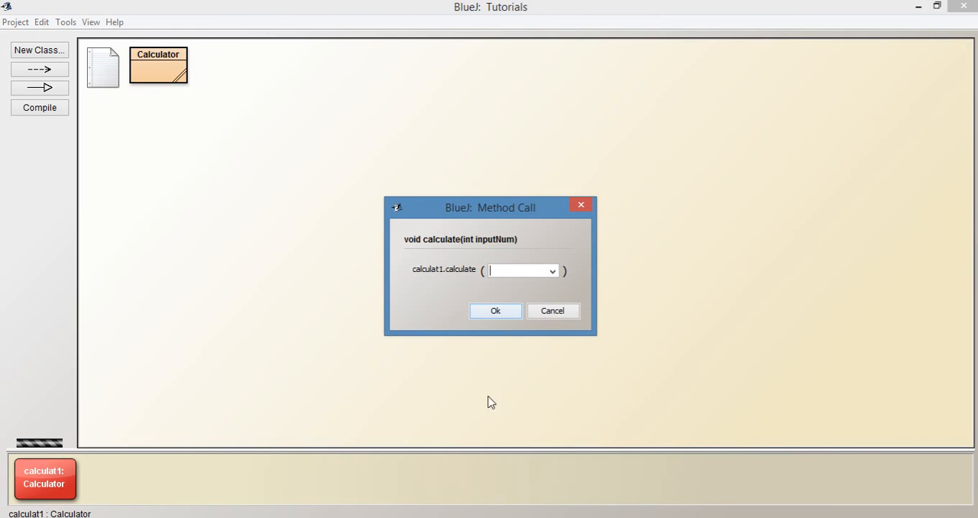
mouse_move(518, 400)
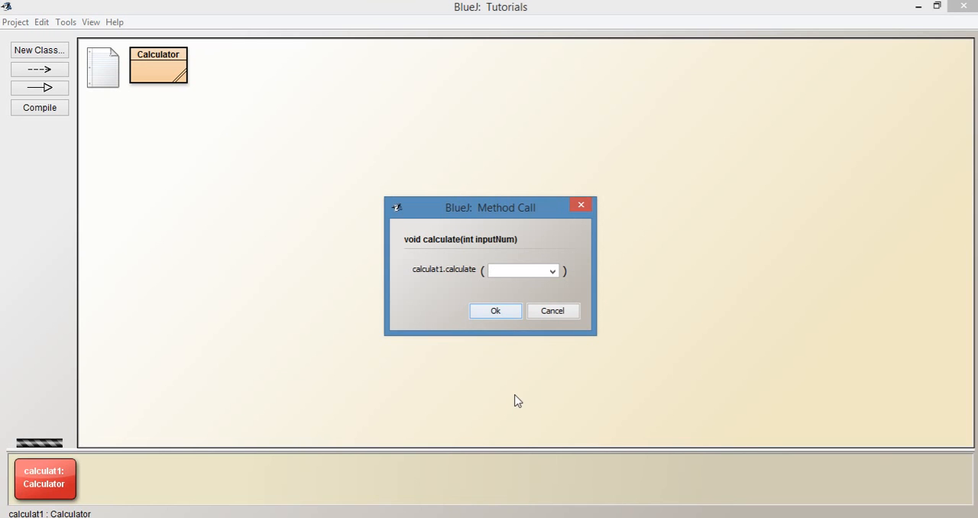
type("40")
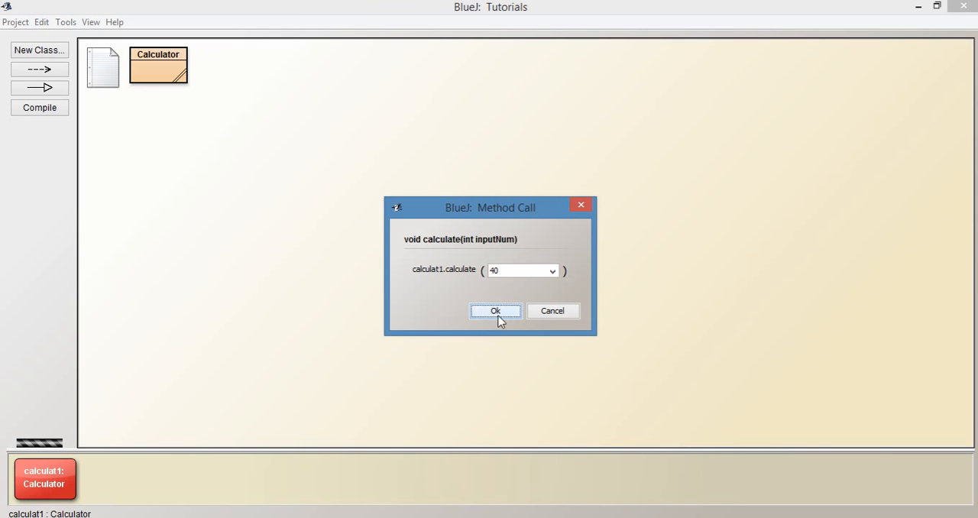
left_click(495, 311)
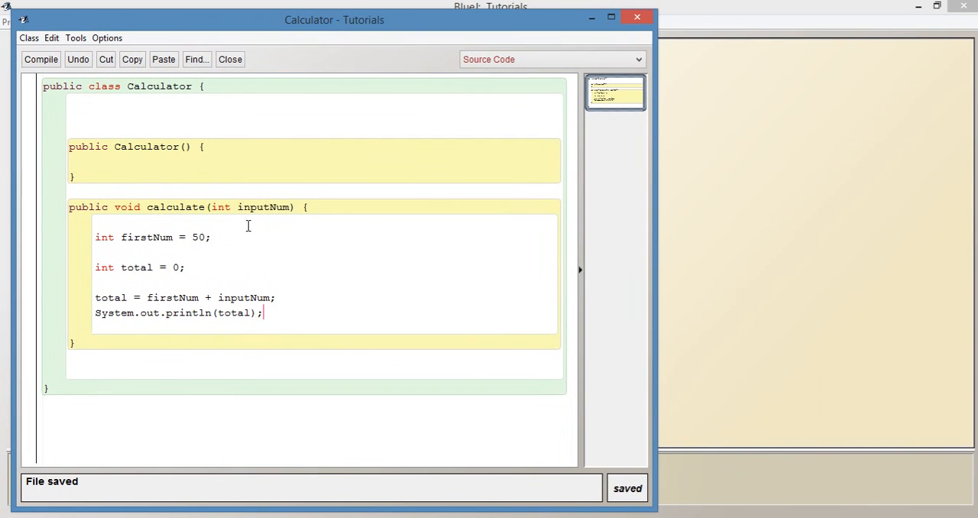
Highlight 50, firstNum, inputNum and total in calculate's code, then close the Calculator editor
double_click(198, 237)
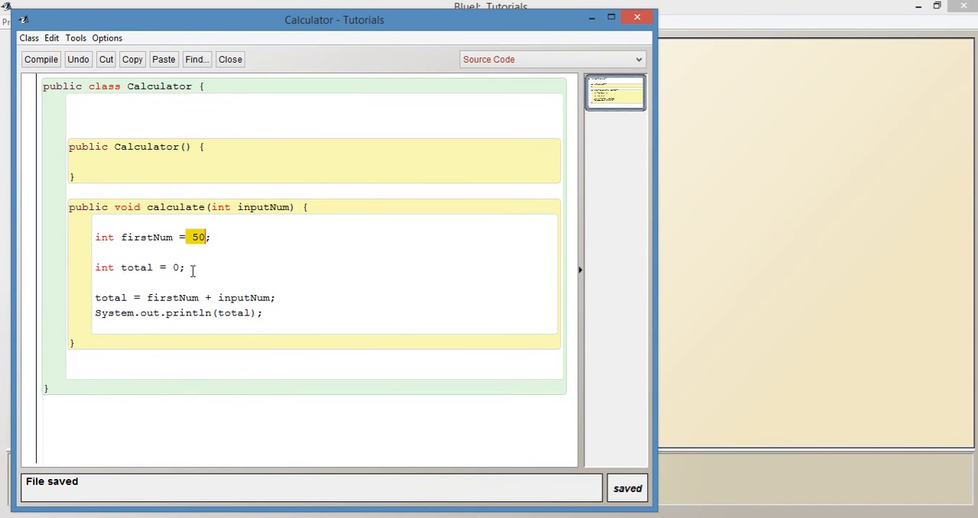
double_click(172, 297)
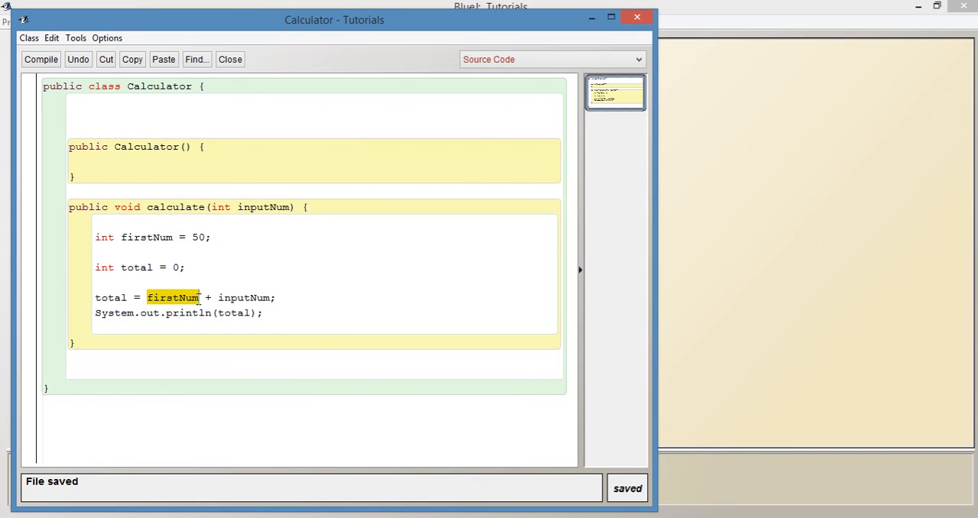
double_click(264, 206)
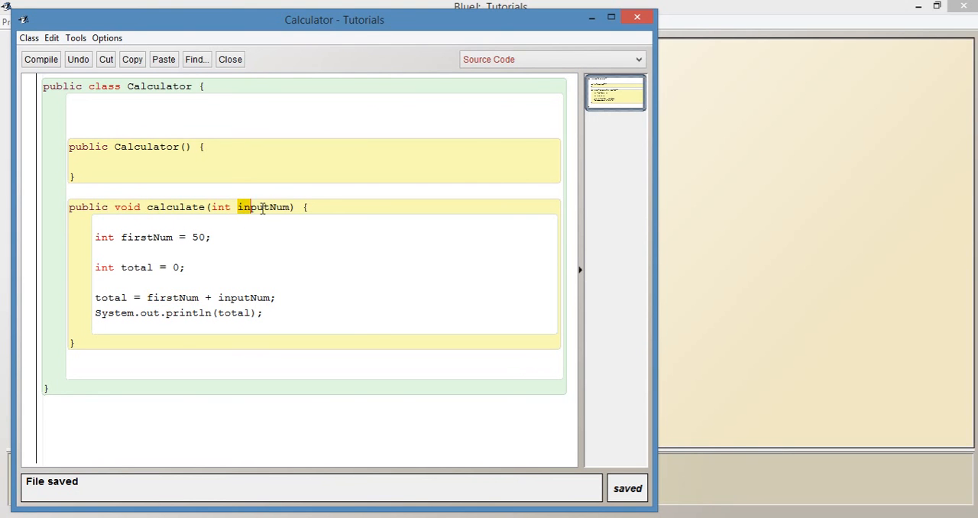
double_click(264, 208)
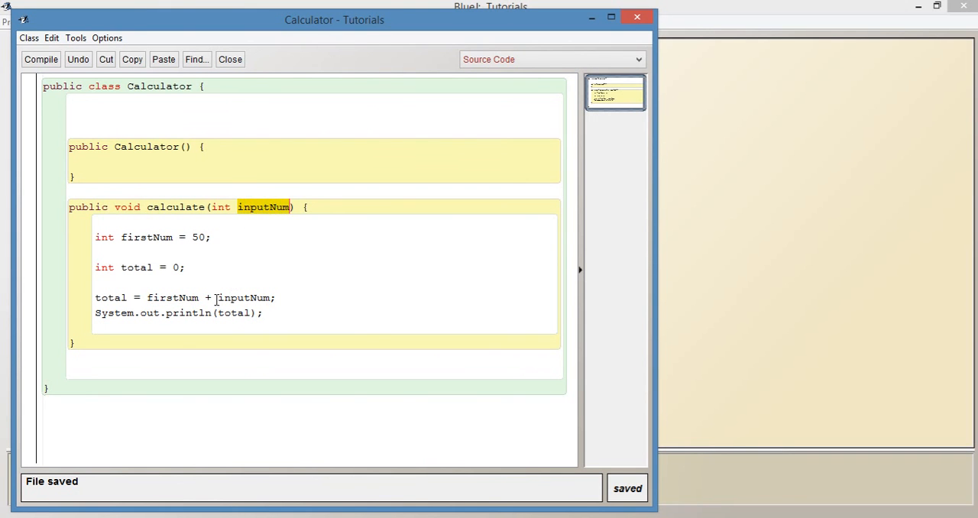
double_click(245, 297)
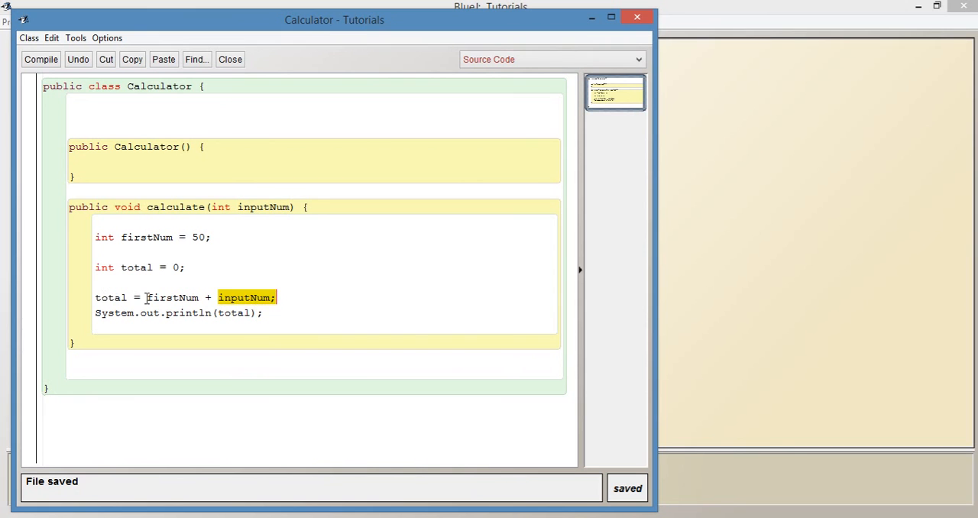
double_click(110, 297)
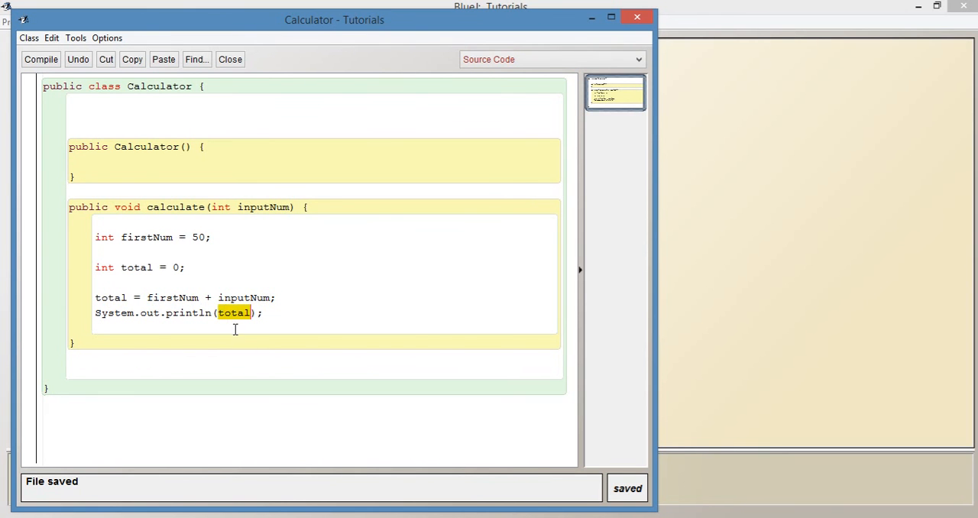
mouse_move(636, 16)
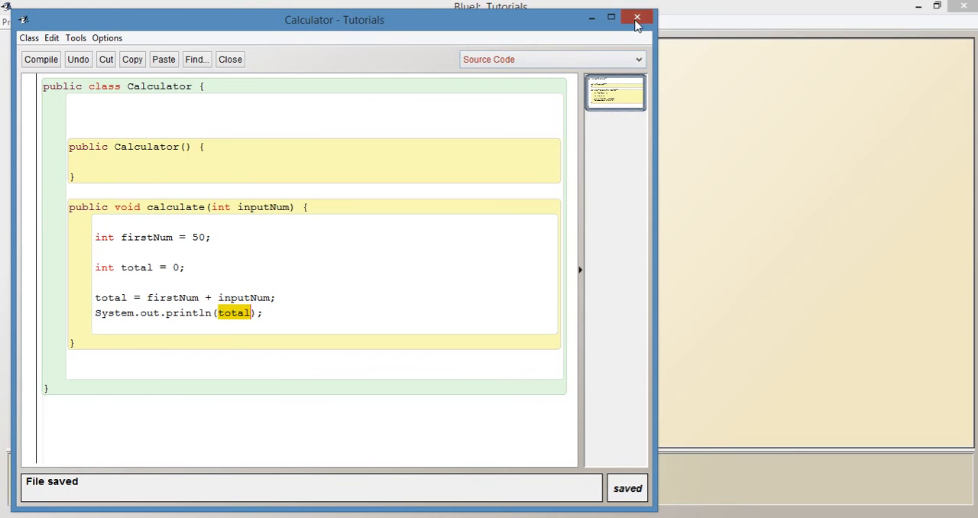
left_click(637, 16)
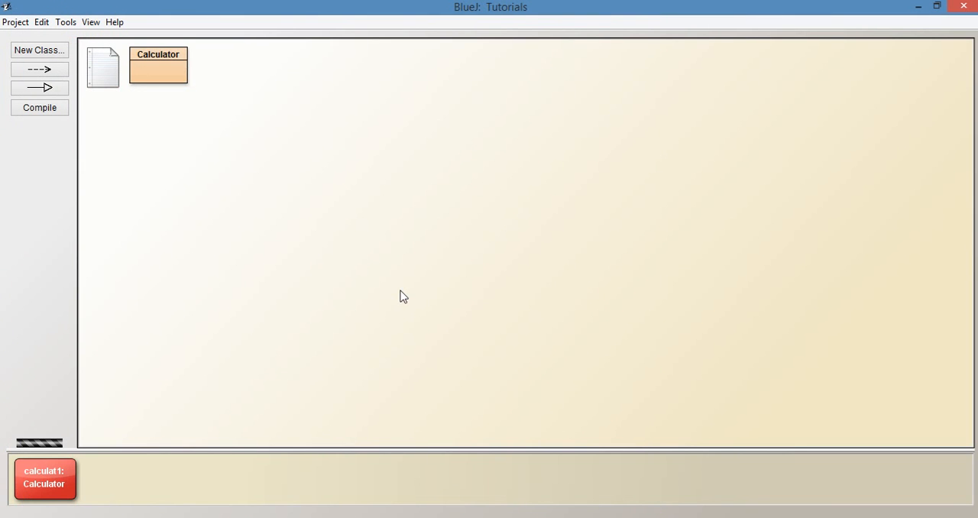